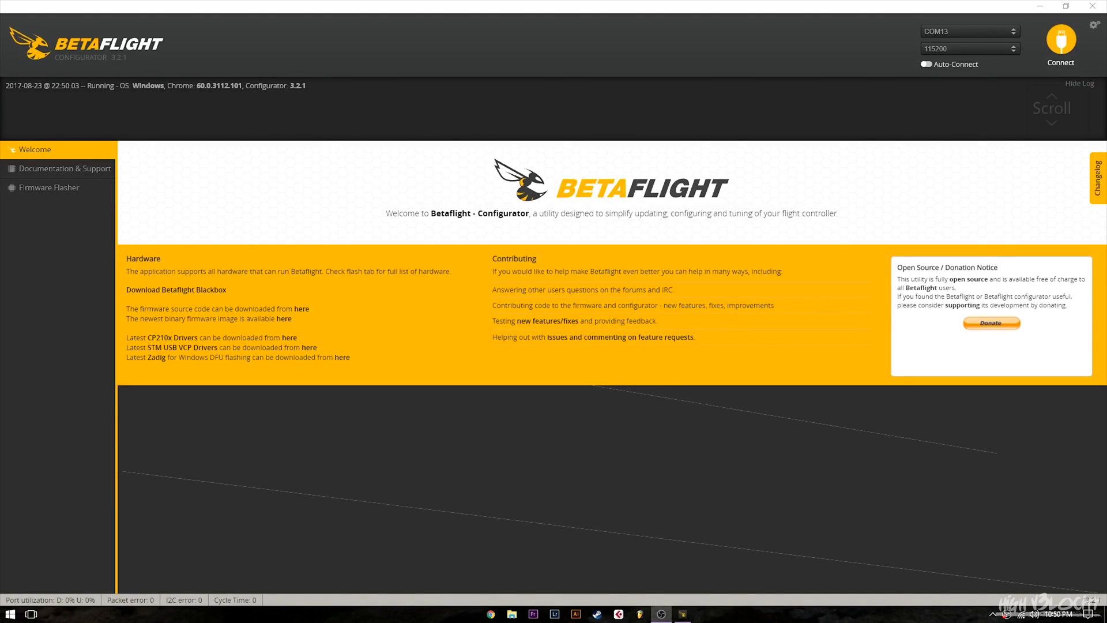
pyautogui.moveTo(88, 62)
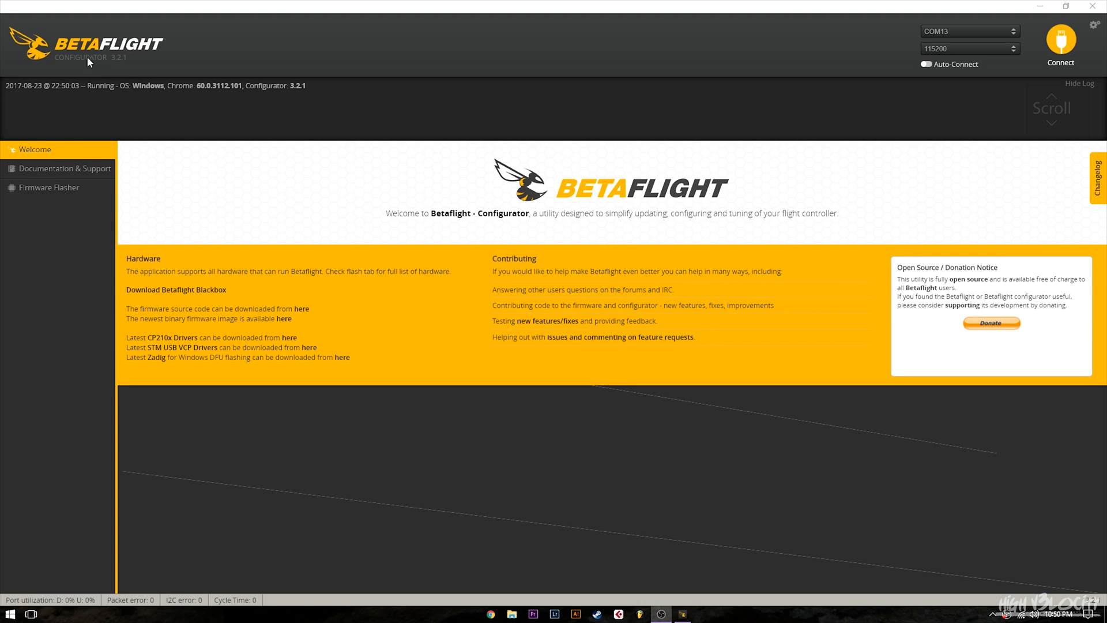
pyautogui.moveTo(110, 68)
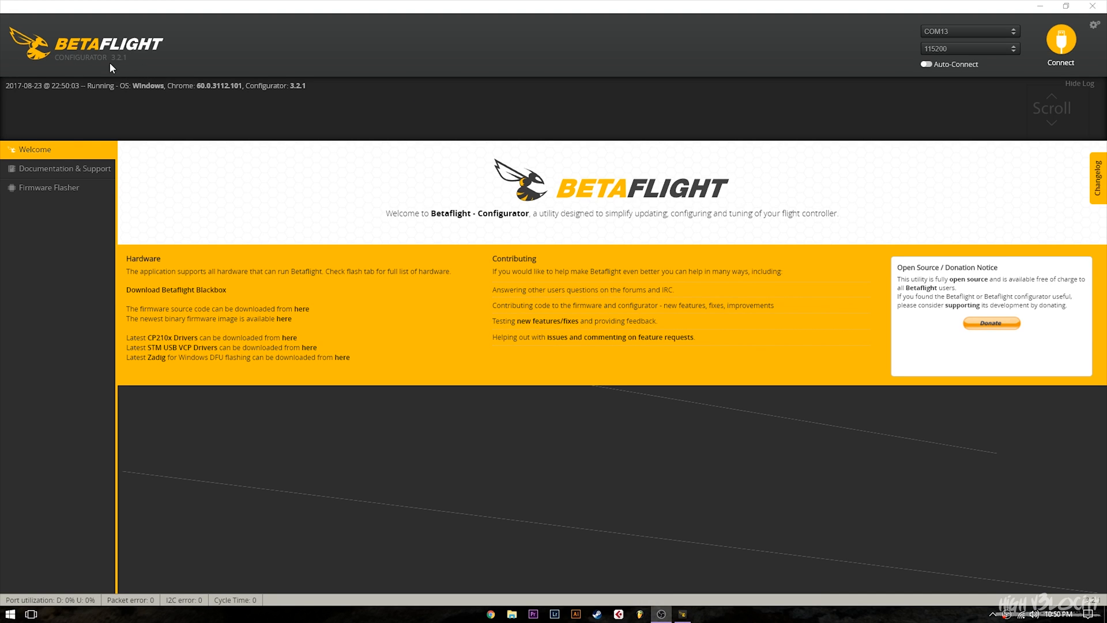
# - Go to the Firmware Flasher and list the firmware versions available for BETAFLIGHTF3
pyautogui.doubleClick(296, 85)
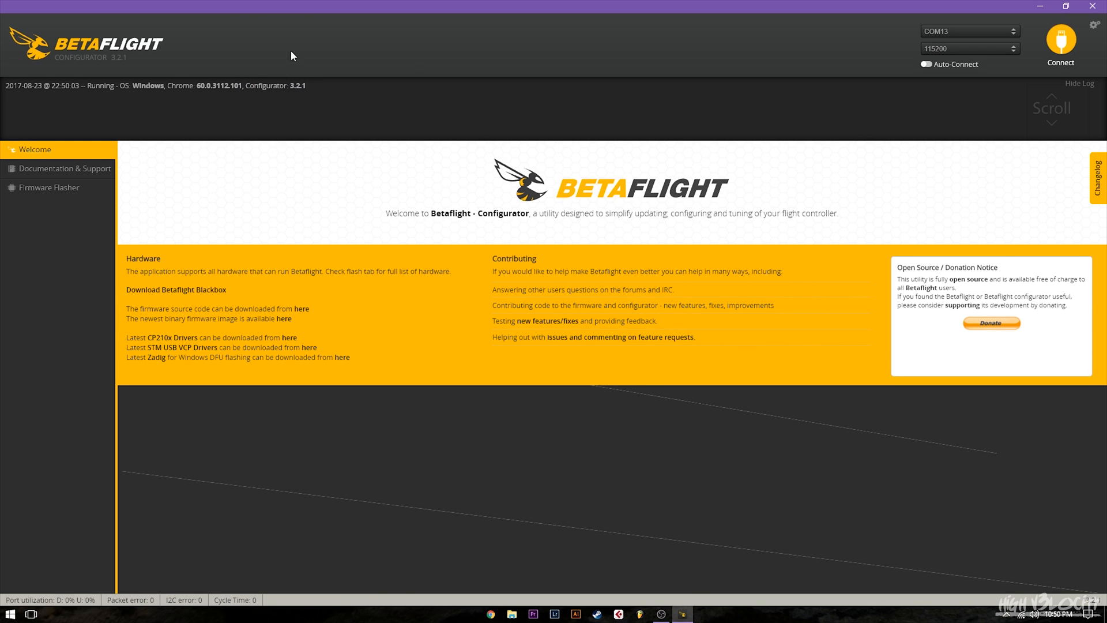
pyautogui.moveTo(333, 213)
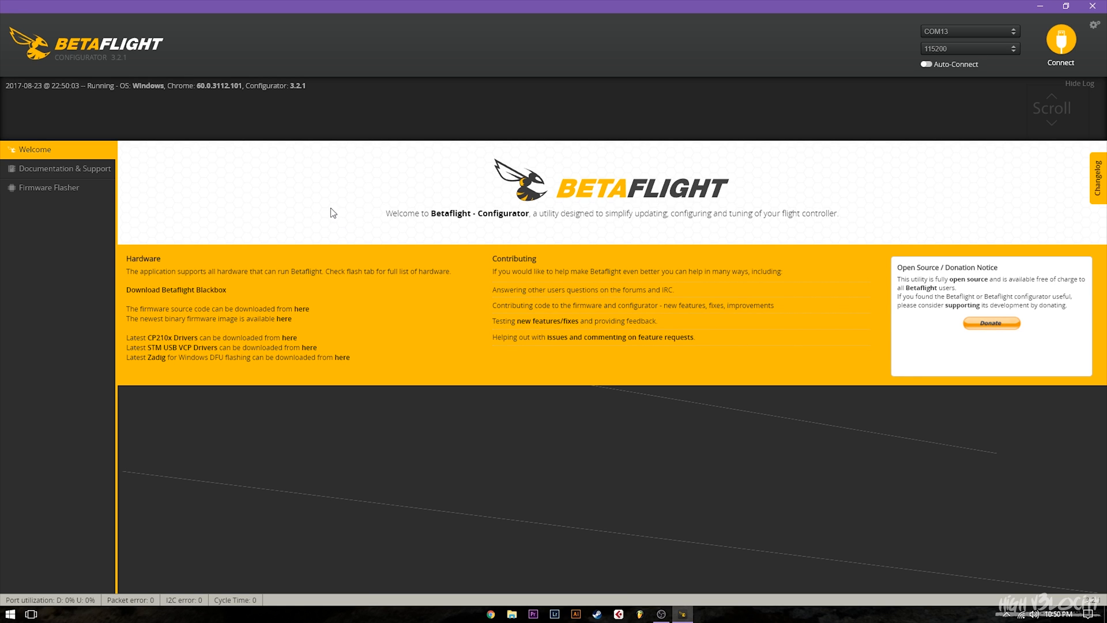
pyautogui.moveTo(249, 157)
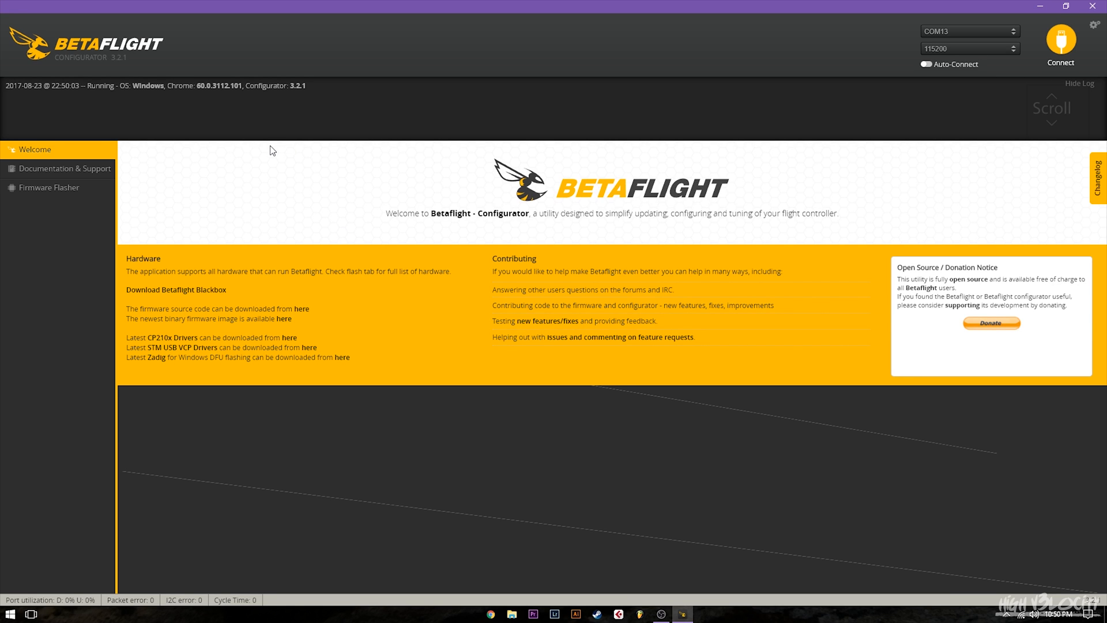
pyautogui.moveTo(424, 97)
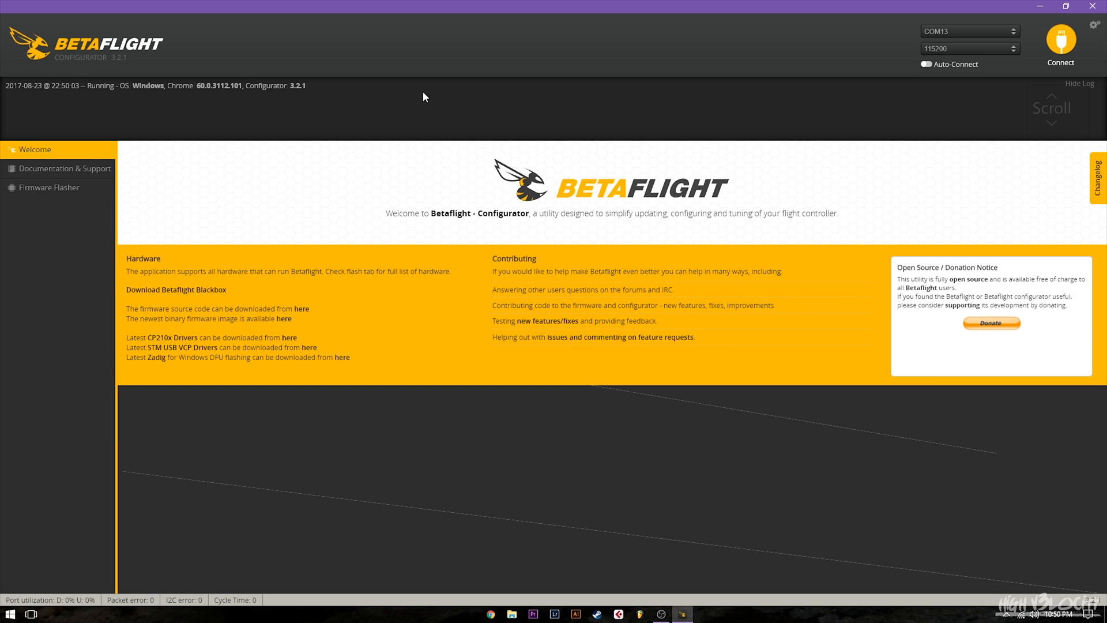
pyautogui.moveTo(98, 62)
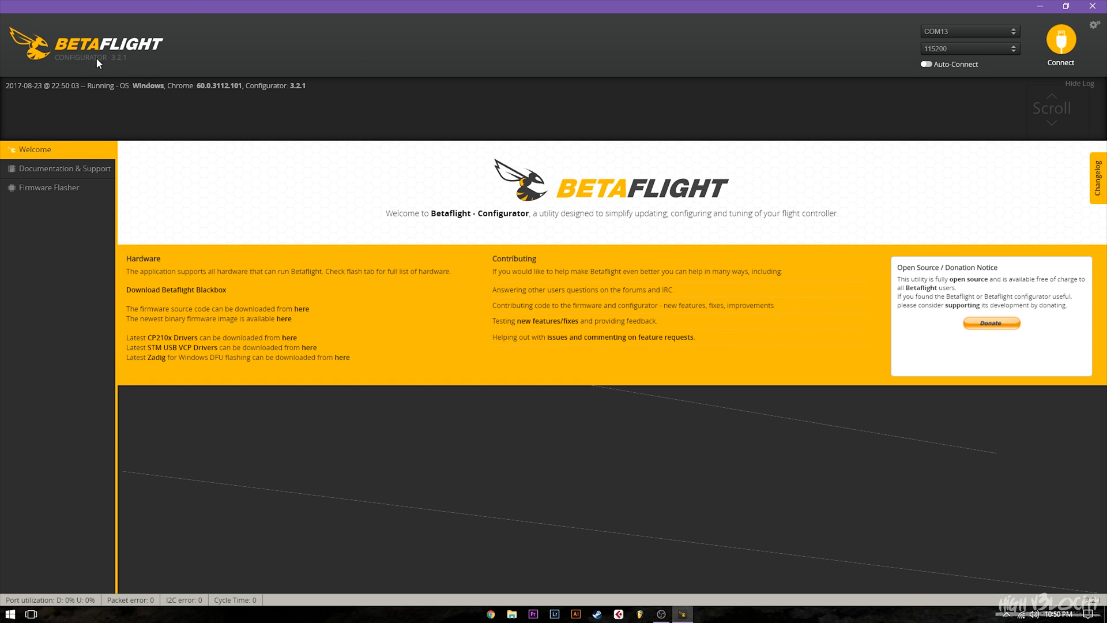
pyautogui.moveTo(163, 87)
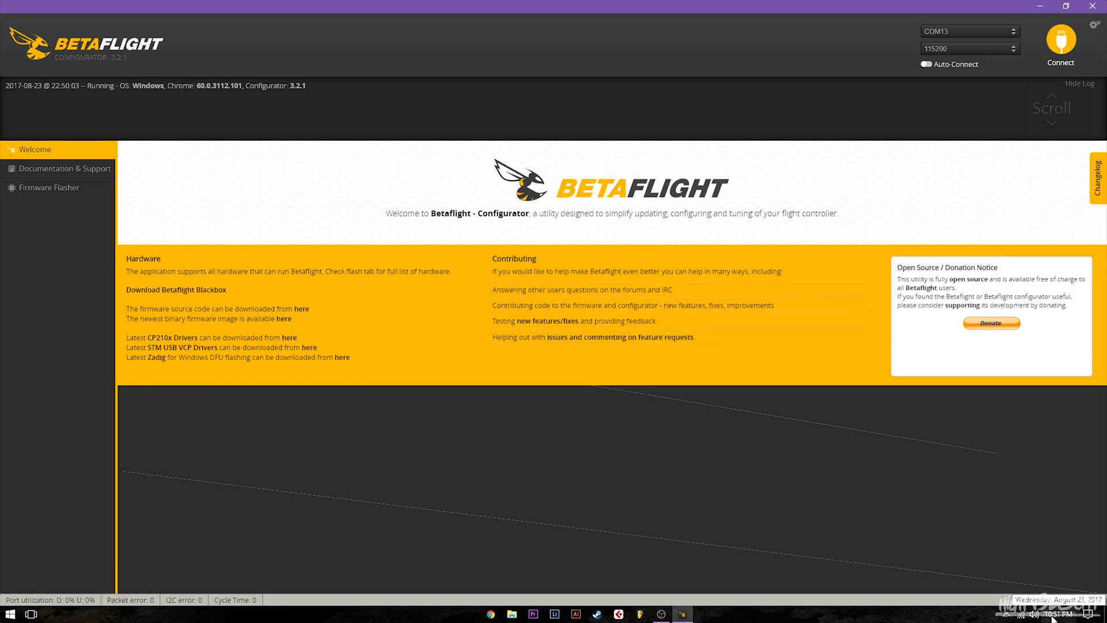
pyautogui.click(49, 186)
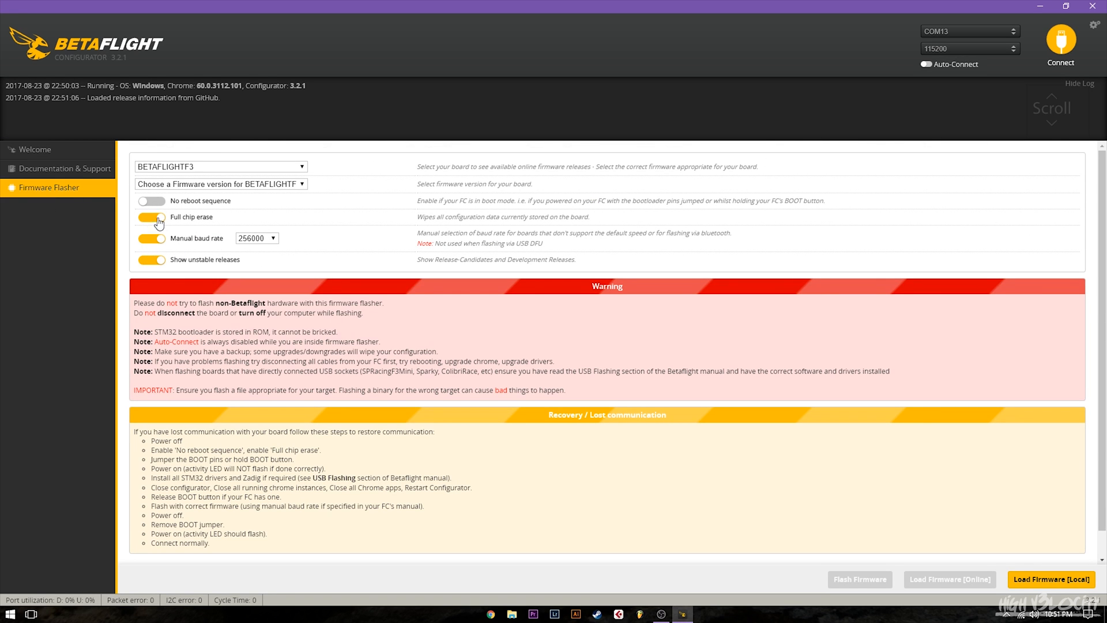
pyautogui.moveTo(171, 265)
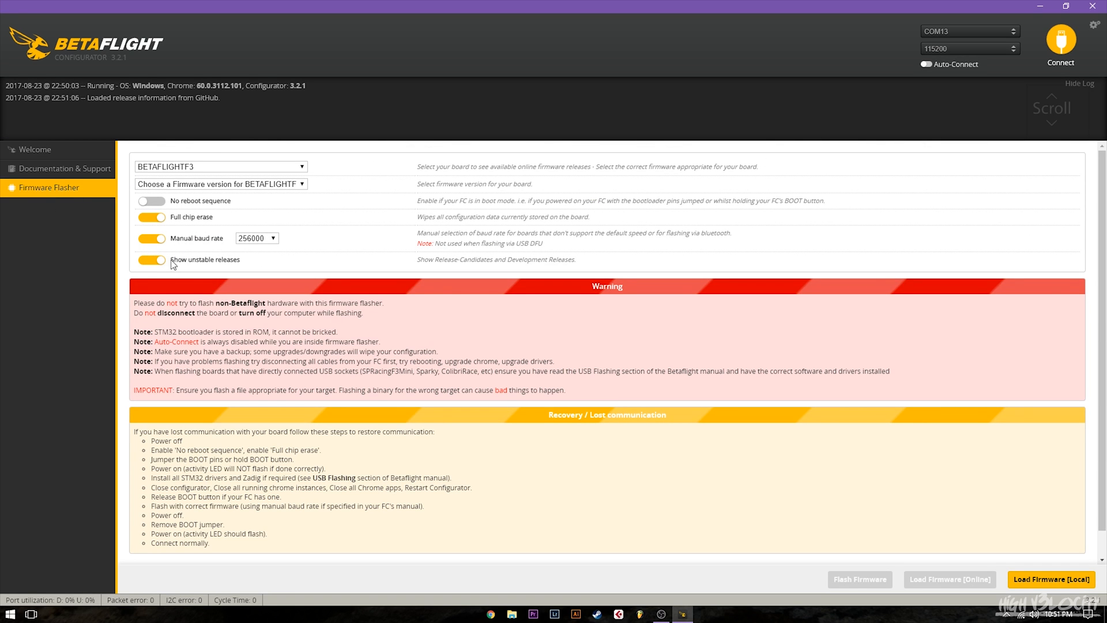
pyautogui.moveTo(294, 185)
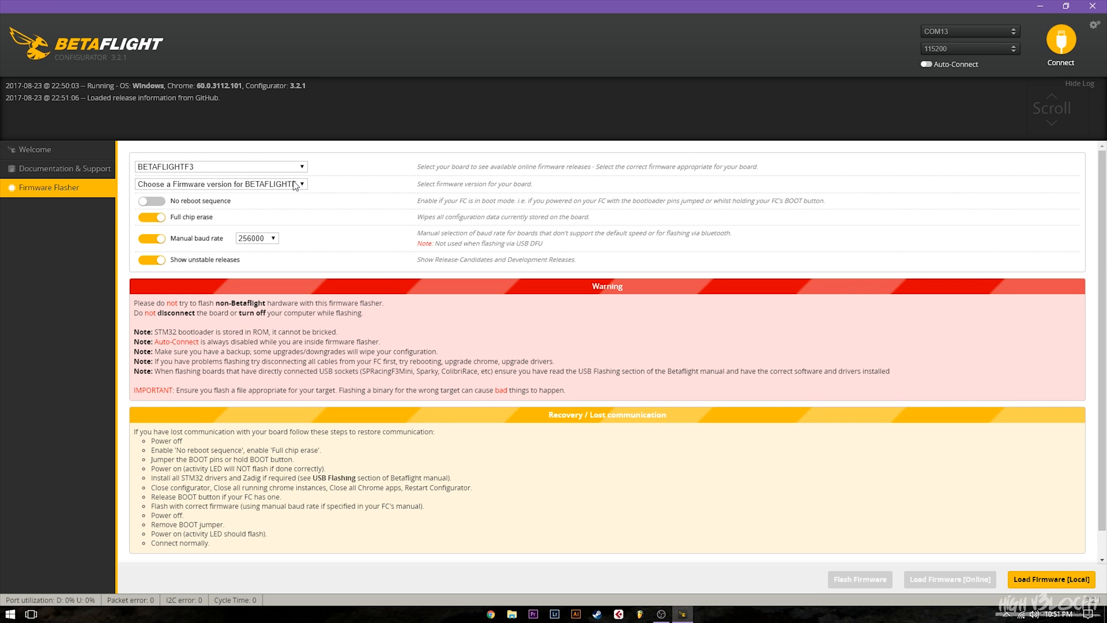
pyautogui.click(220, 184)
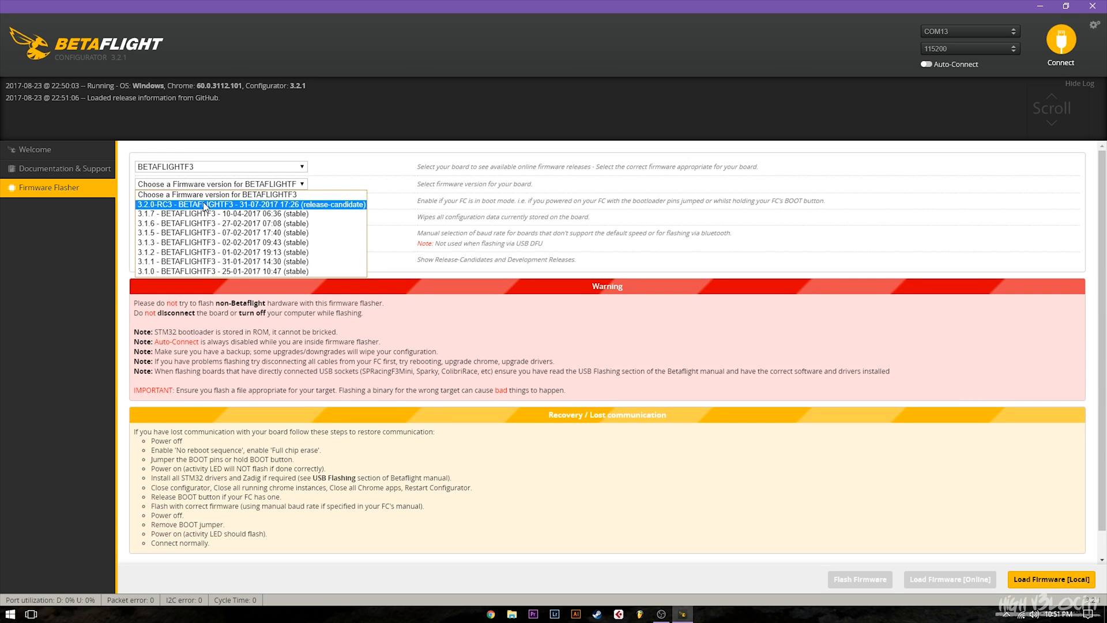
pyautogui.moveTo(180, 209)
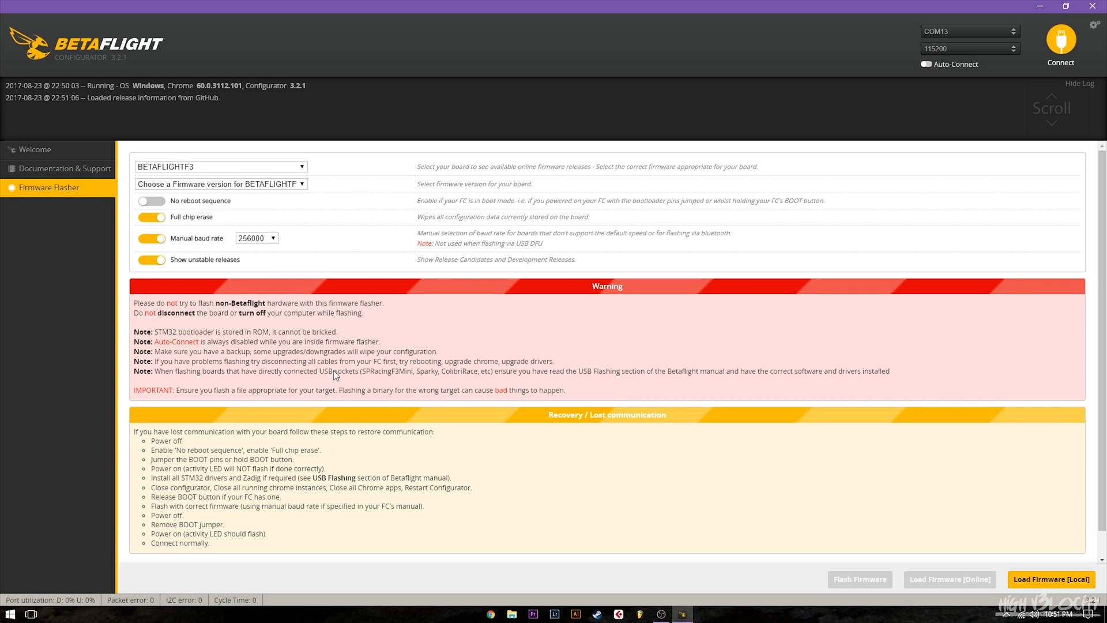
pyautogui.moveTo(236, 140)
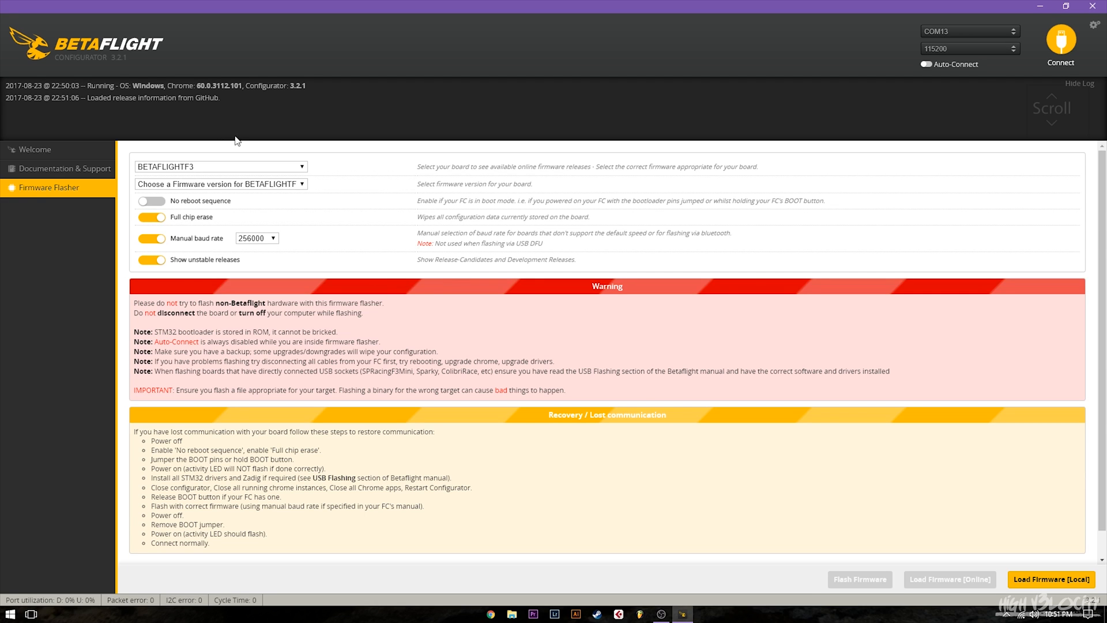
pyautogui.moveTo(240, 204)
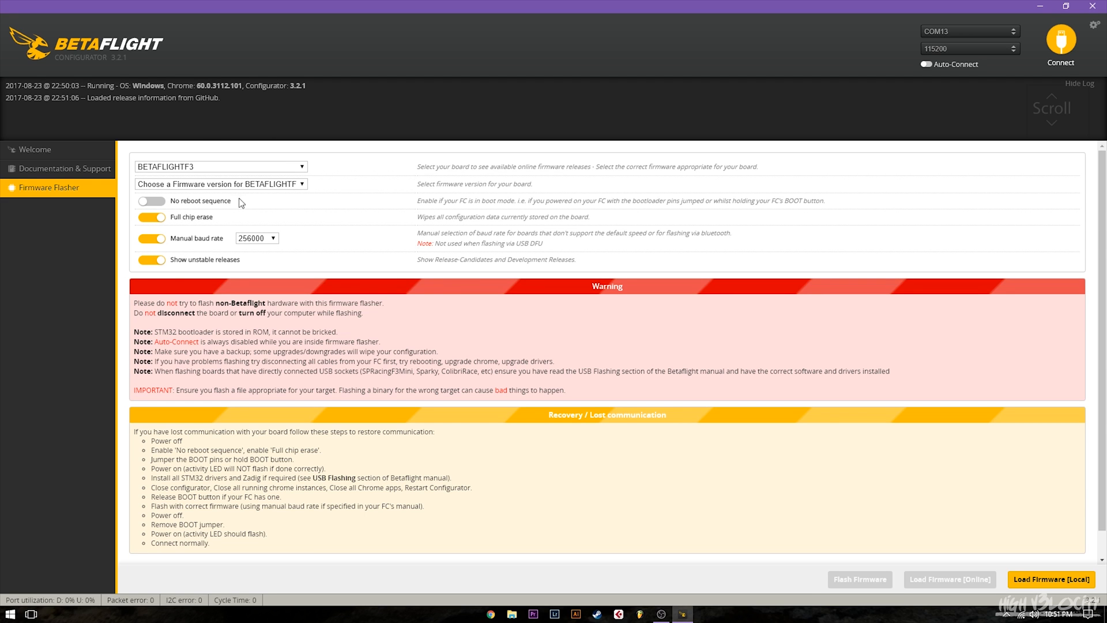
pyautogui.moveTo(342, 163)
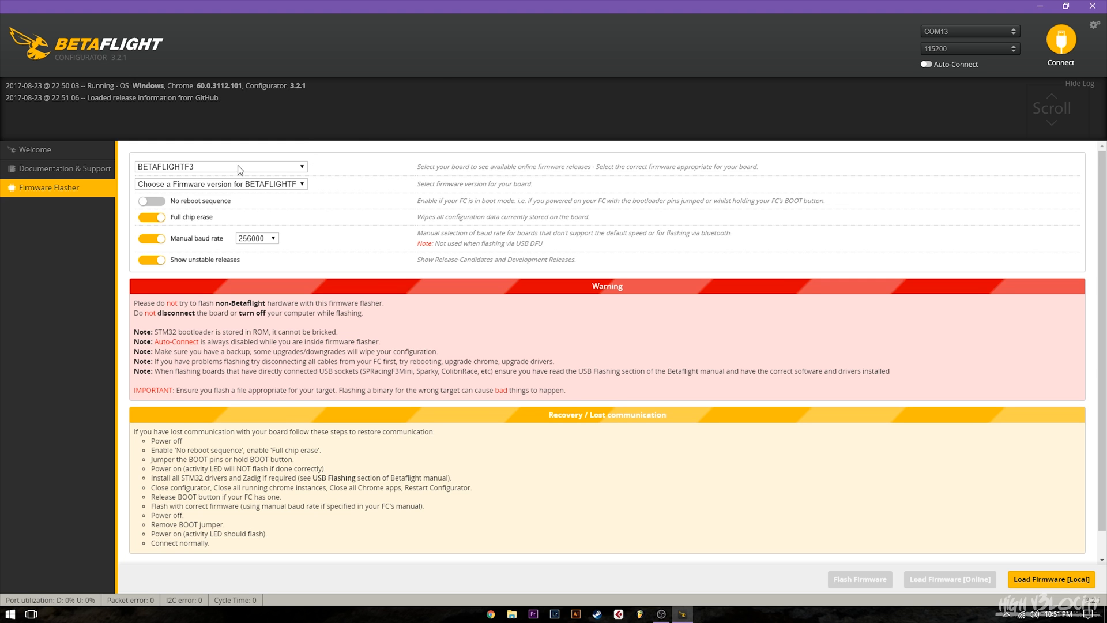
pyautogui.moveTo(353, 113)
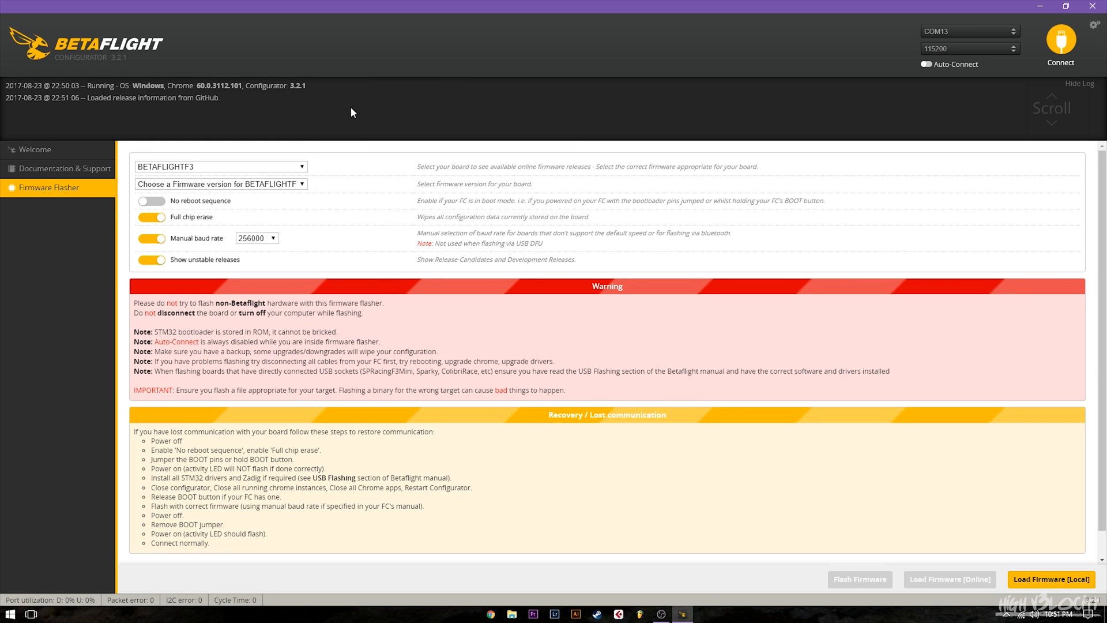
pyautogui.moveTo(240, 140)
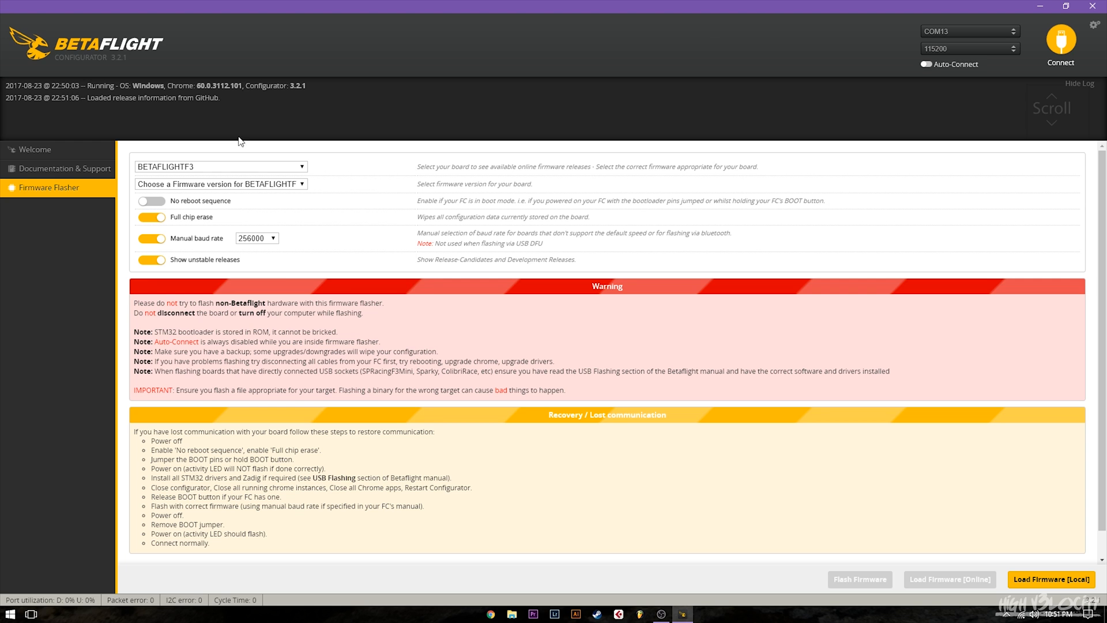
pyautogui.moveTo(551, 274)
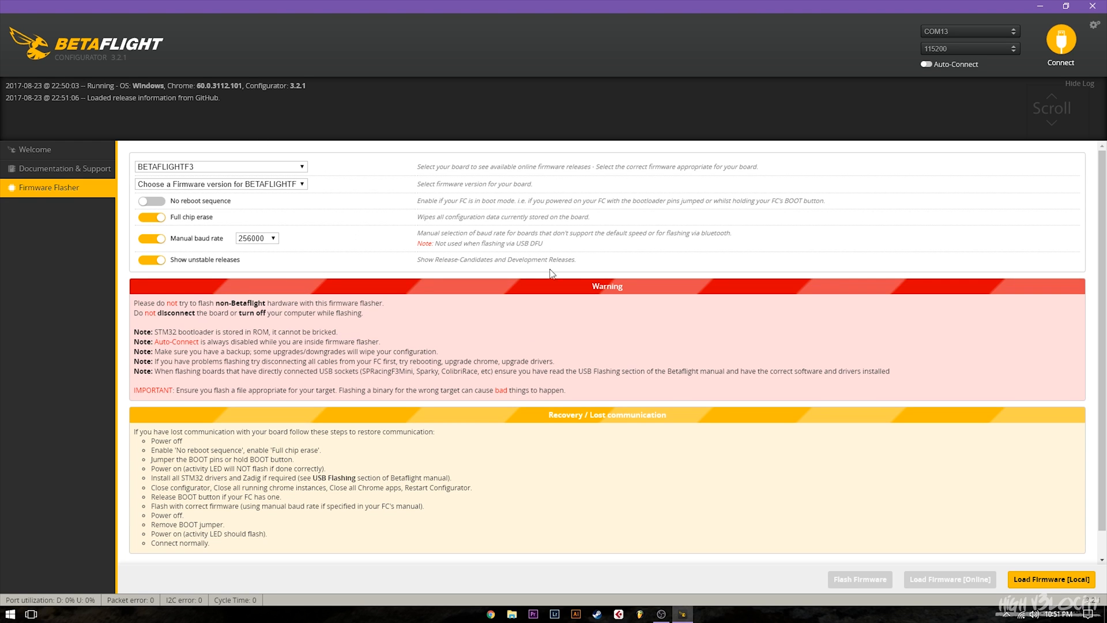
pyautogui.moveTo(801, 145)
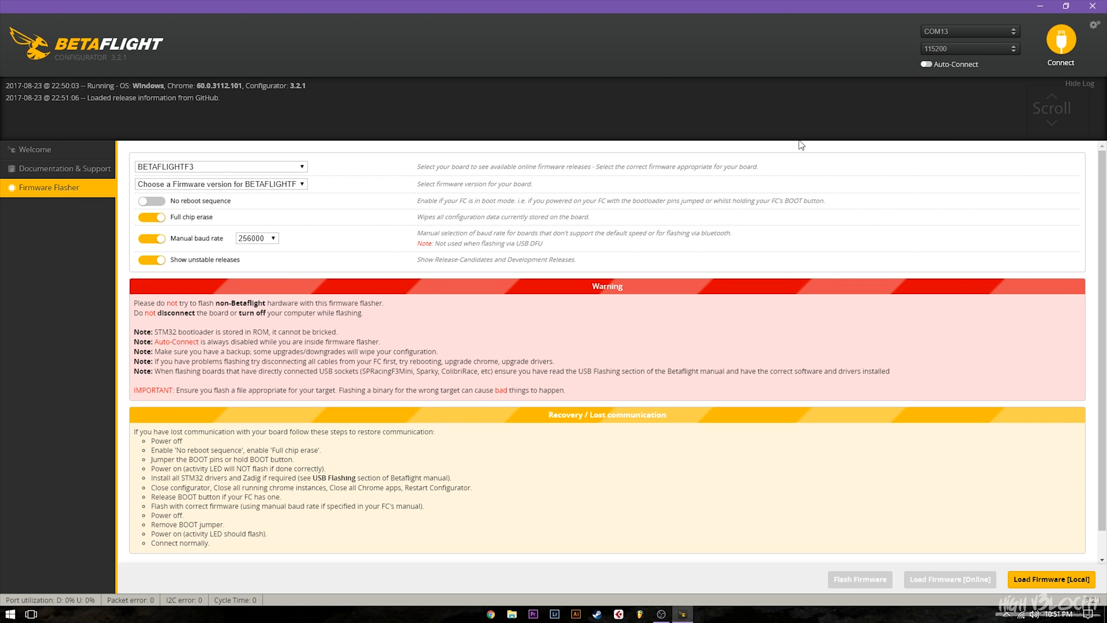
pyautogui.moveTo(636, 103)
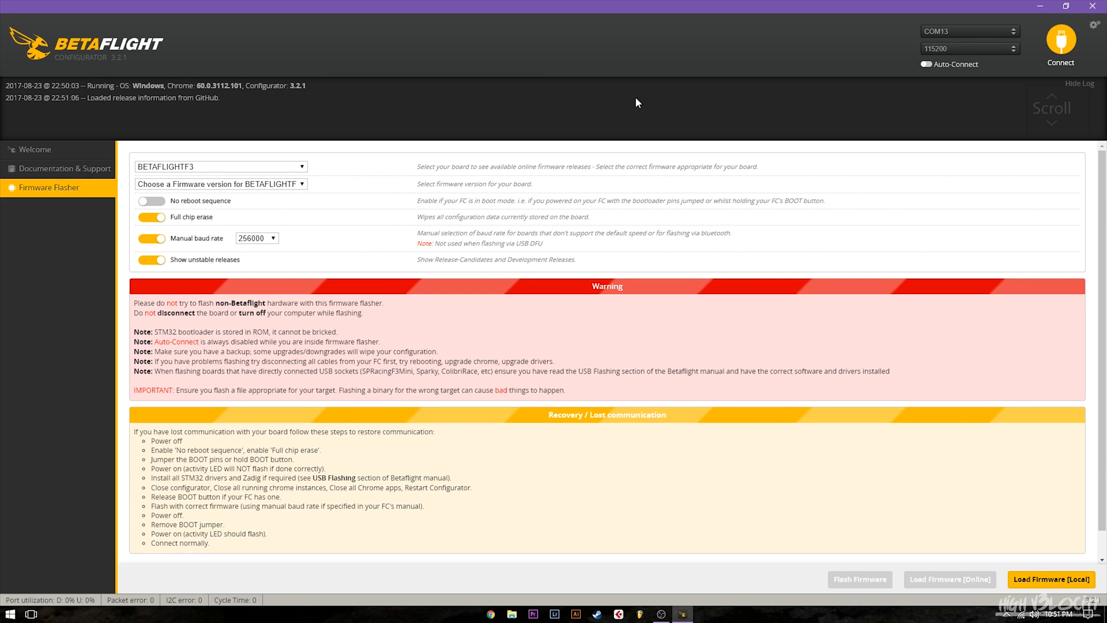
pyautogui.moveTo(1047, 44)
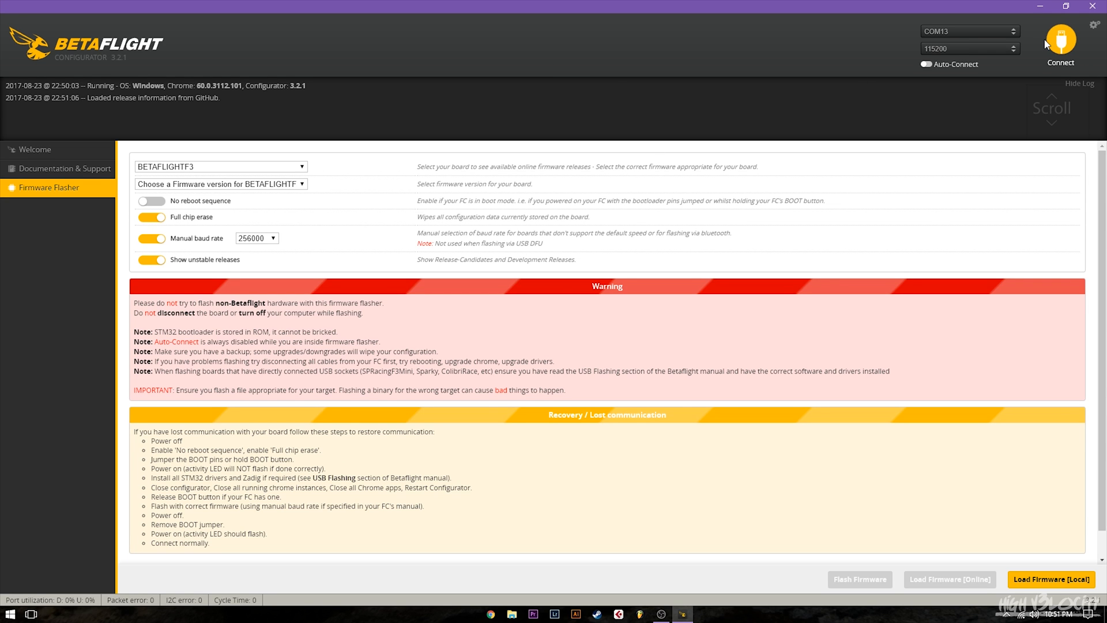
pyautogui.moveTo(1058, 44)
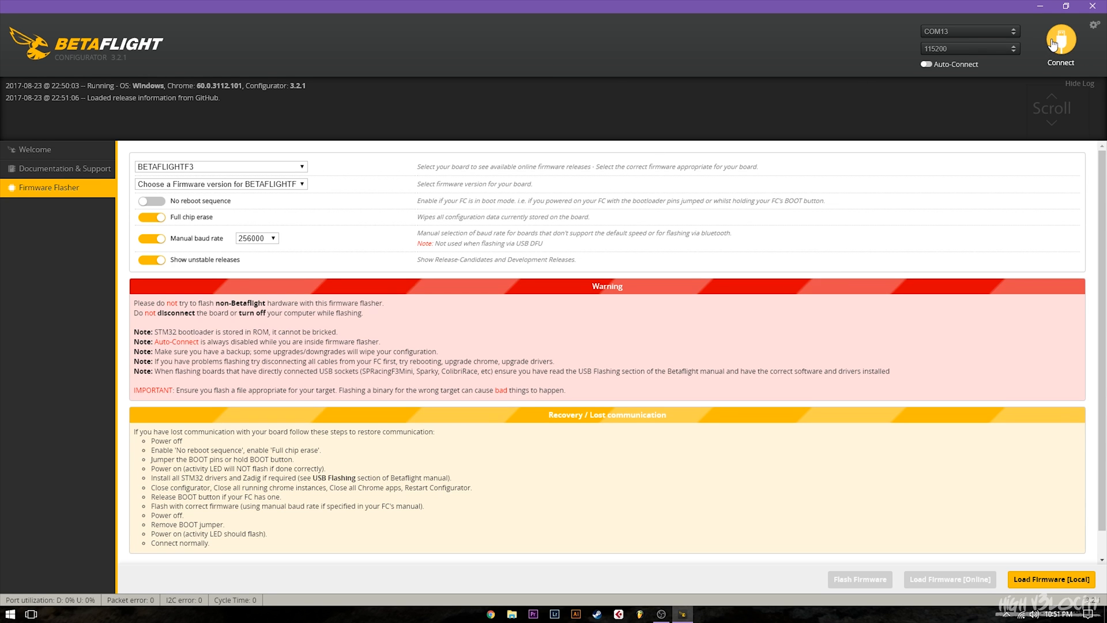
pyautogui.click(1059, 41)
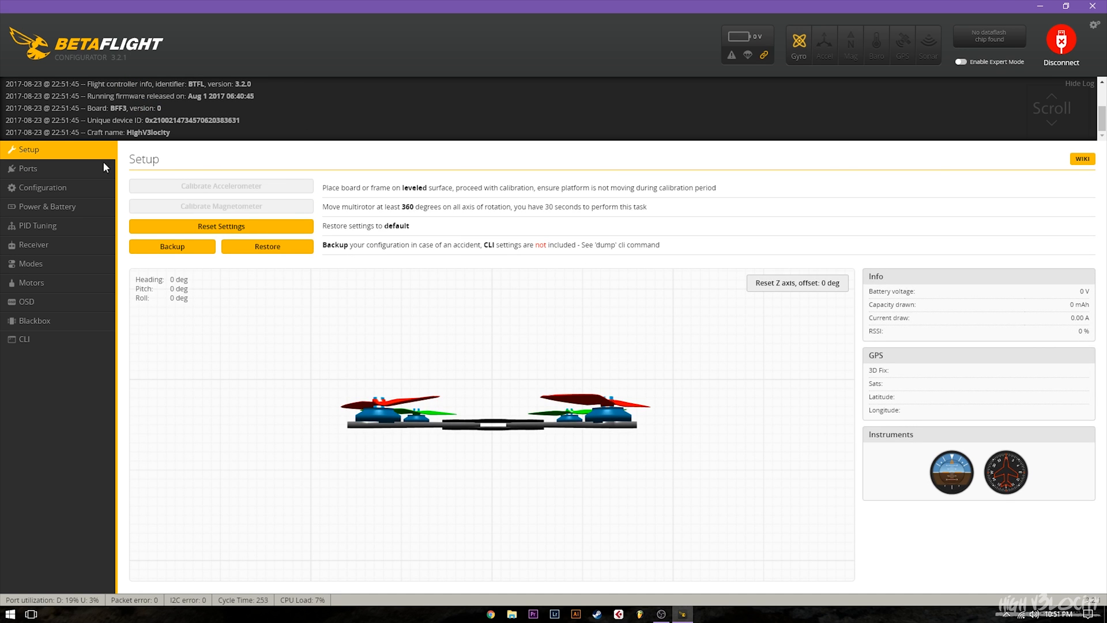
pyautogui.click(42, 187)
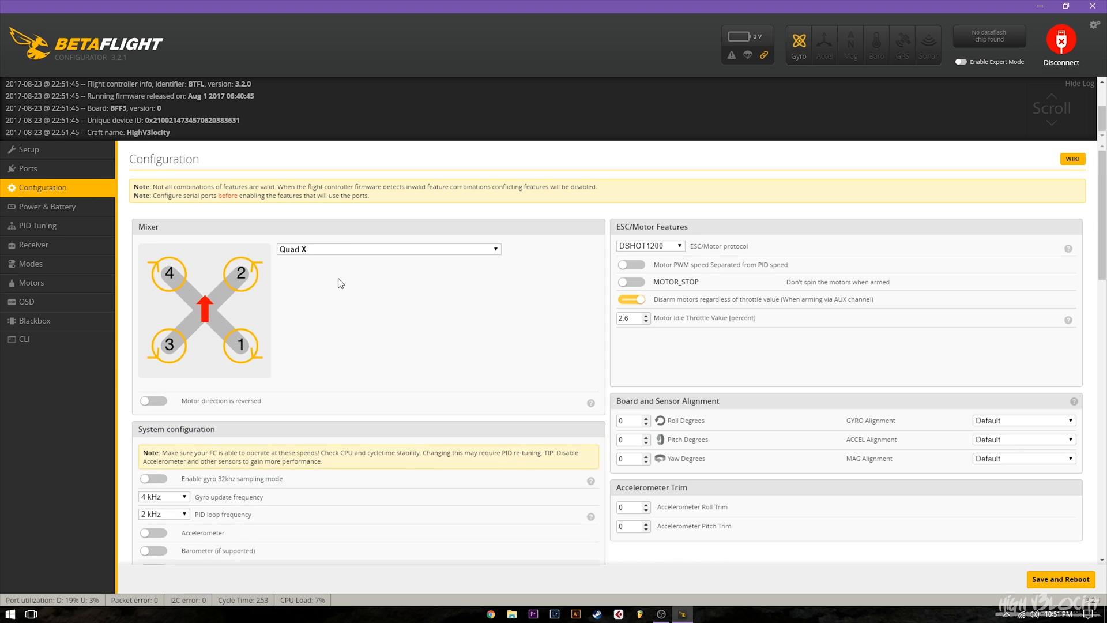
pyautogui.moveTo(326, 328)
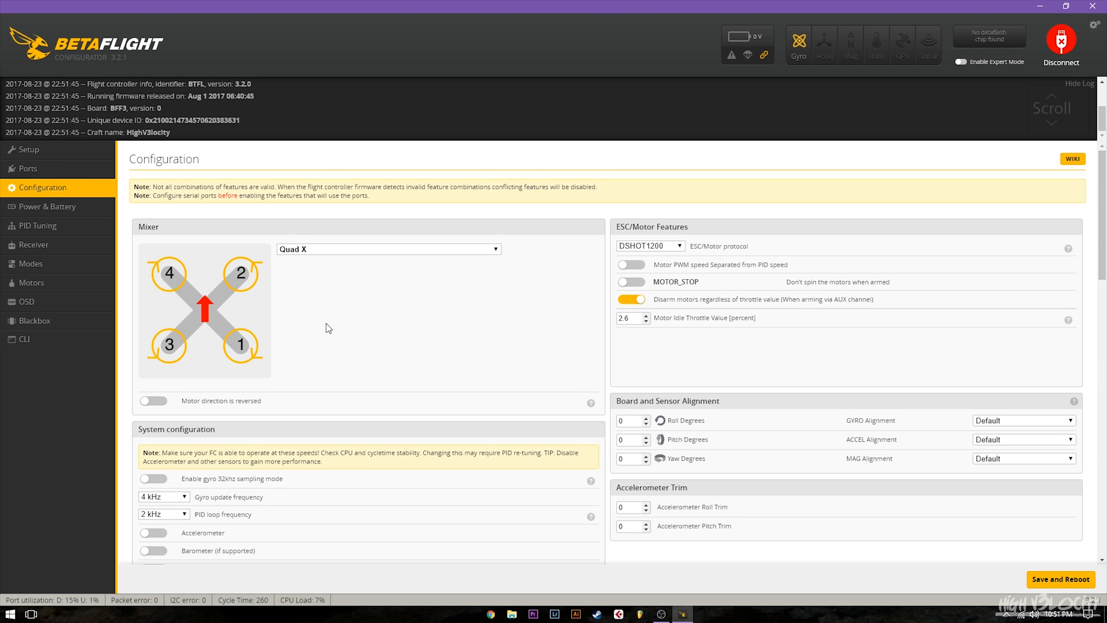
pyautogui.scroll(-3)
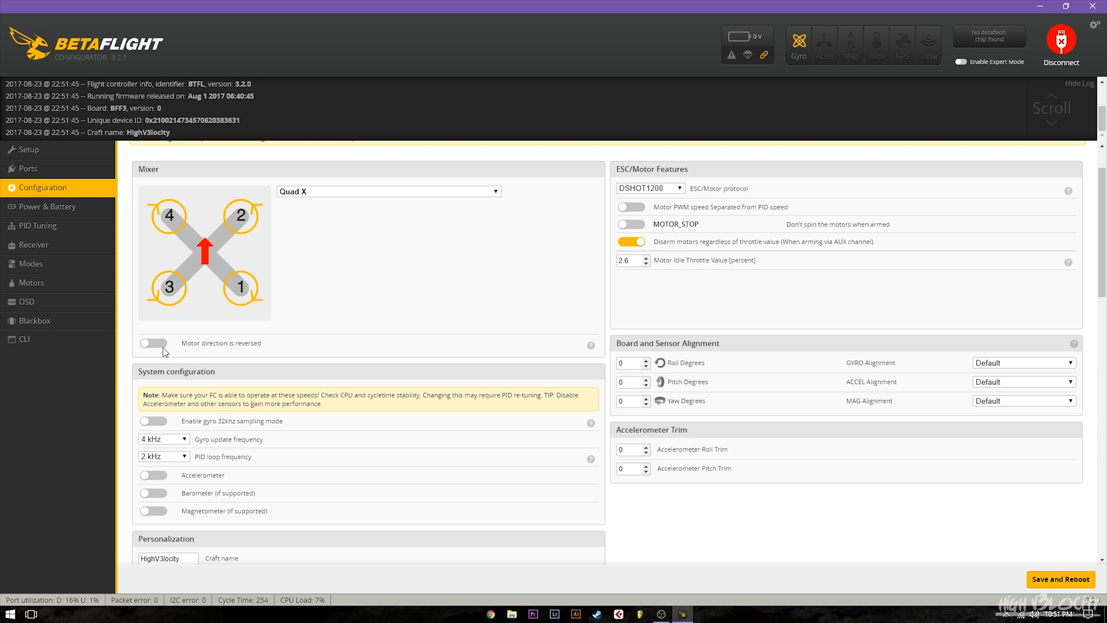
pyautogui.moveTo(591, 346)
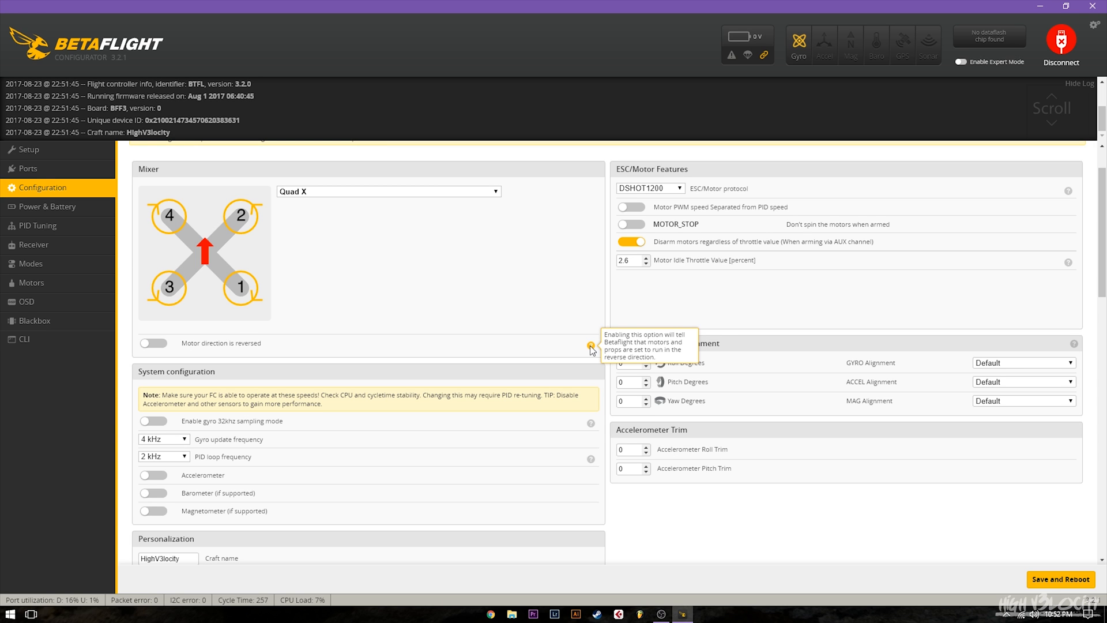
pyautogui.moveTo(186, 349)
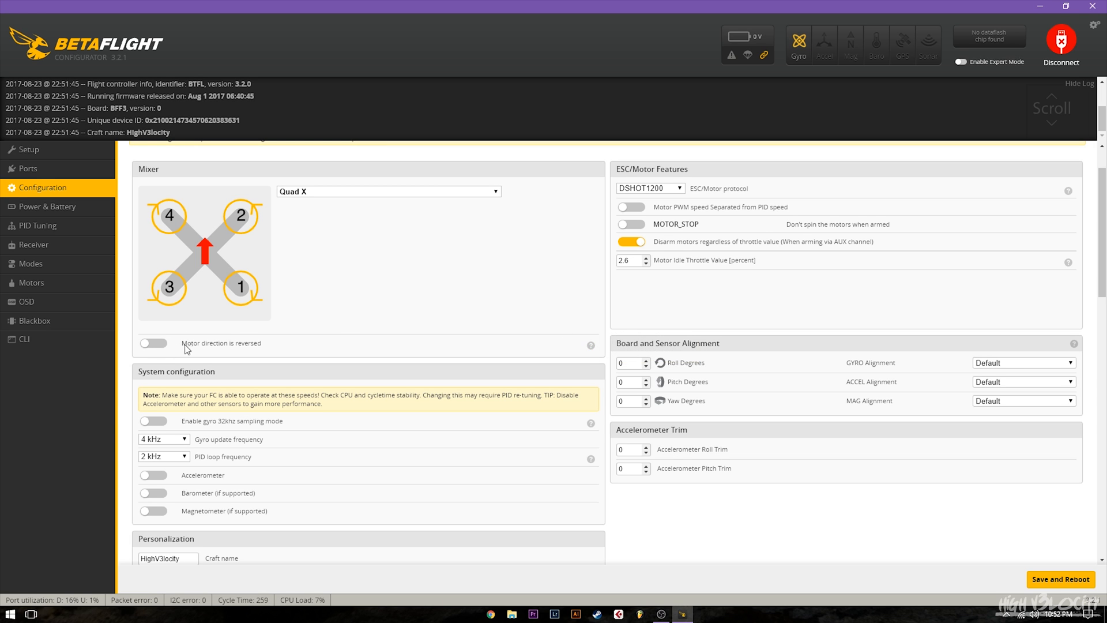
pyautogui.moveTo(264, 213)
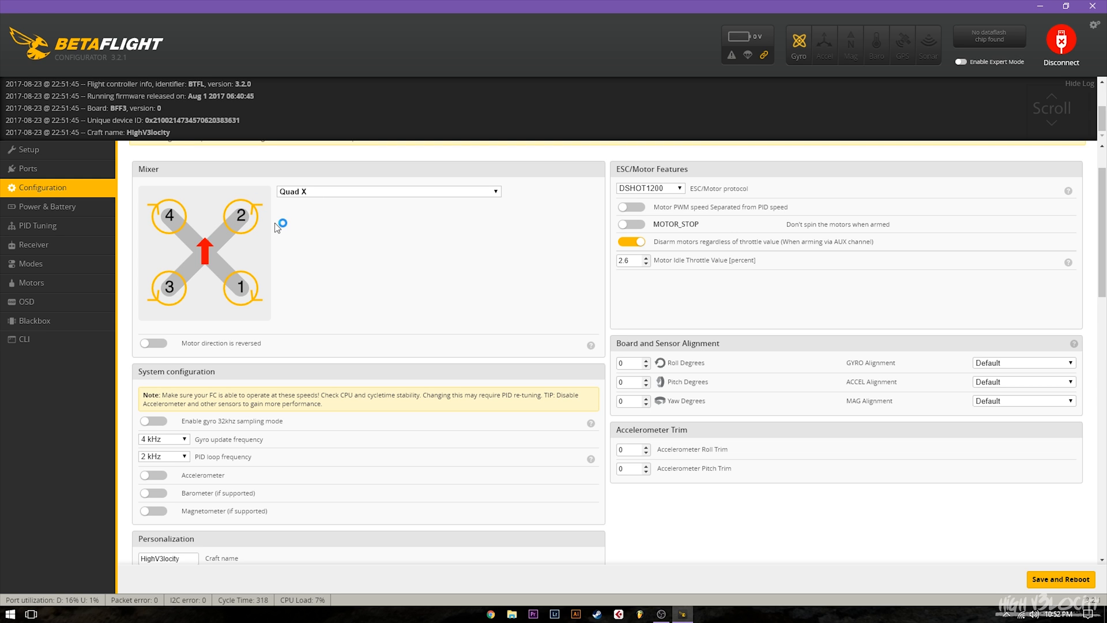
pyautogui.moveTo(607, 271)
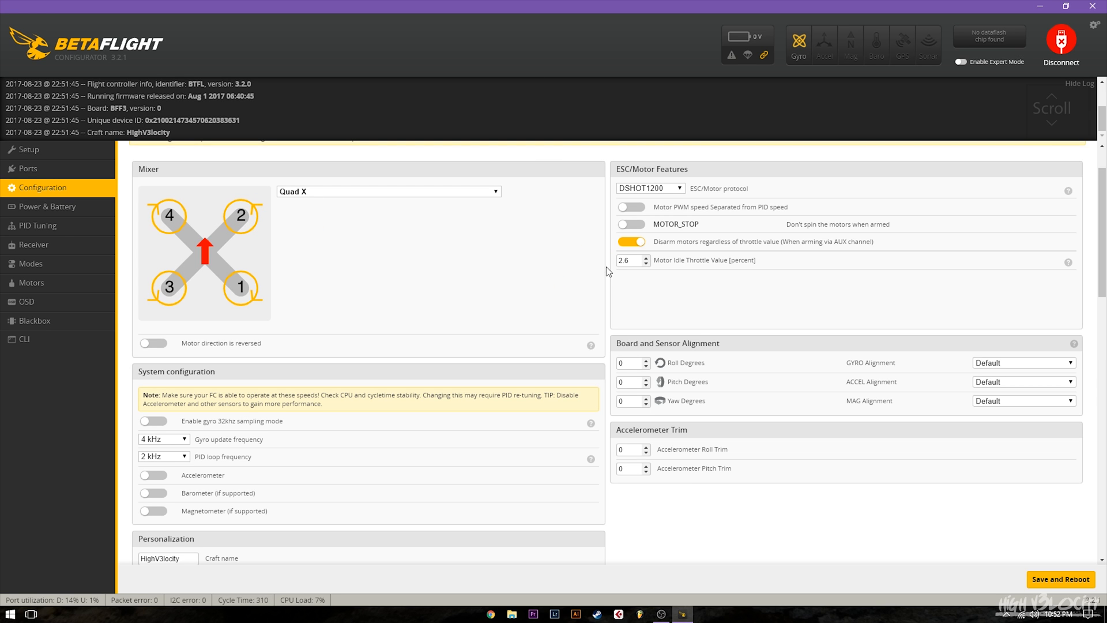
pyautogui.moveTo(277, 235)
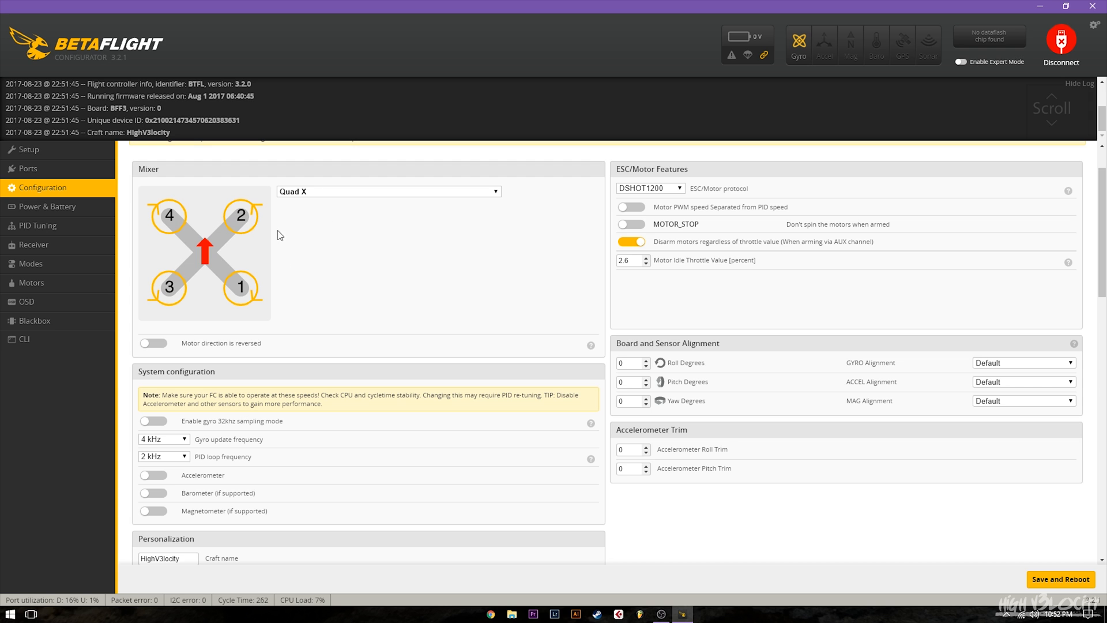
pyautogui.moveTo(340, 281)
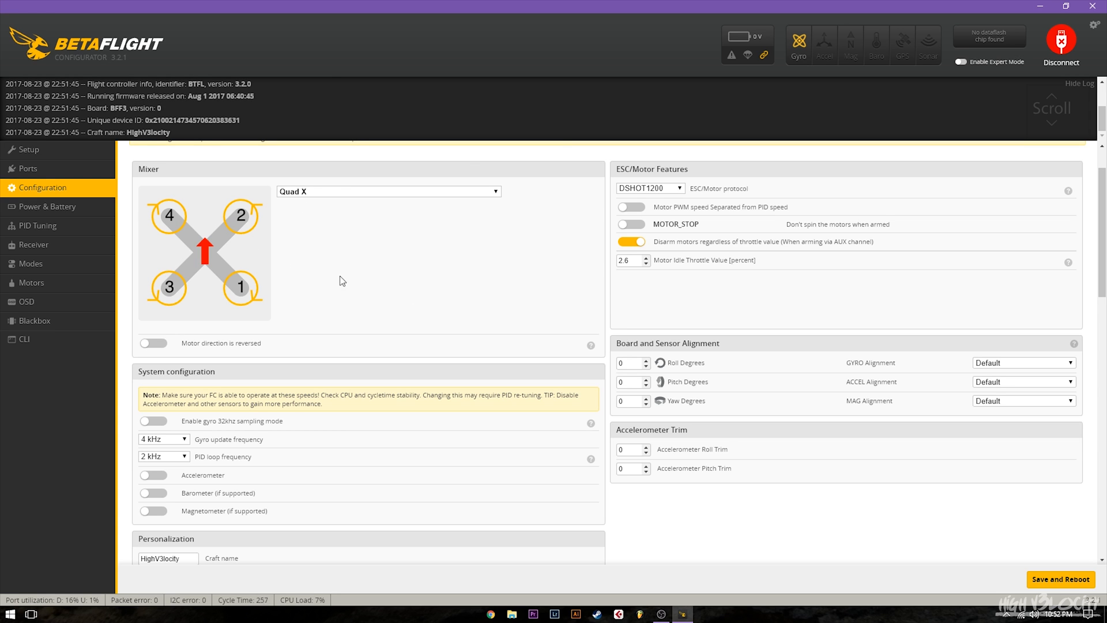
pyautogui.moveTo(180, 352)
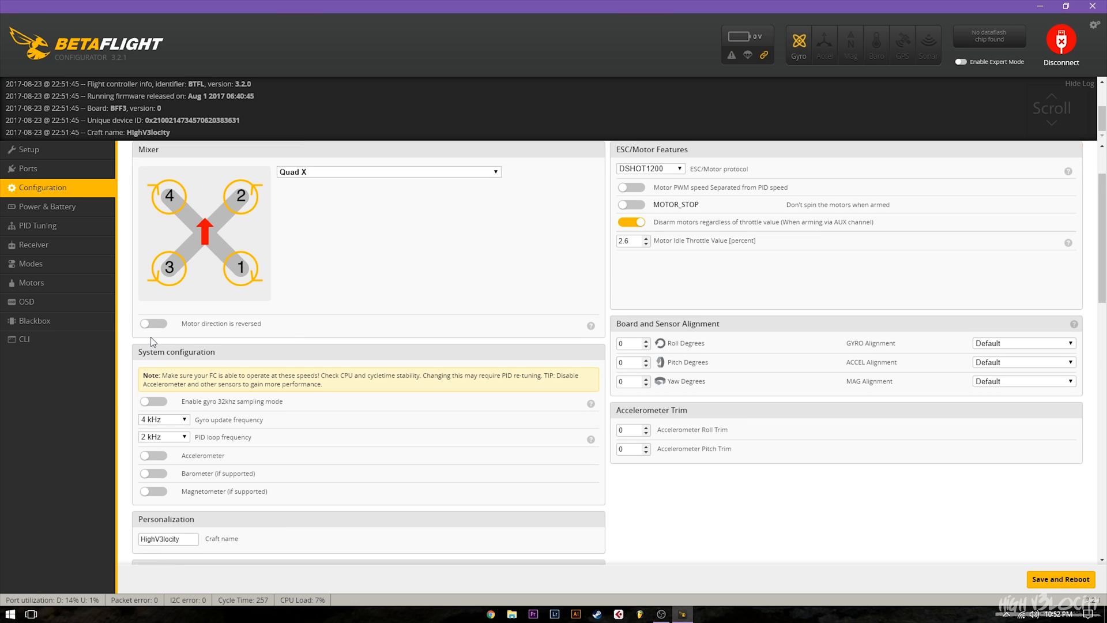
pyautogui.scroll(-3)
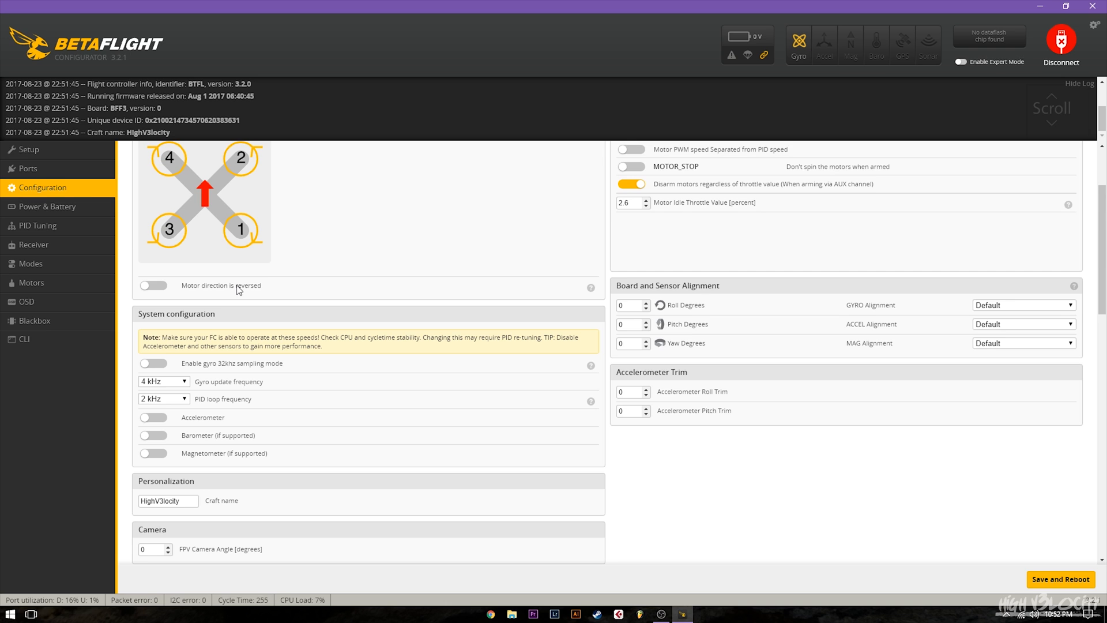
pyautogui.moveTo(235, 290)
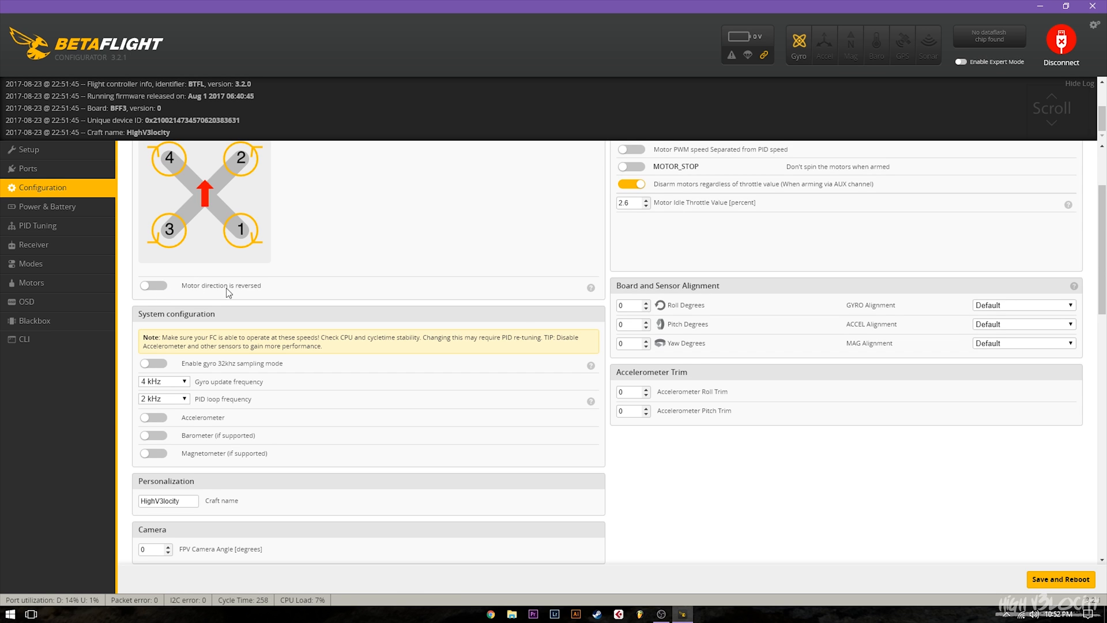
pyautogui.moveTo(306, 300)
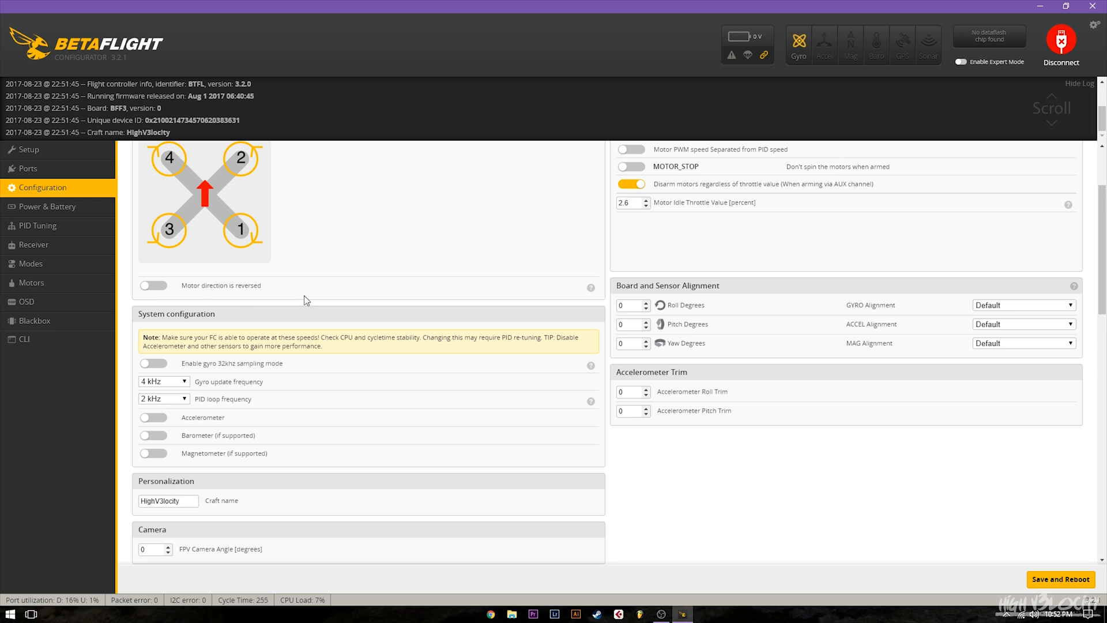
pyautogui.moveTo(184, 283)
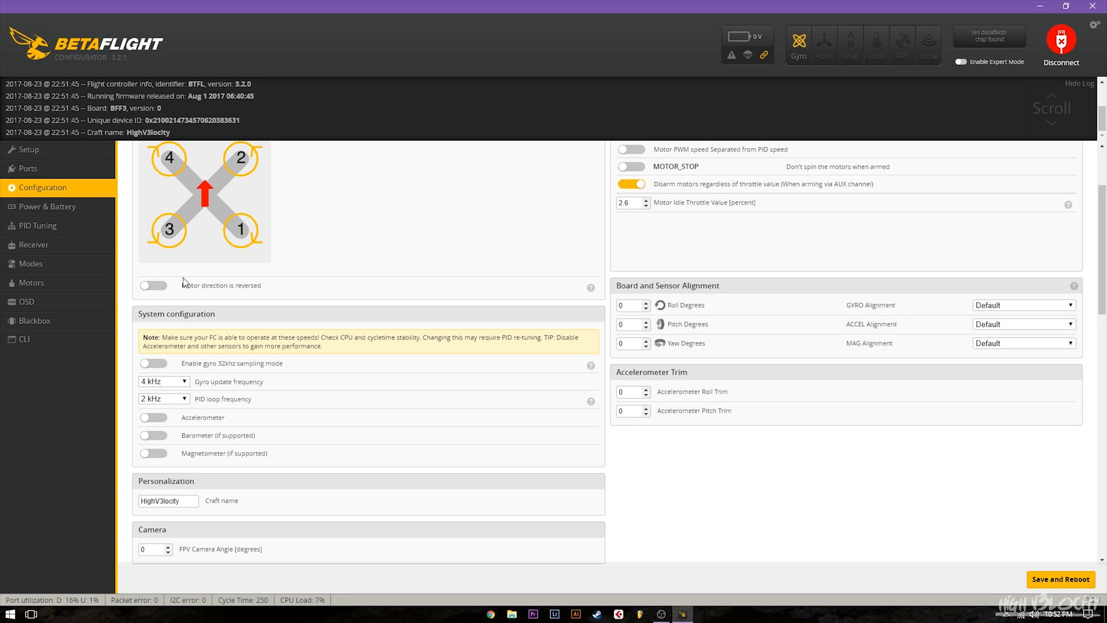
pyautogui.moveTo(138, 270)
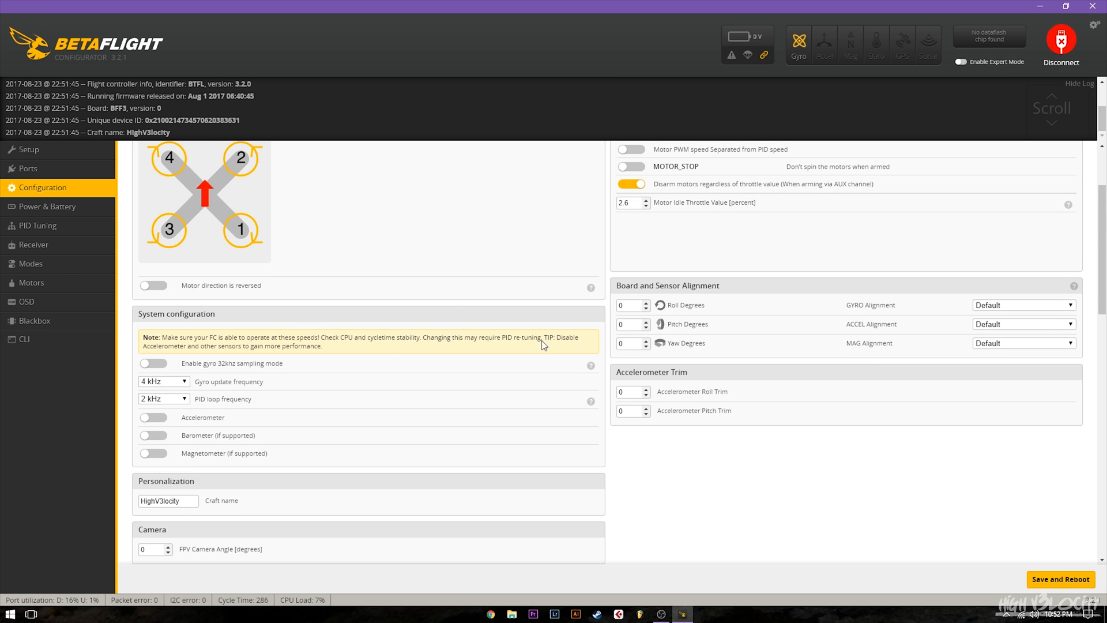
pyautogui.scroll(-3)
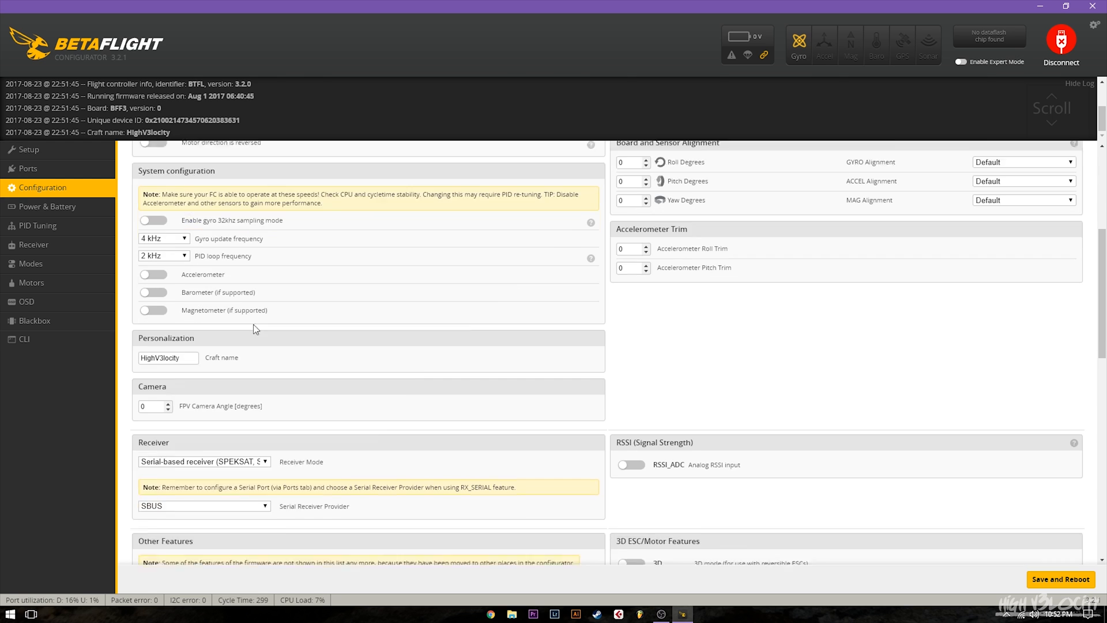
pyautogui.scroll(3)
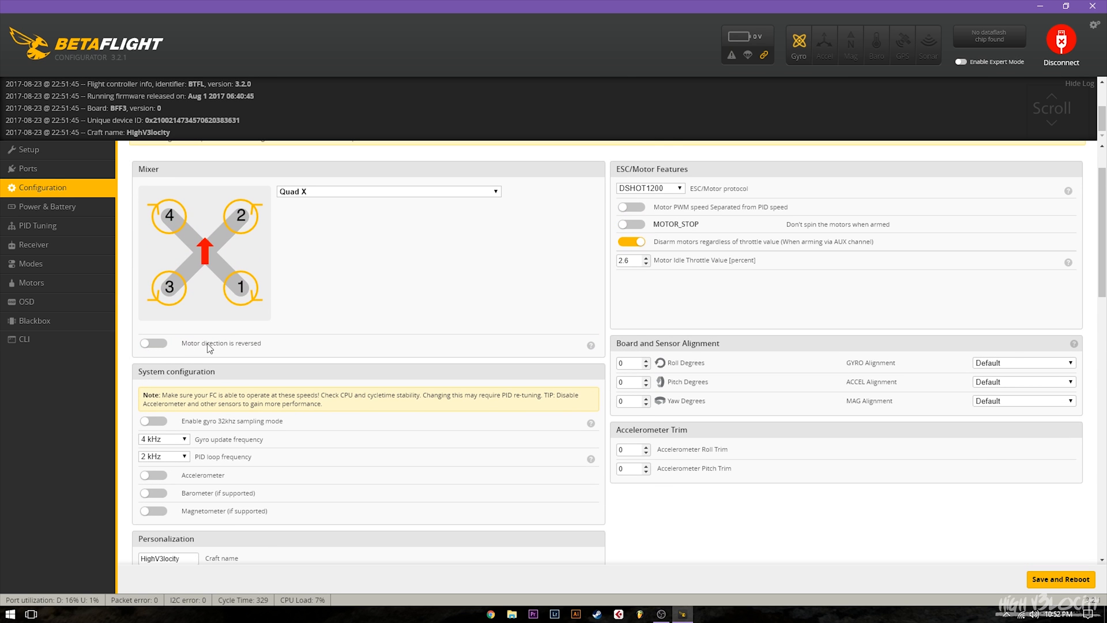
pyautogui.moveTo(588, 357)
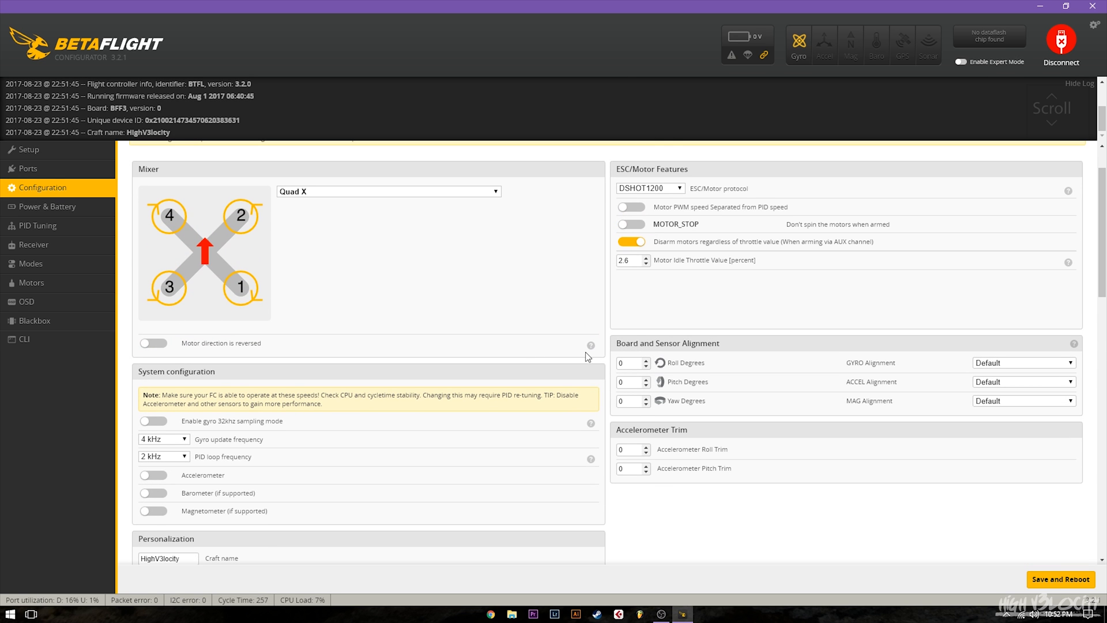
pyautogui.scroll(-3)
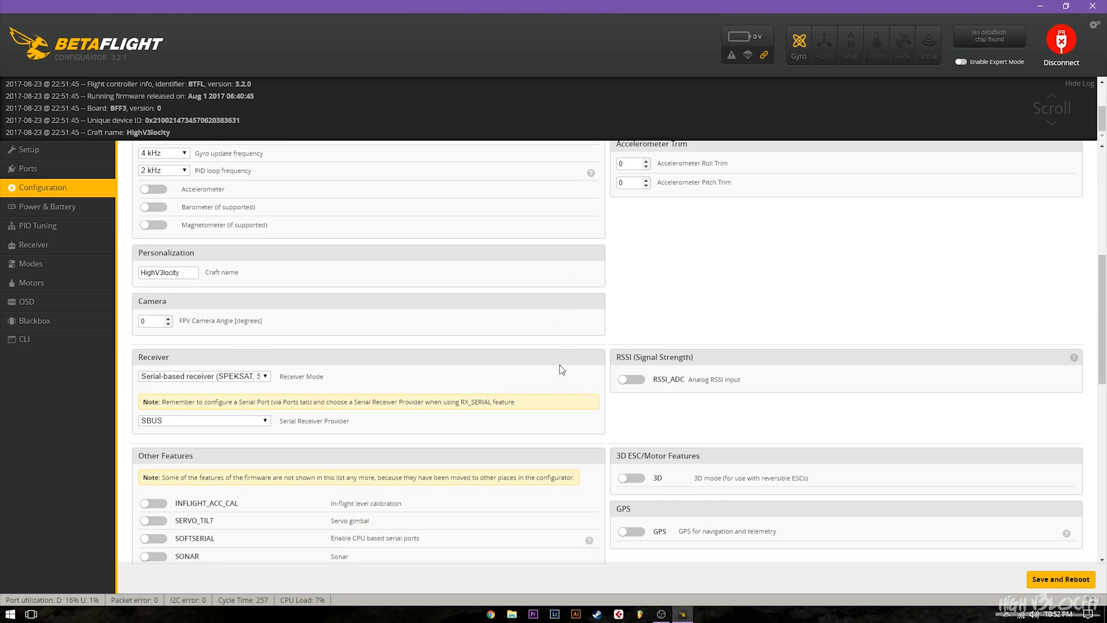
pyautogui.scroll(-3)
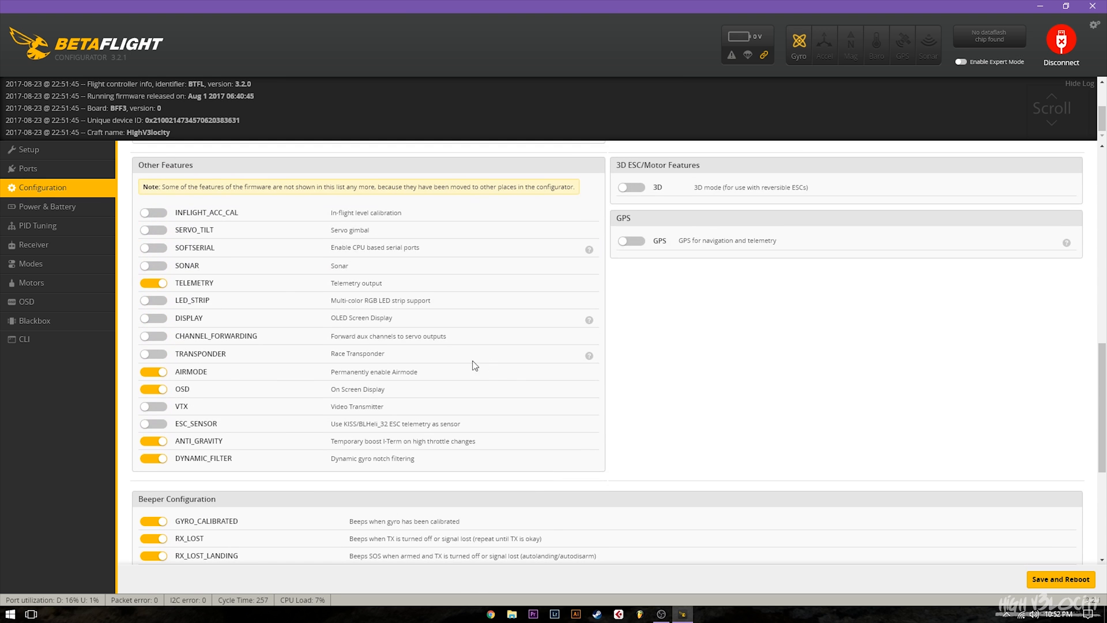
pyautogui.moveTo(172, 363)
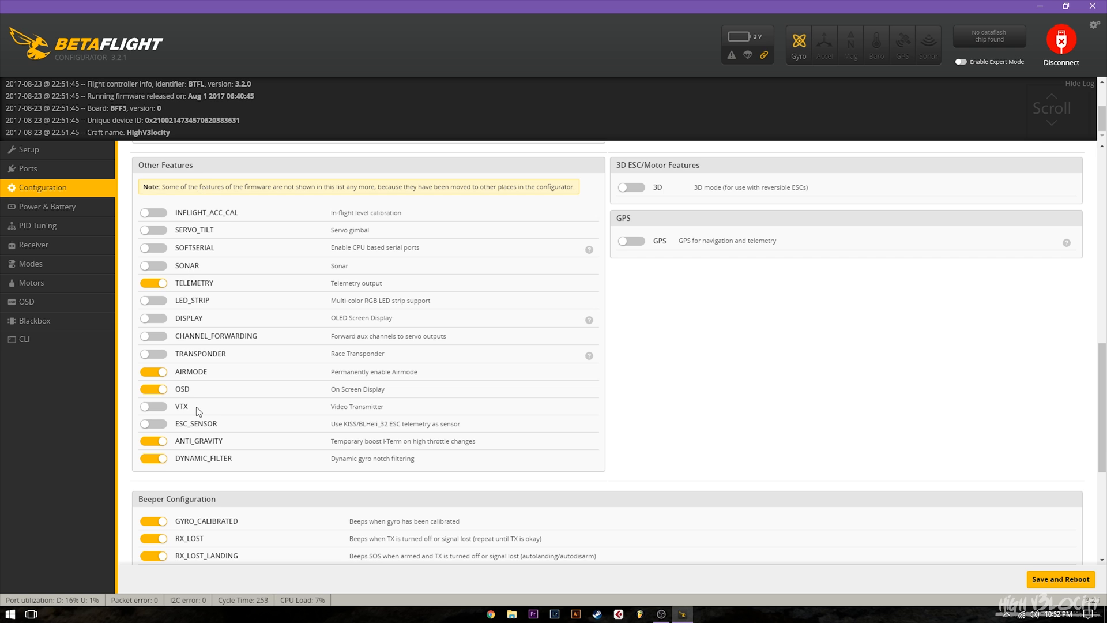
pyautogui.moveTo(234, 380)
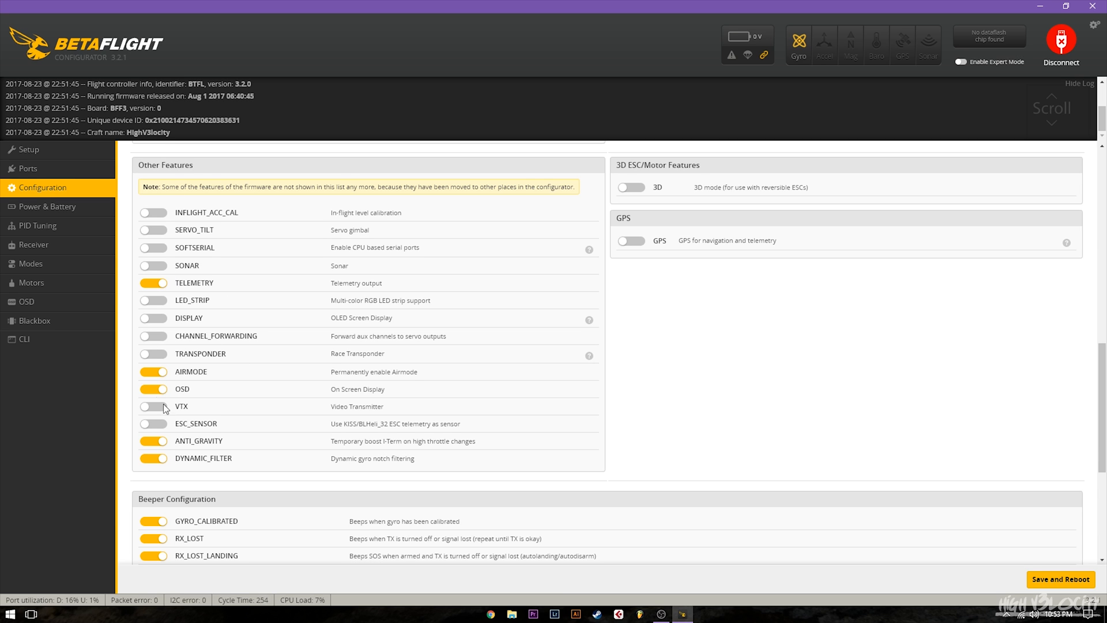
pyautogui.moveTo(47, 206)
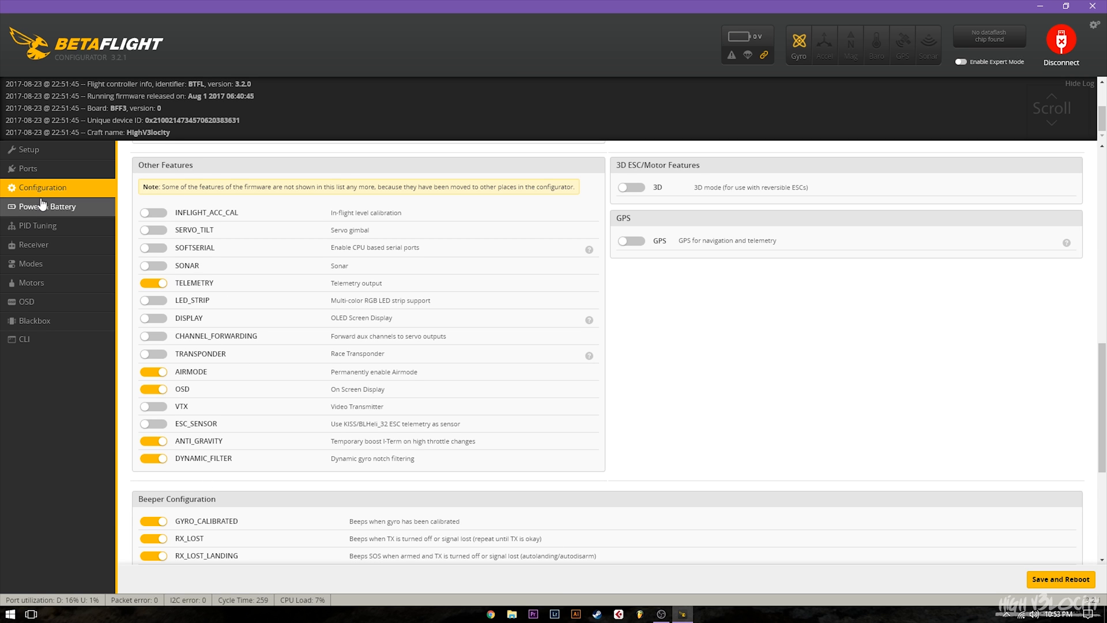
# - Show the PID Tuning page with roll, pitch and yaw PID values and rates
pyautogui.click(38, 225)
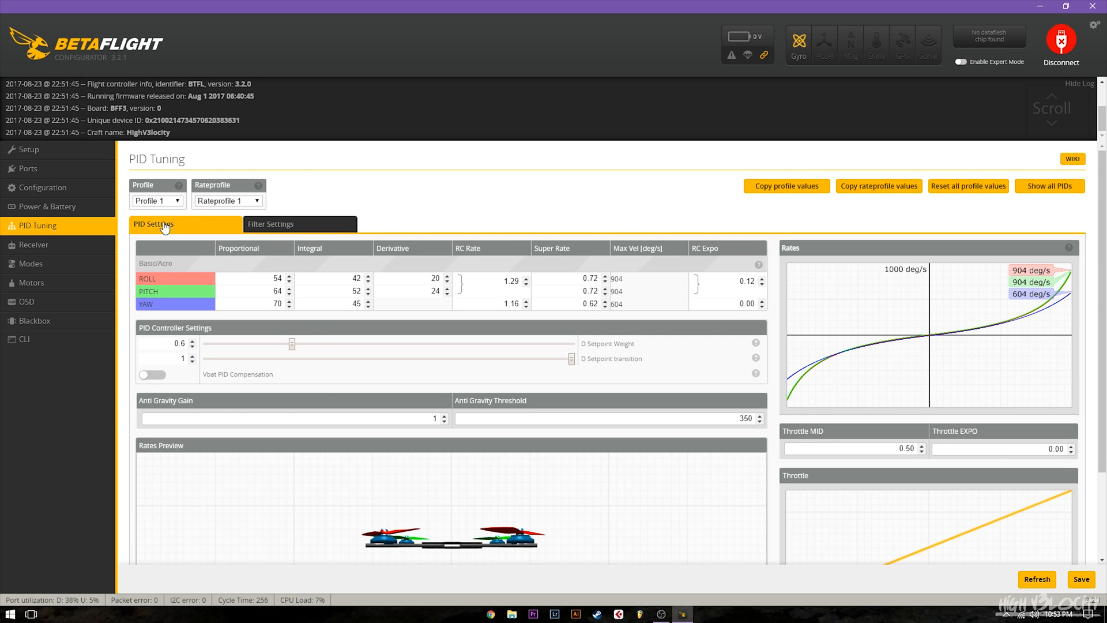
pyautogui.moveTo(186, 406)
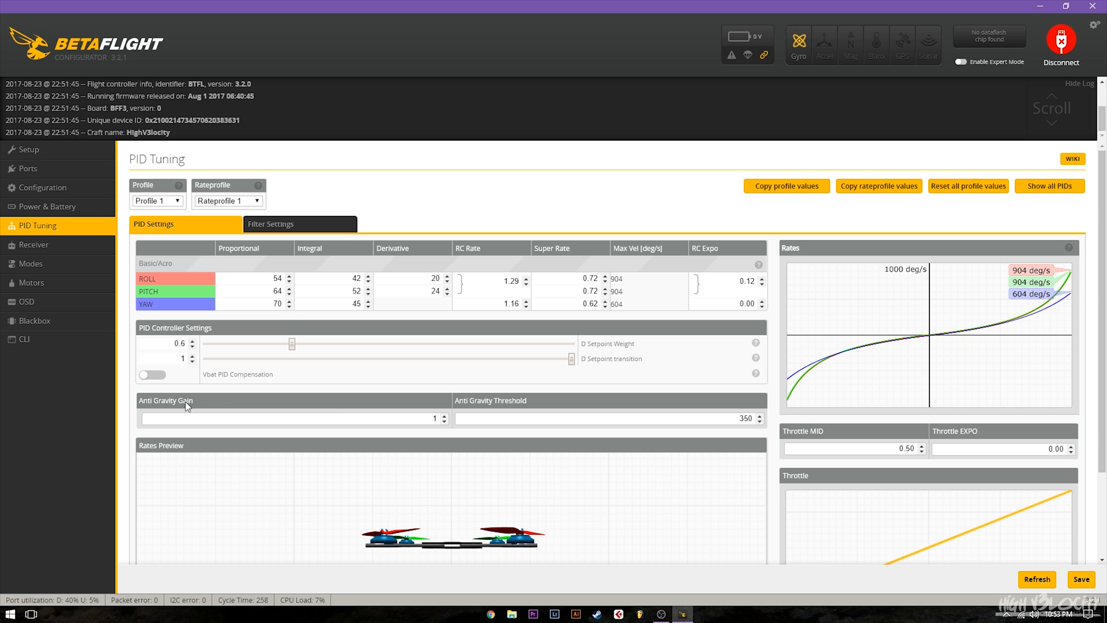
pyautogui.moveTo(270, 417)
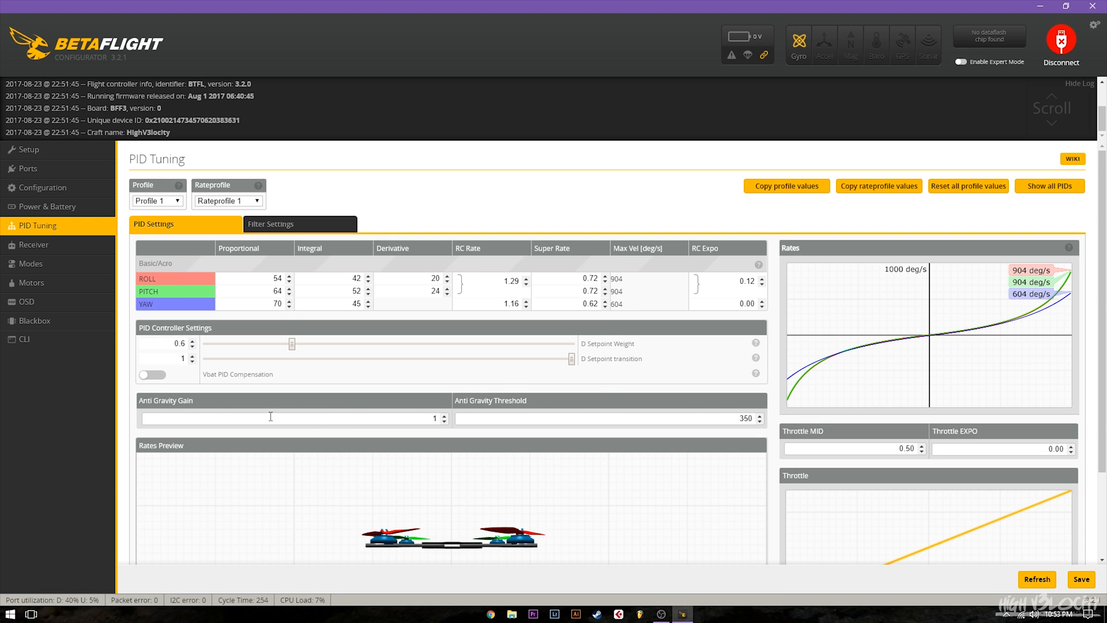
pyautogui.moveTo(305, 415)
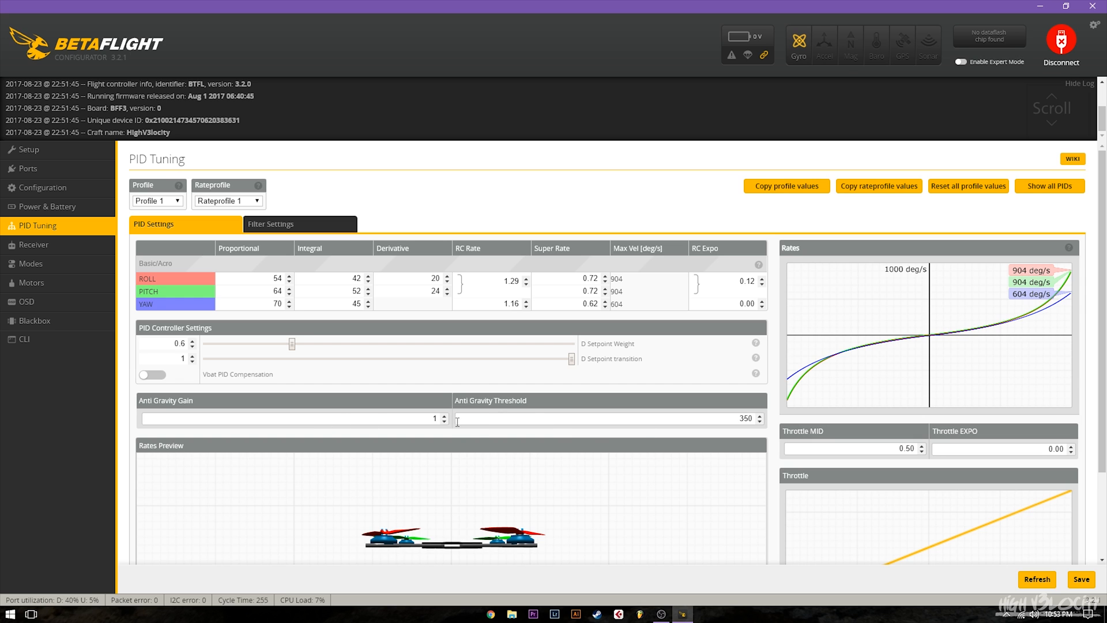
pyautogui.moveTo(598, 422)
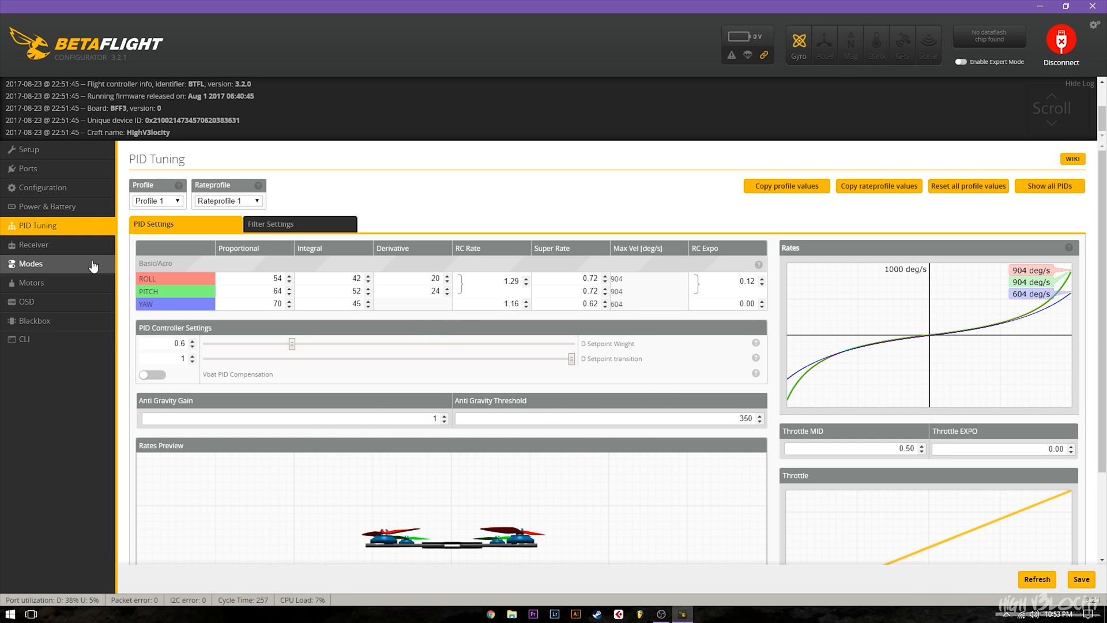
pyautogui.moveTo(213, 239)
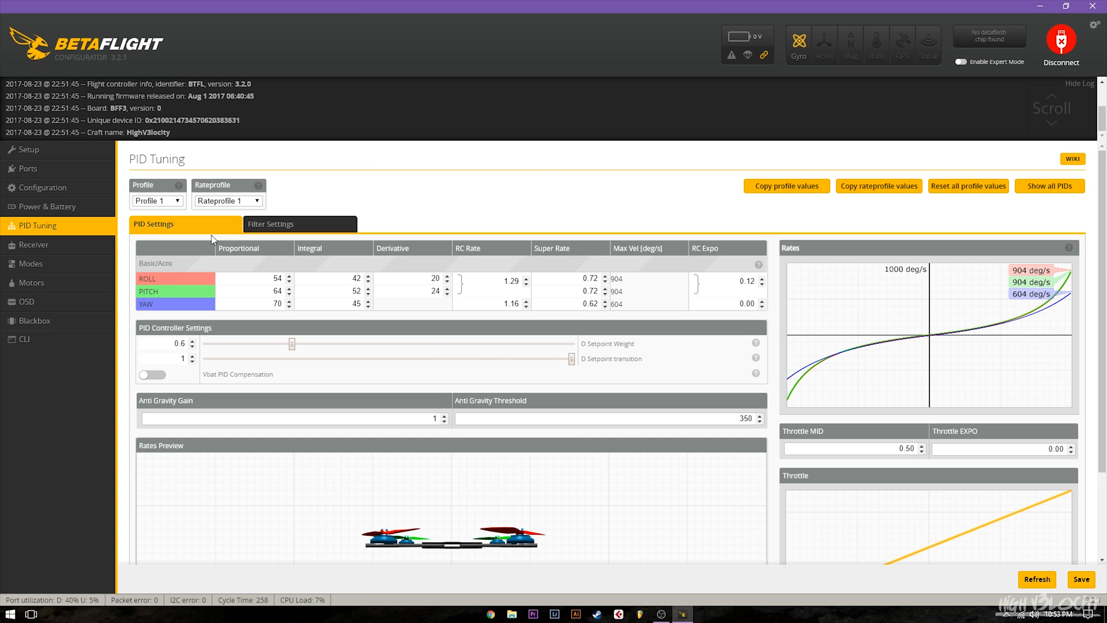
# - Review the PID Tuning filter settings, then return to the Configuration features list
pyautogui.click(270, 224)
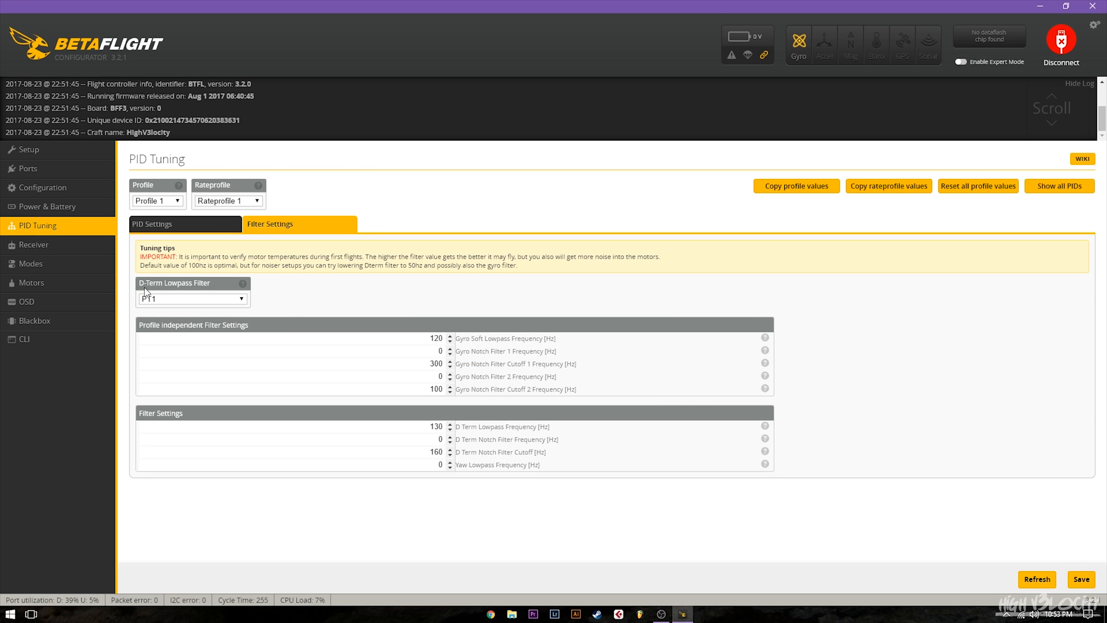
pyautogui.moveTo(217, 292)
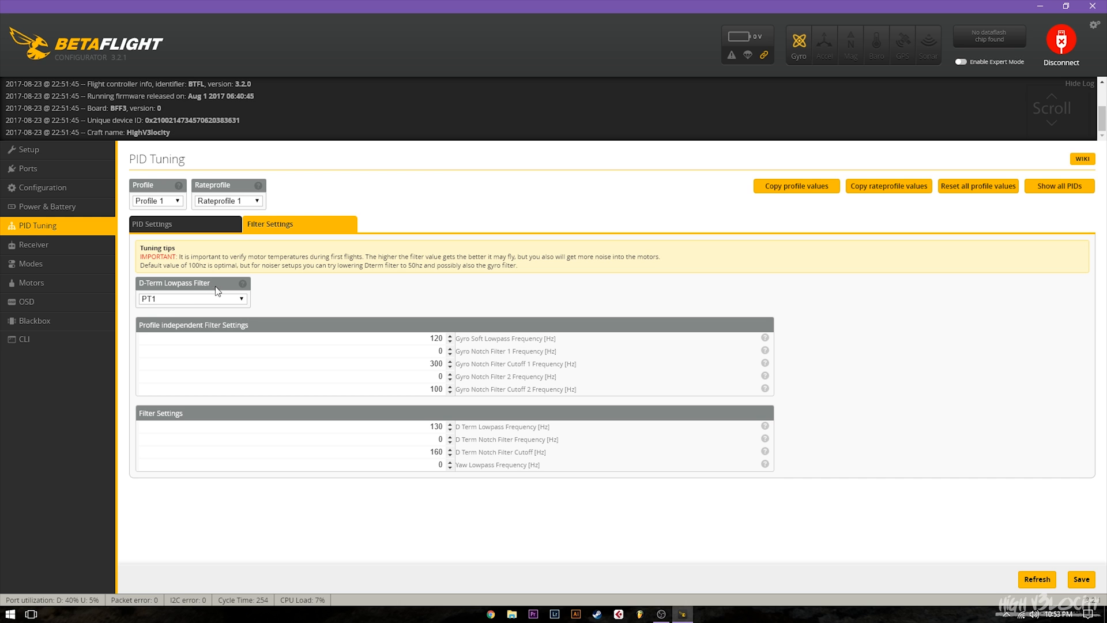
pyautogui.moveTo(138, 320)
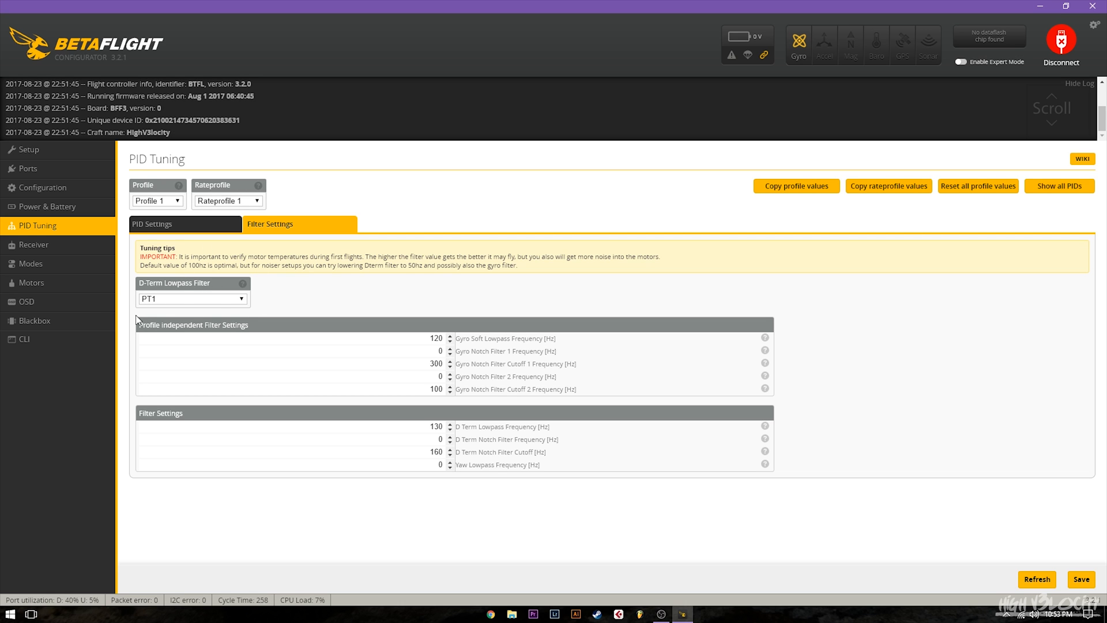
pyautogui.moveTo(214, 318)
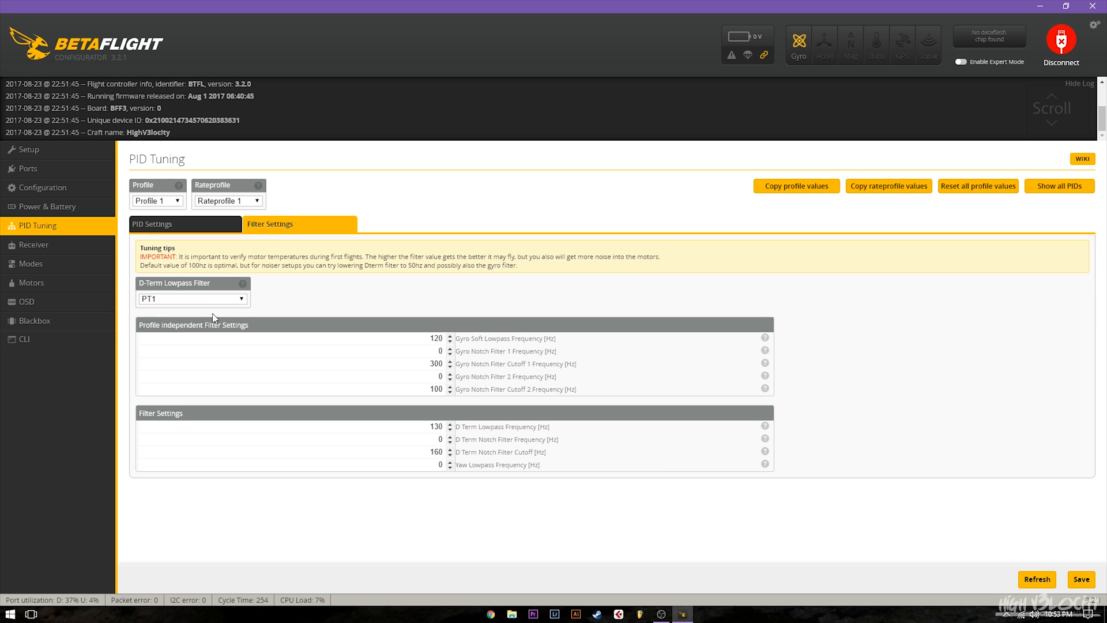
pyautogui.moveTo(148, 283)
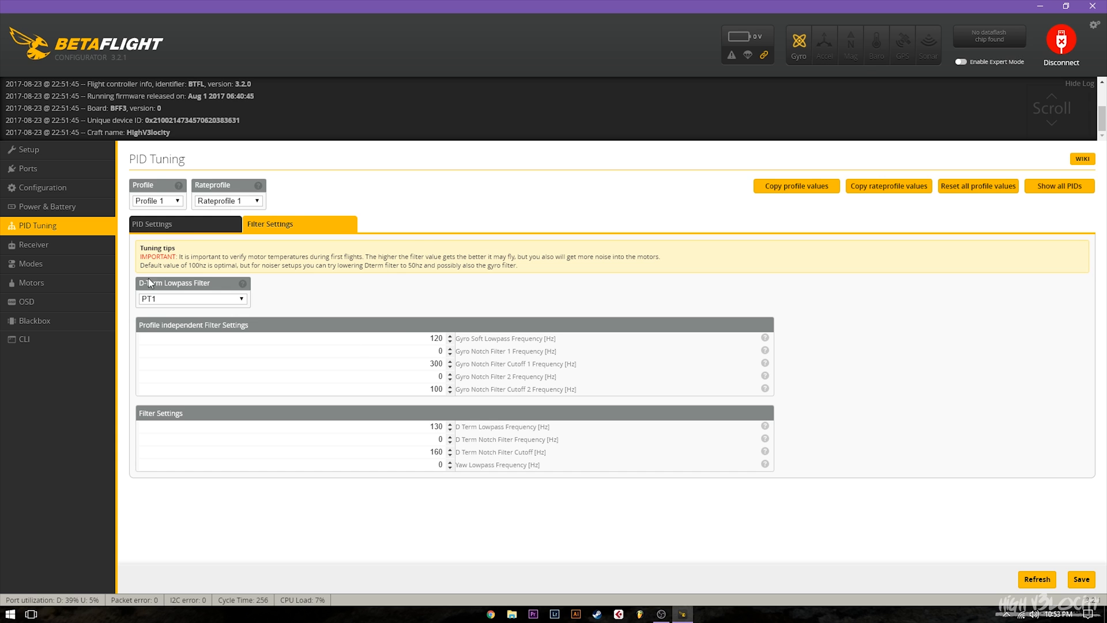
pyautogui.moveTo(357, 304)
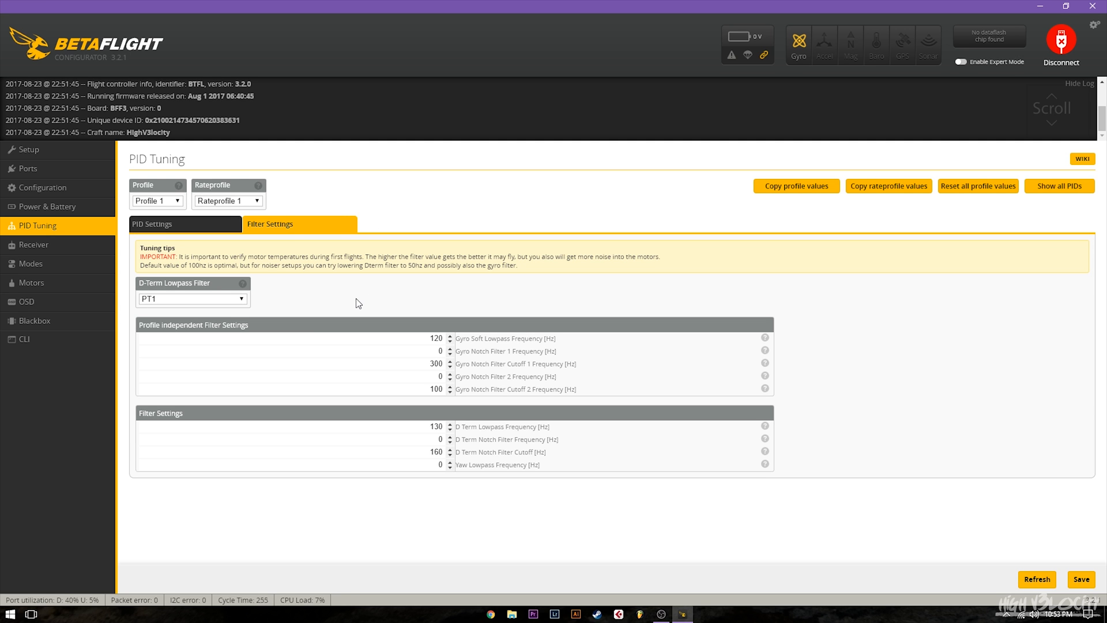
pyautogui.moveTo(28, 225)
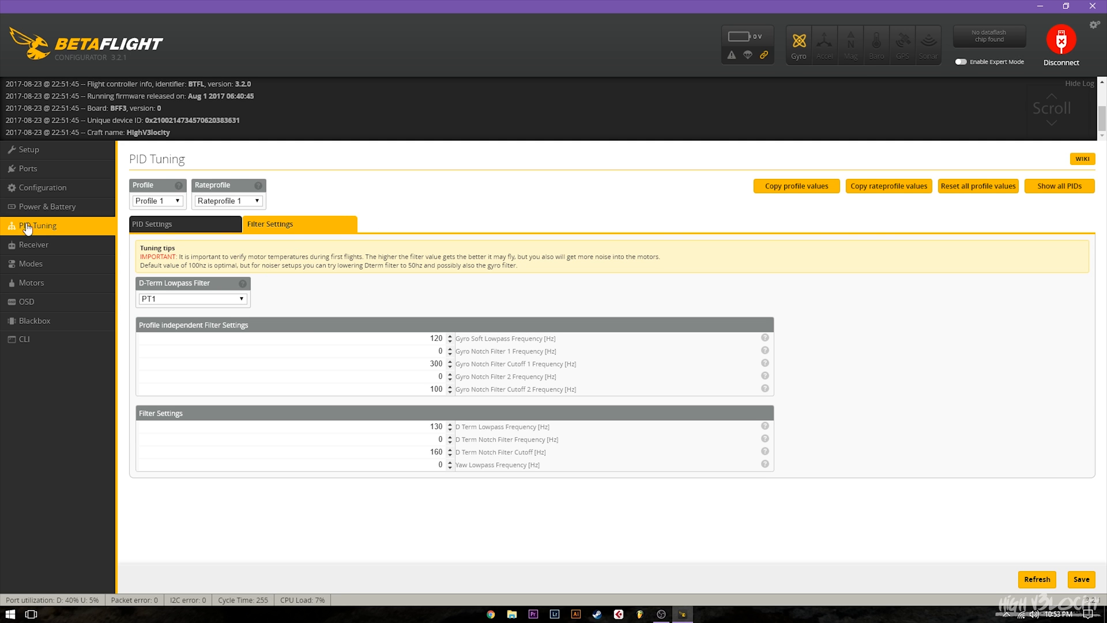
pyautogui.click(42, 187)
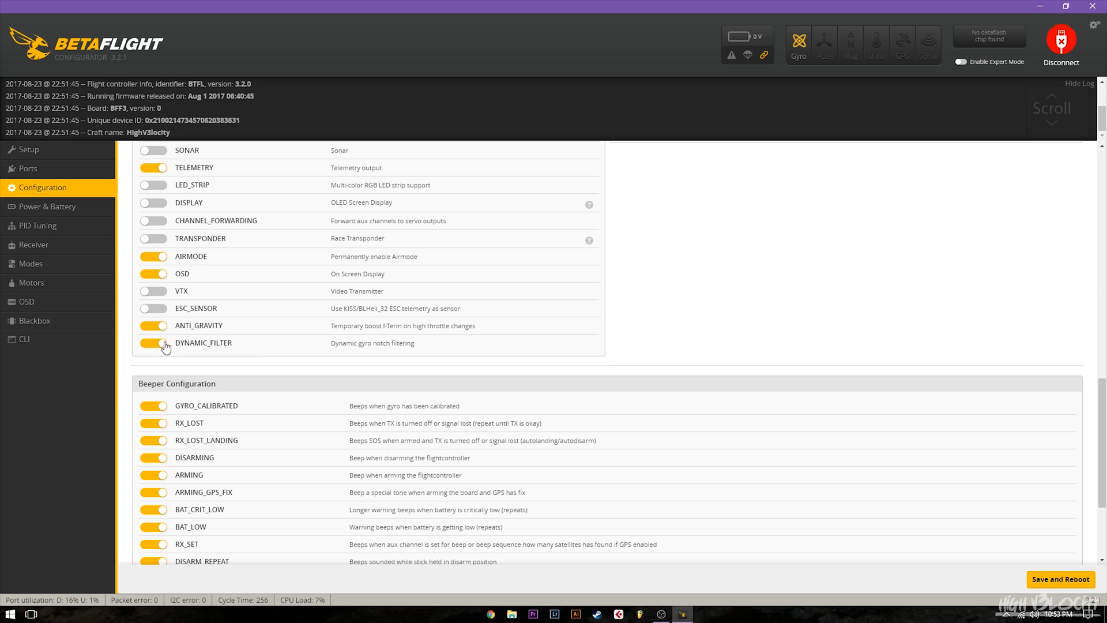
pyautogui.moveTo(249, 344)
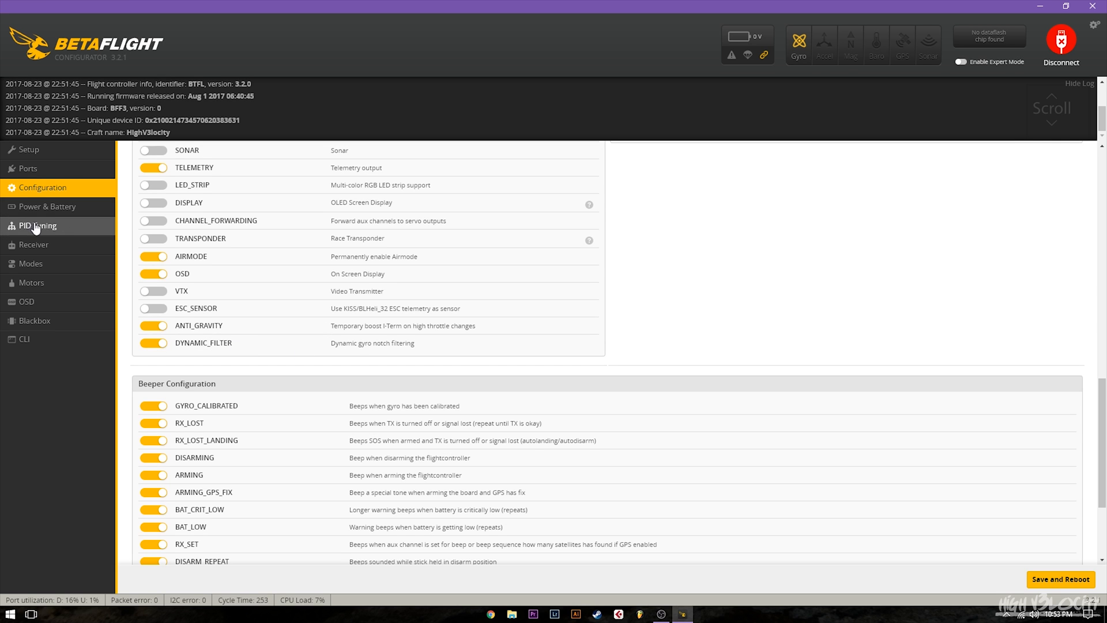
pyautogui.click(38, 225)
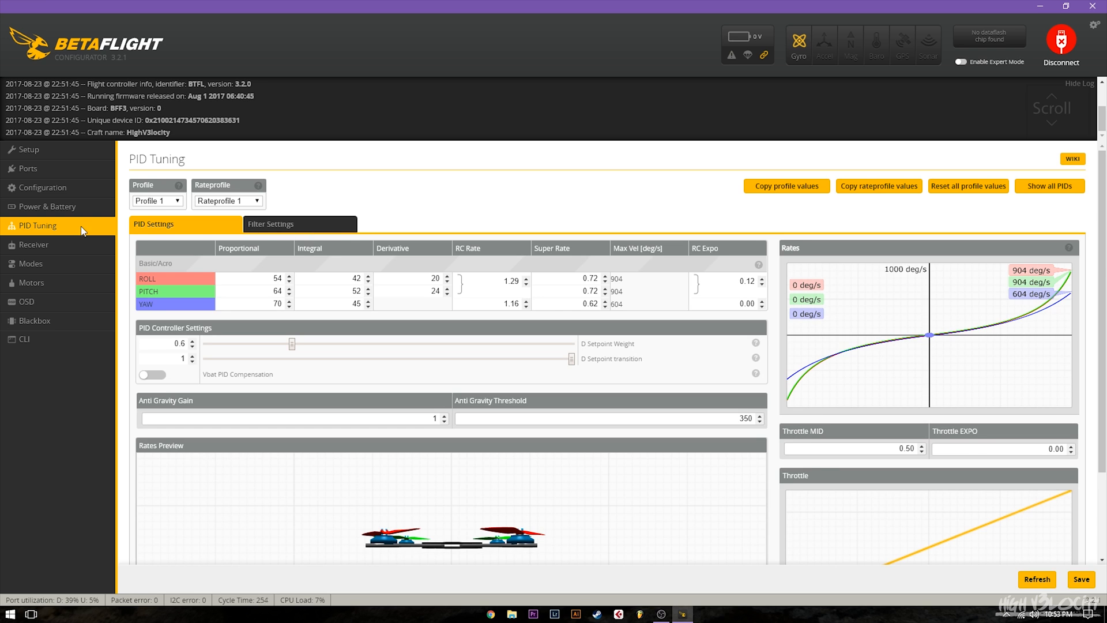
pyautogui.click(270, 224)
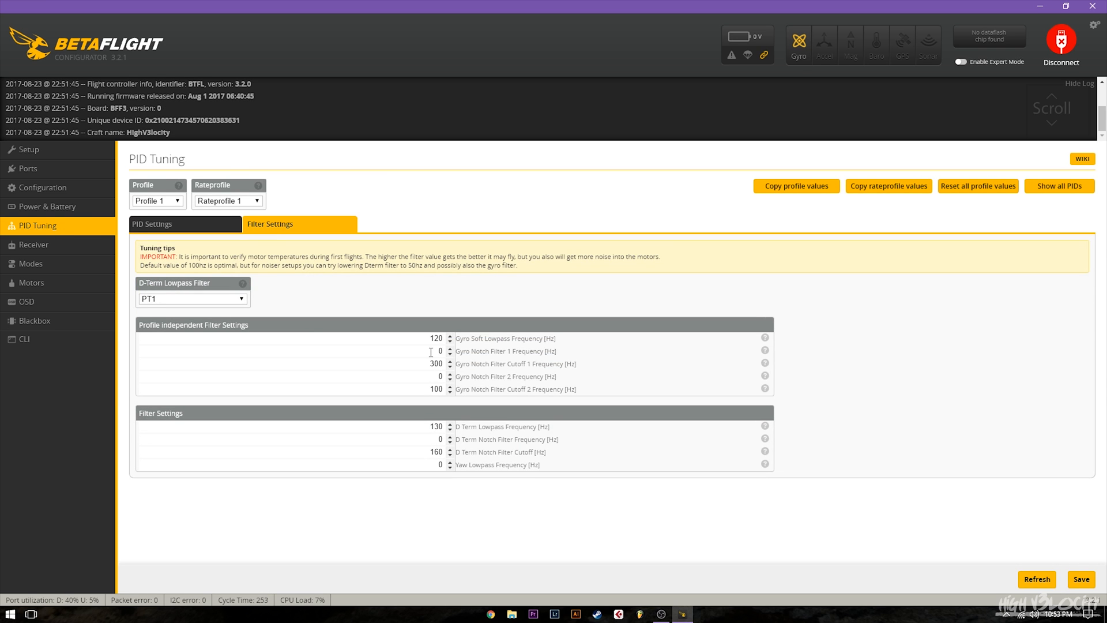
pyautogui.moveTo(435, 370)
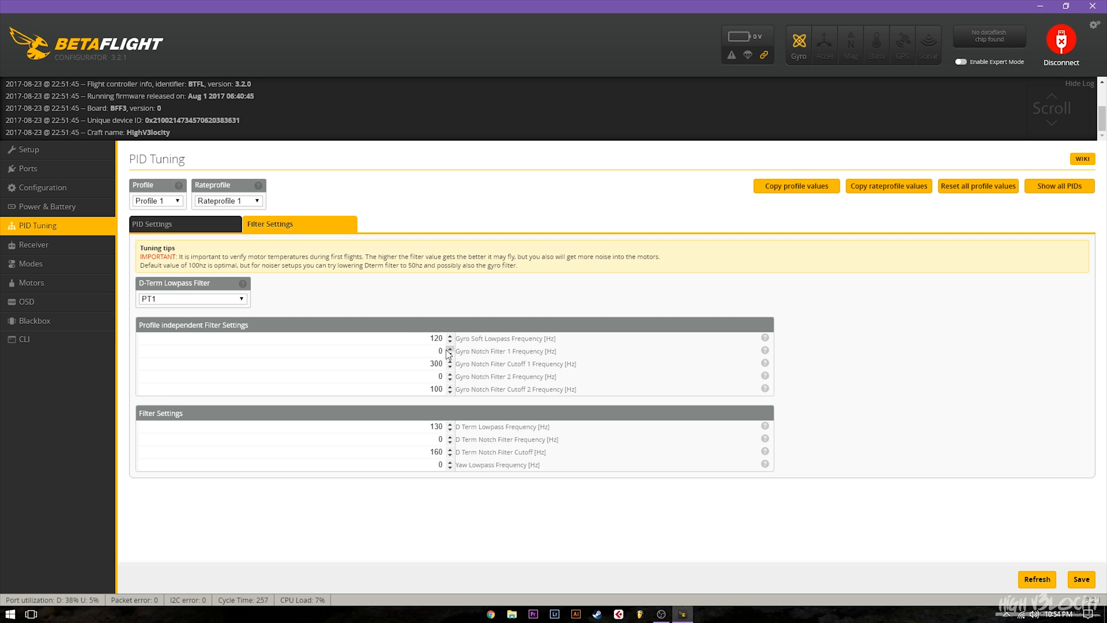
pyautogui.moveTo(466, 368)
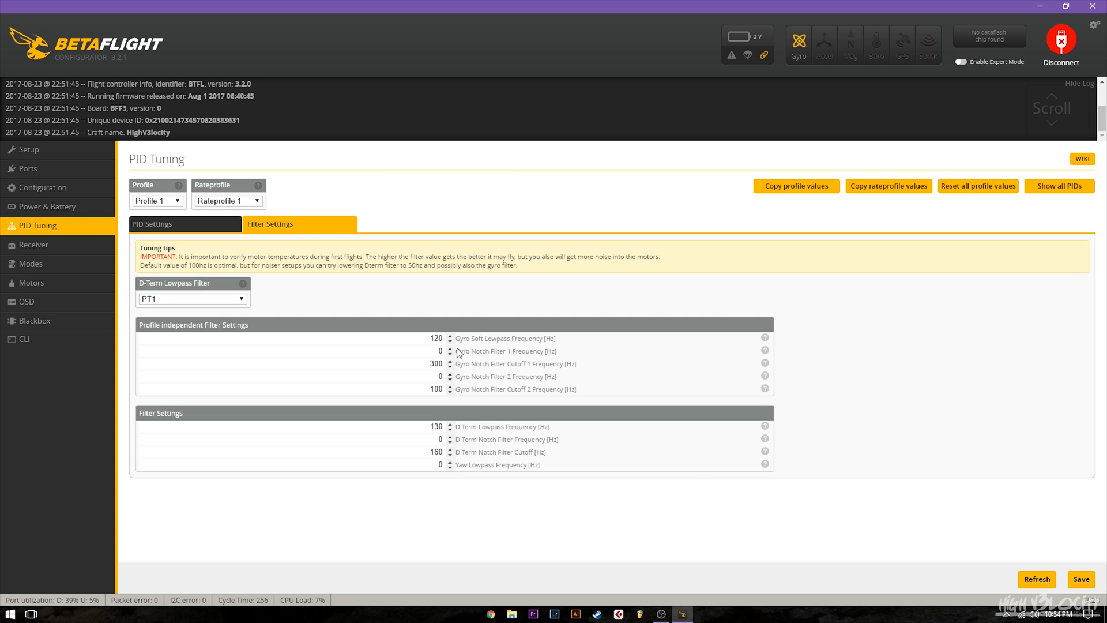
pyautogui.moveTo(446, 377)
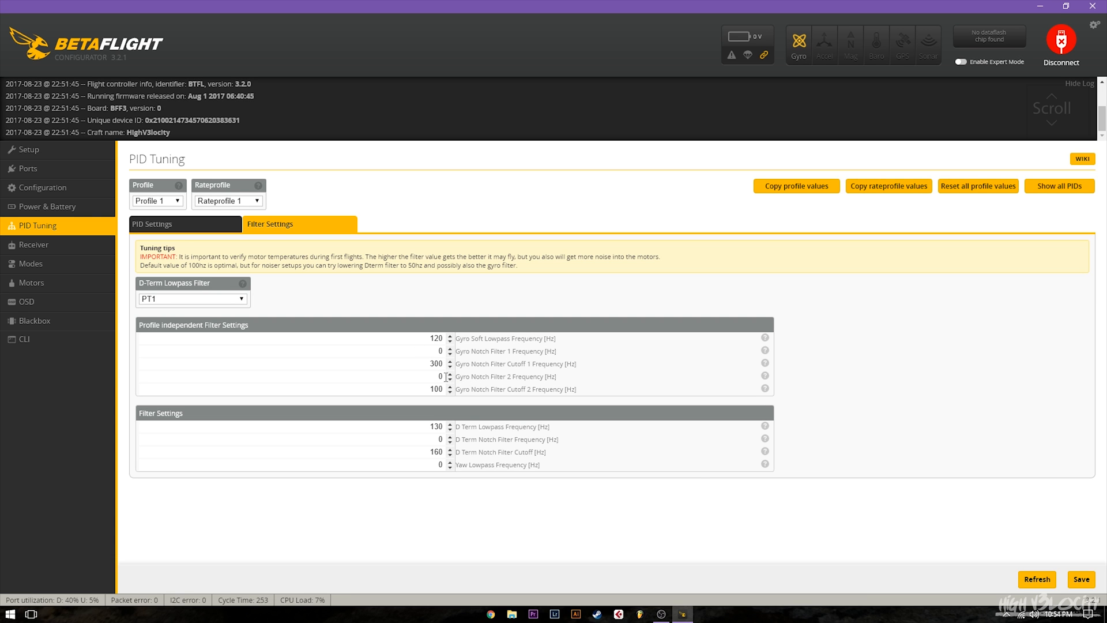
pyautogui.moveTo(452, 375)
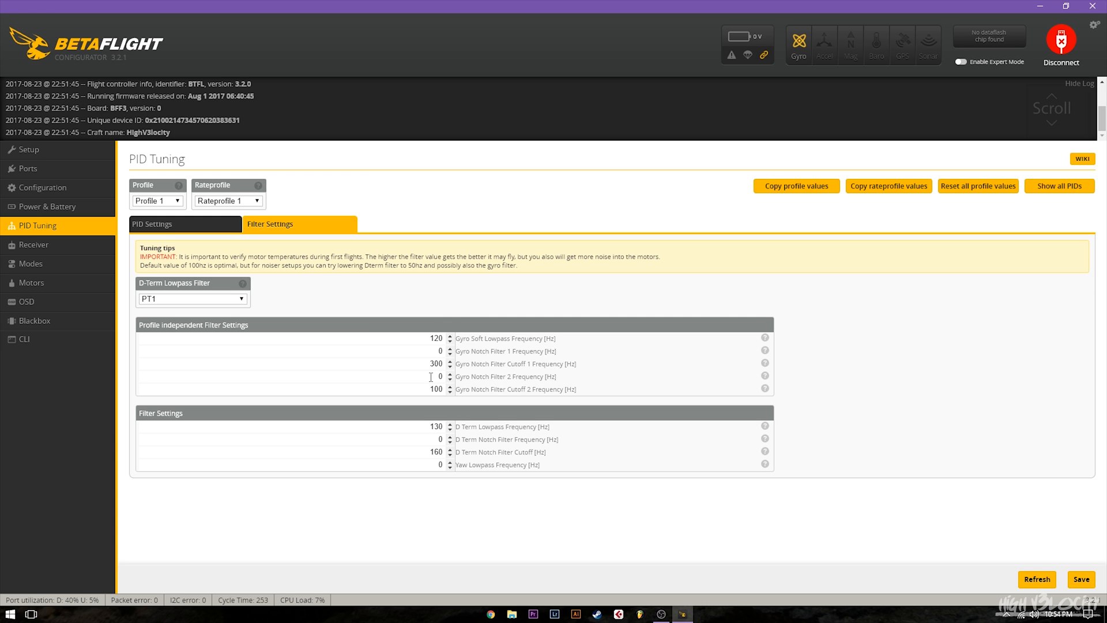
pyautogui.moveTo(409, 368)
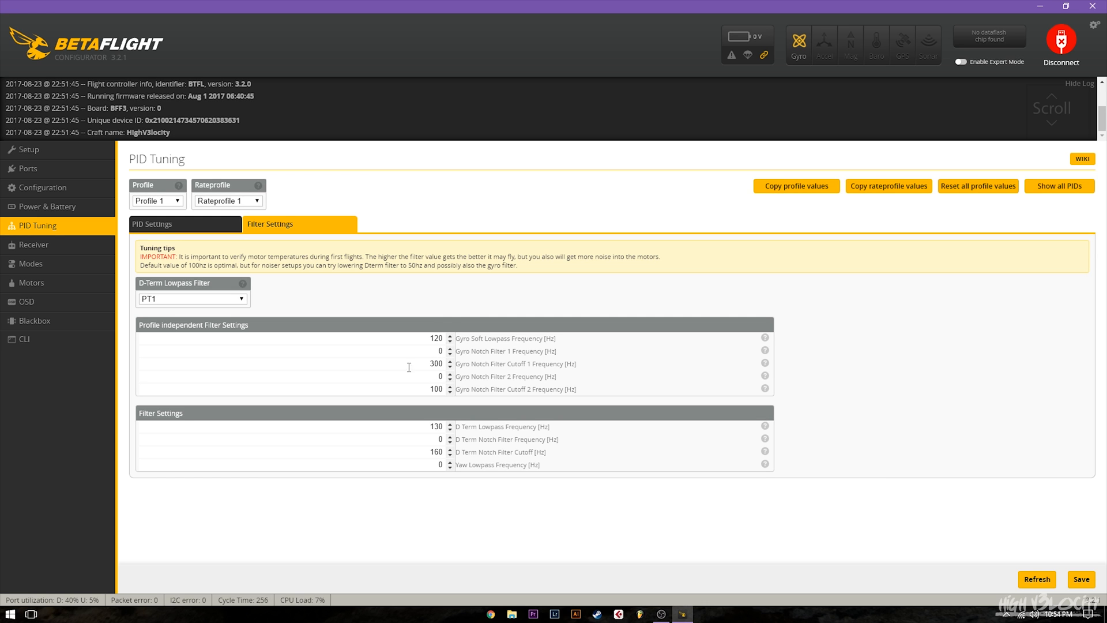
pyautogui.moveTo(445, 379)
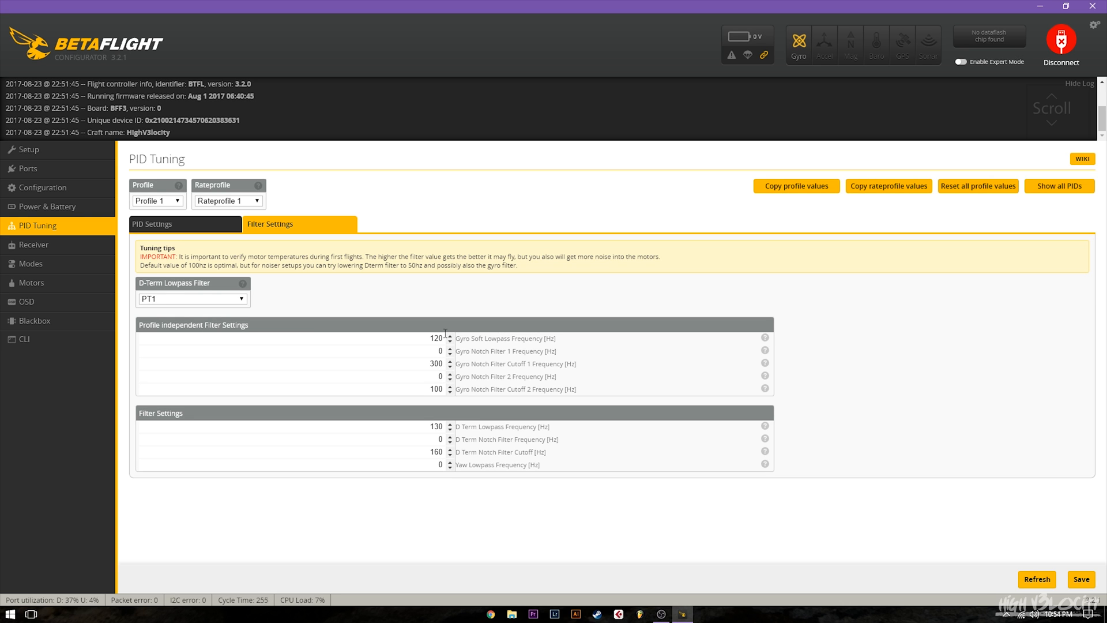
pyautogui.moveTo(446, 478)
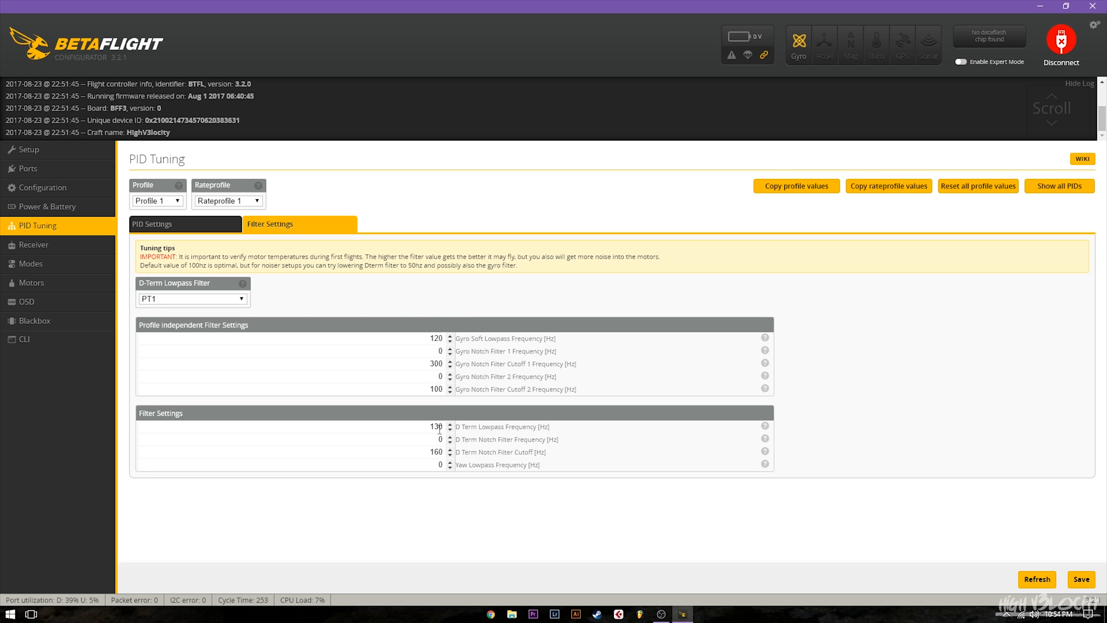
pyautogui.moveTo(512, 363)
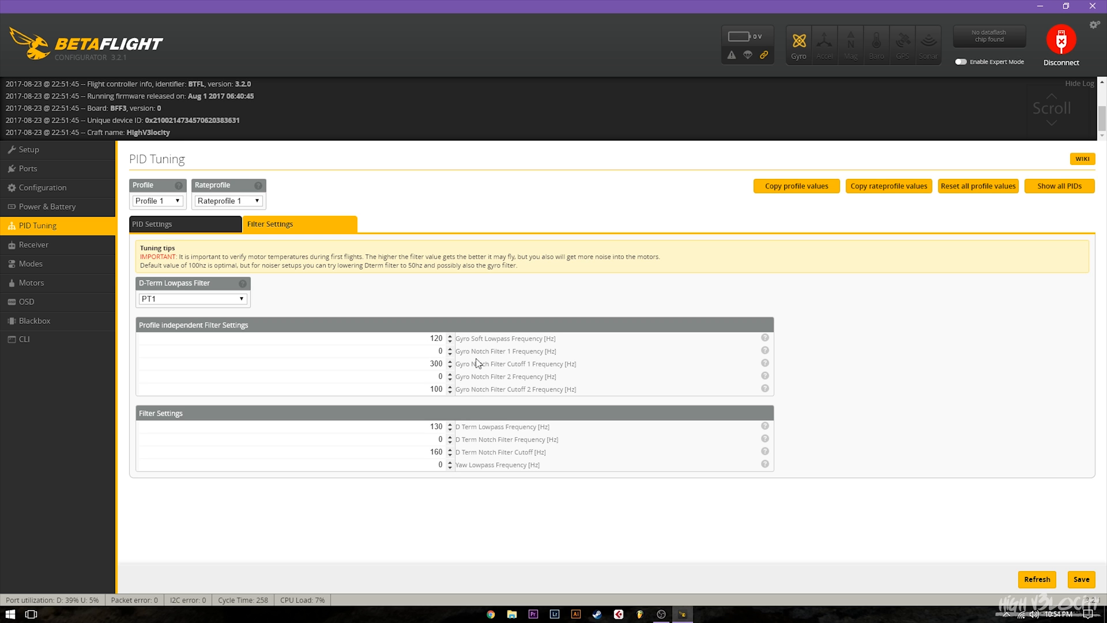
pyautogui.moveTo(392, 343)
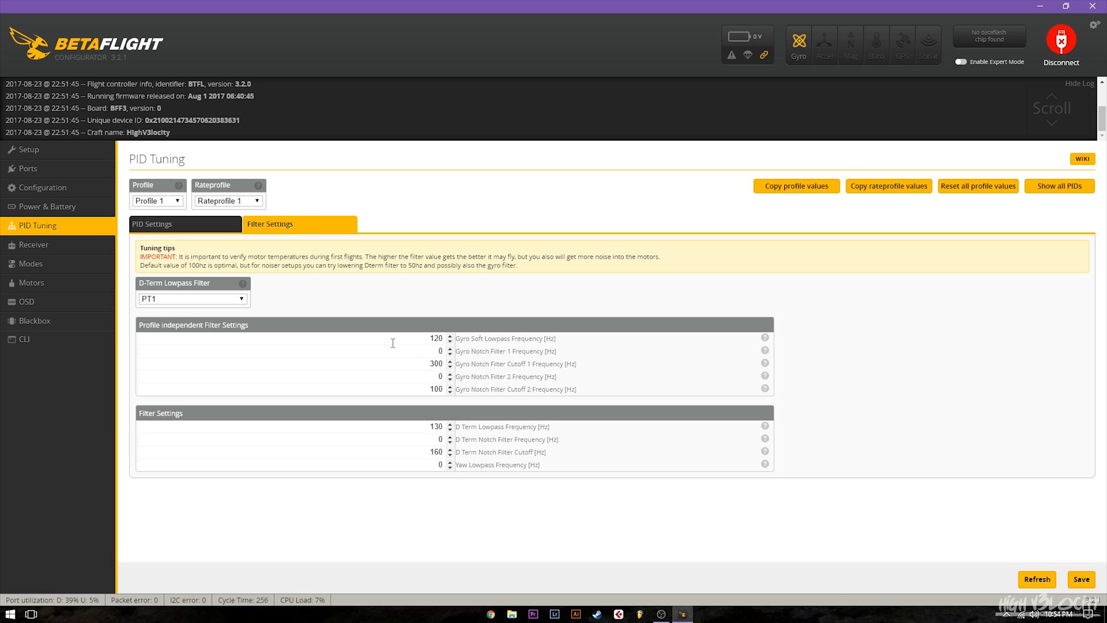
pyautogui.moveTo(487, 427)
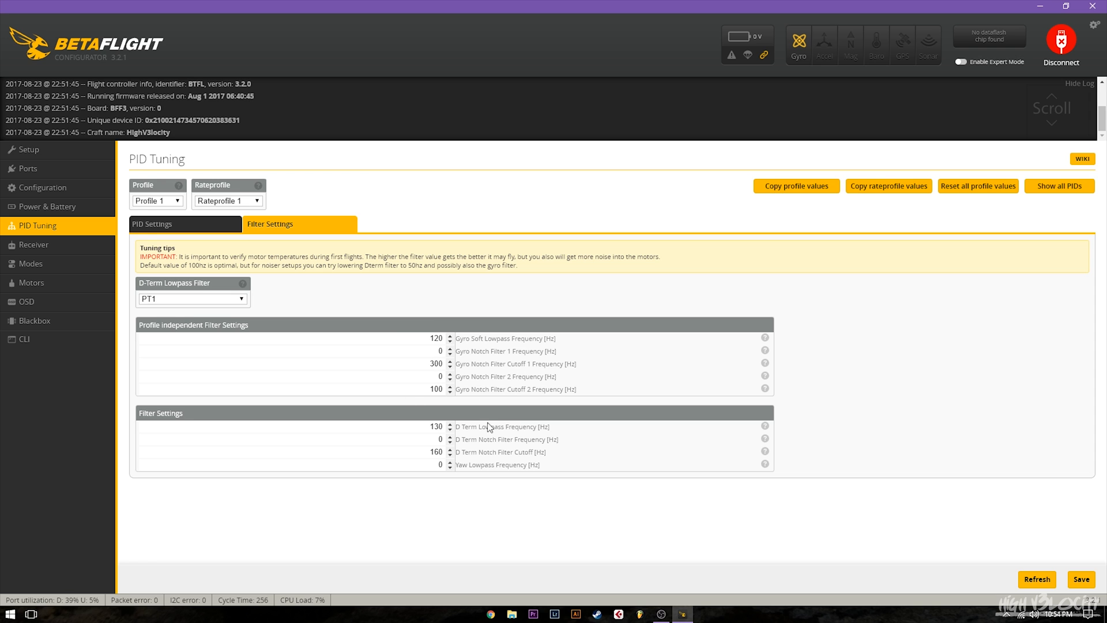
pyautogui.moveTo(439, 308)
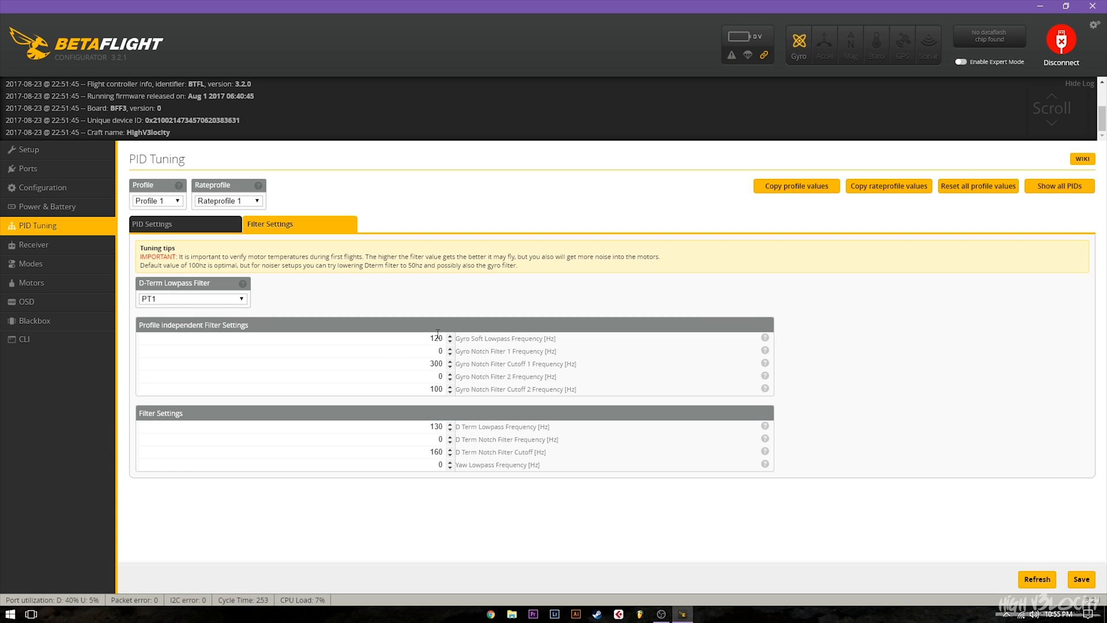
pyautogui.moveTo(443, 470)
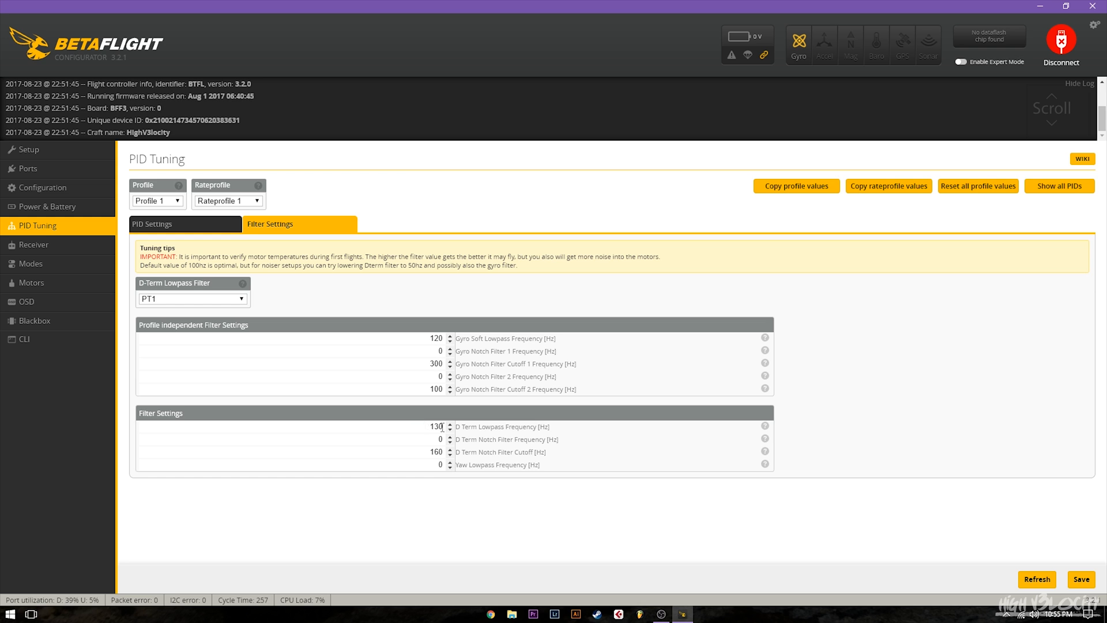
pyautogui.moveTo(430, 338)
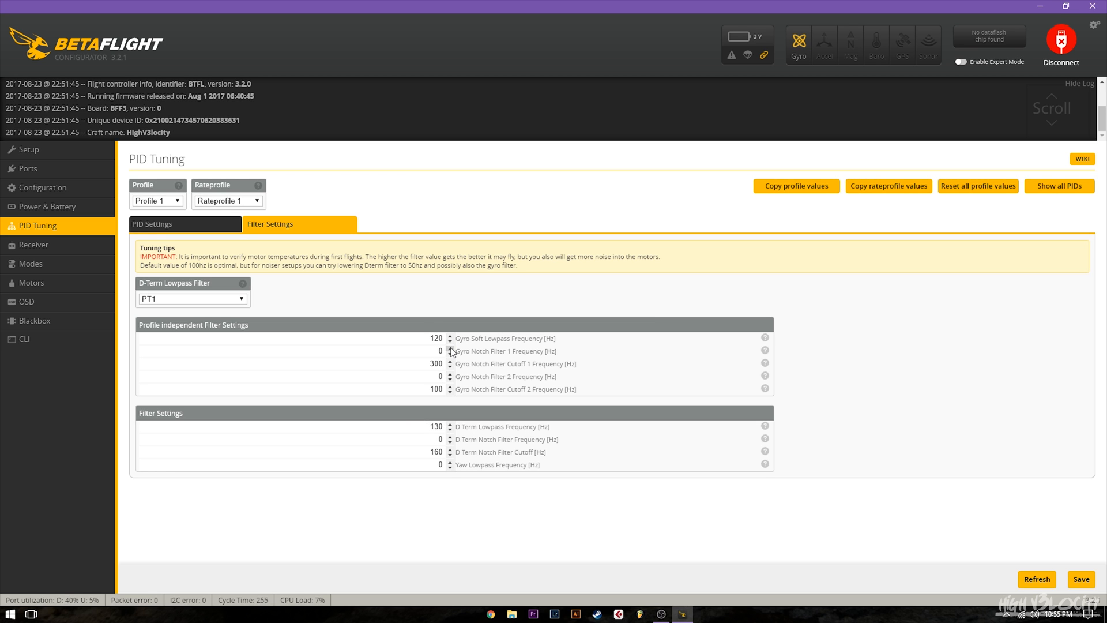
pyautogui.moveTo(456, 484)
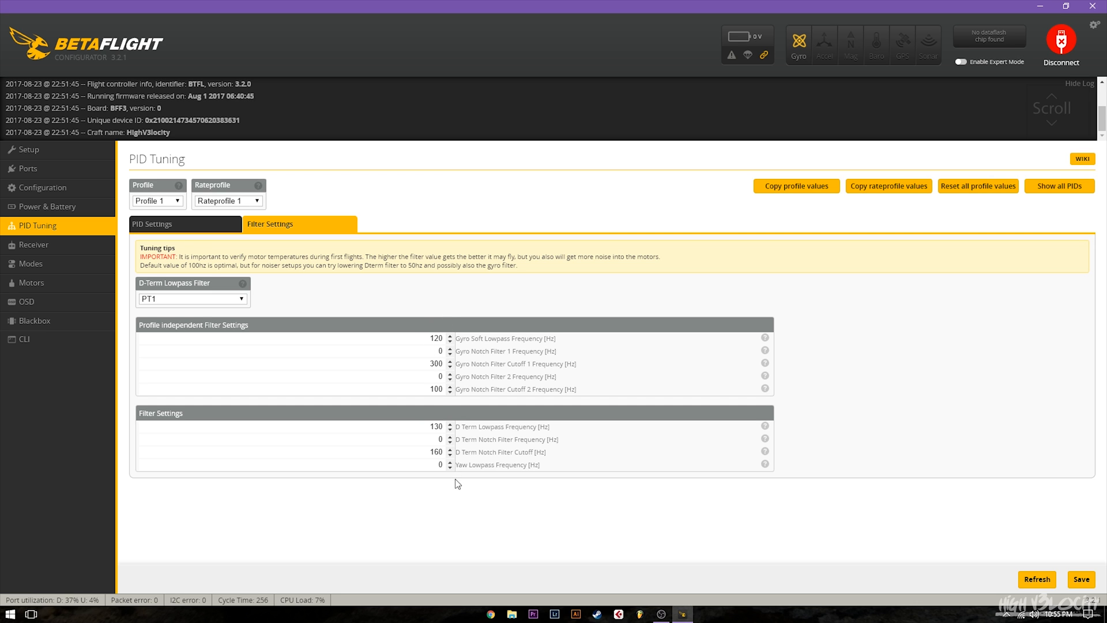
pyautogui.moveTo(454, 376)
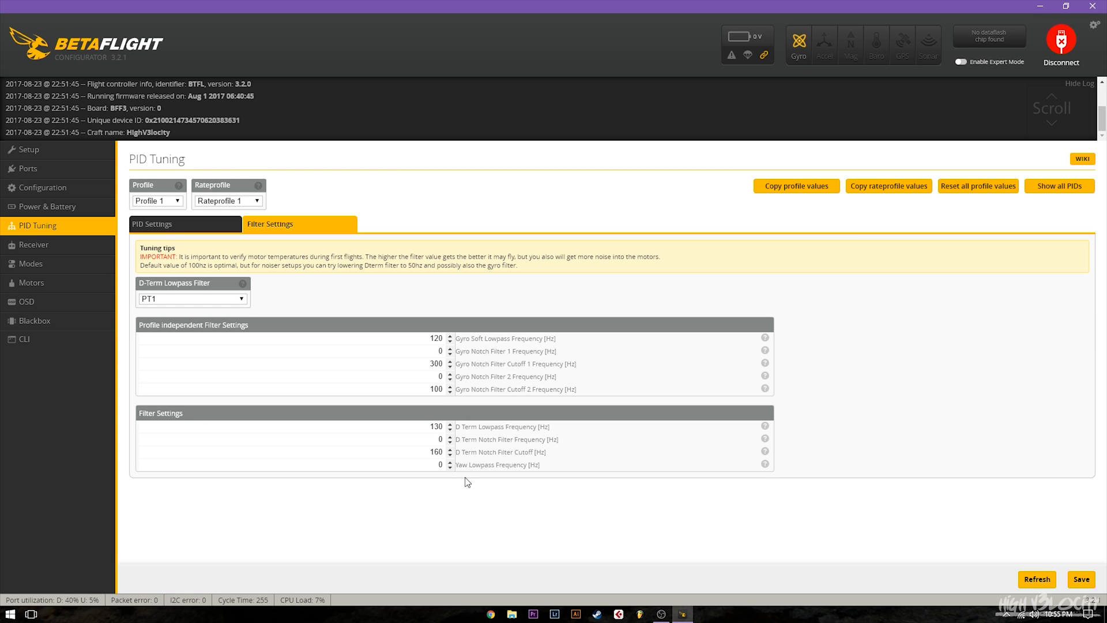
pyautogui.moveTo(451, 410)
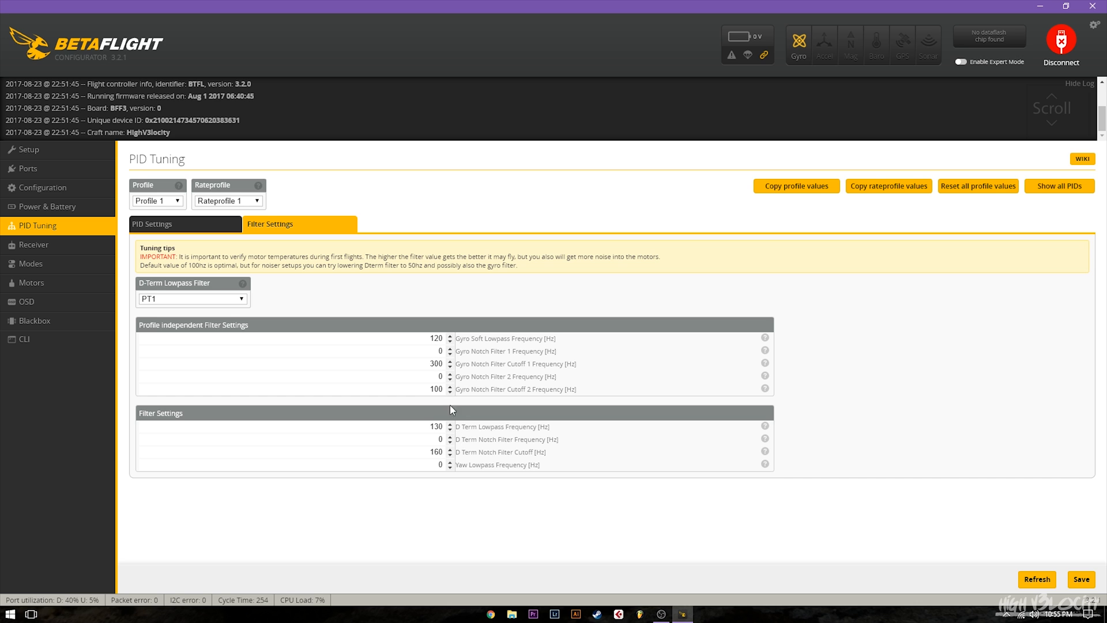
pyautogui.moveTo(498, 381)
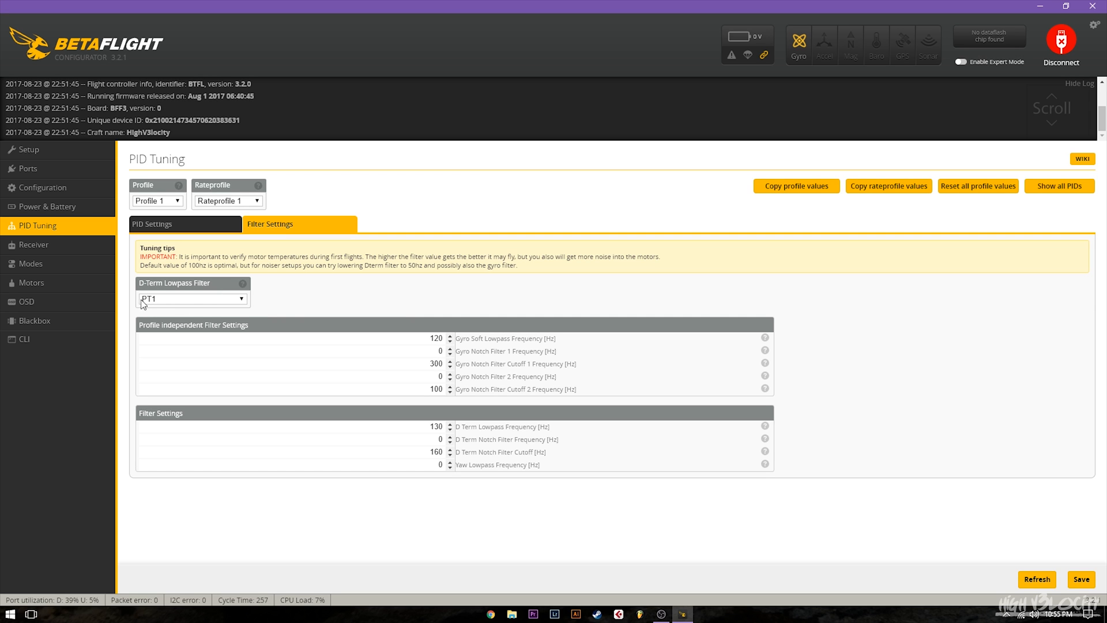
pyautogui.moveTo(163, 307)
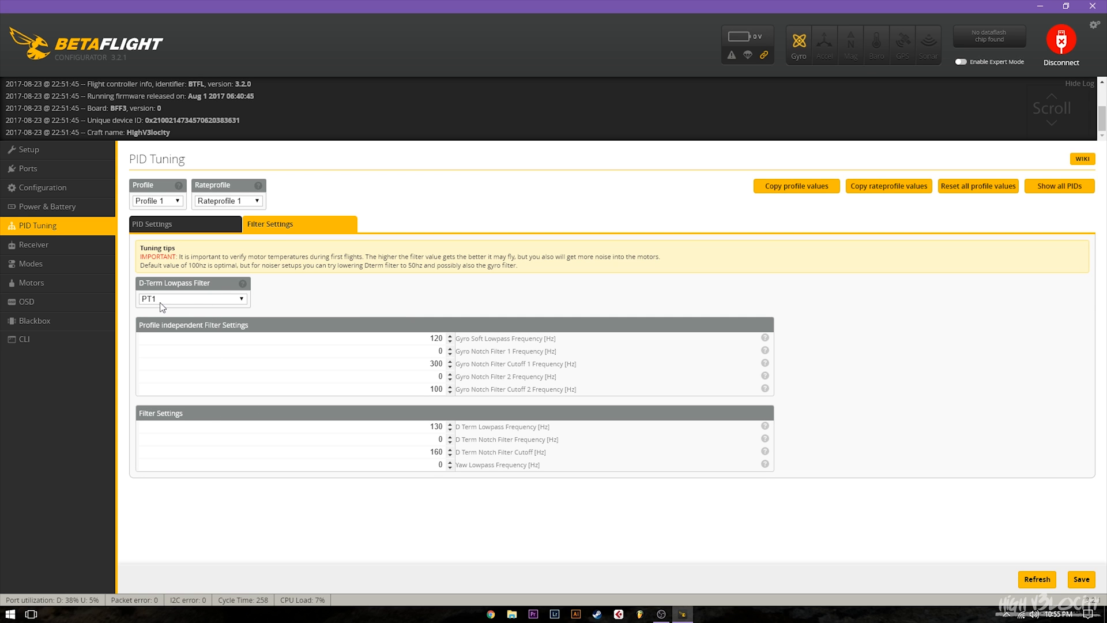
pyautogui.moveTo(387, 406)
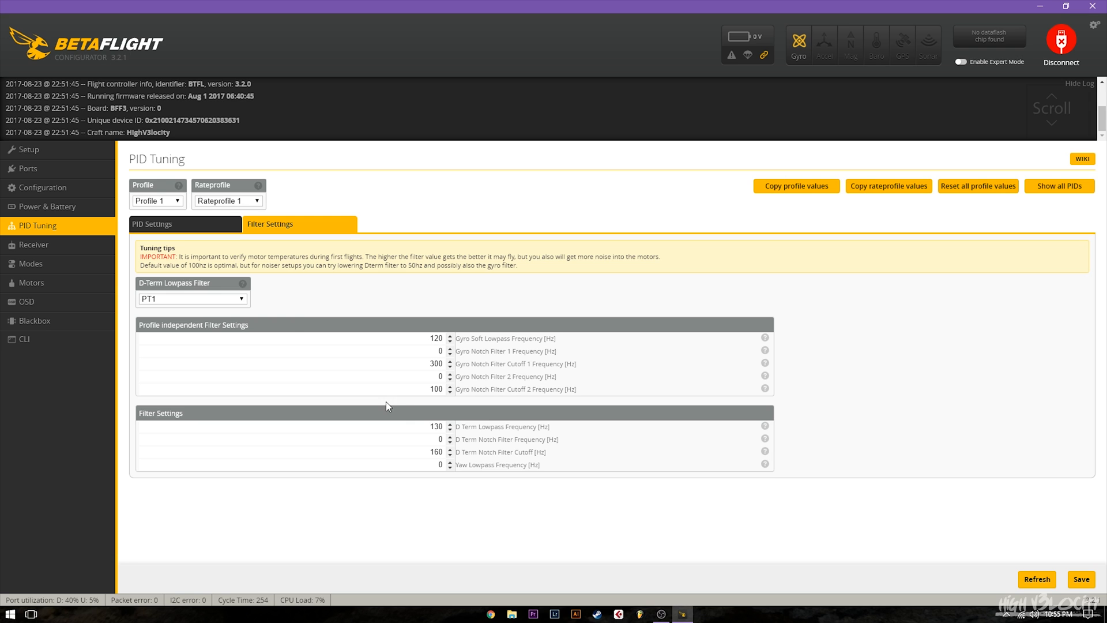
pyautogui.moveTo(435, 343)
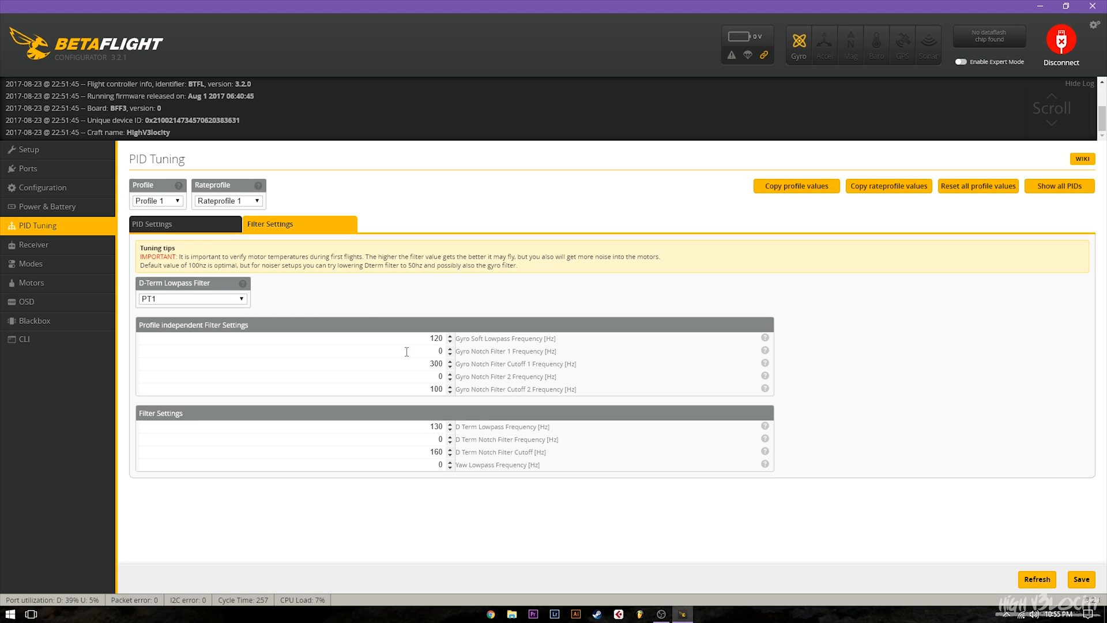
pyautogui.moveTo(385, 251)
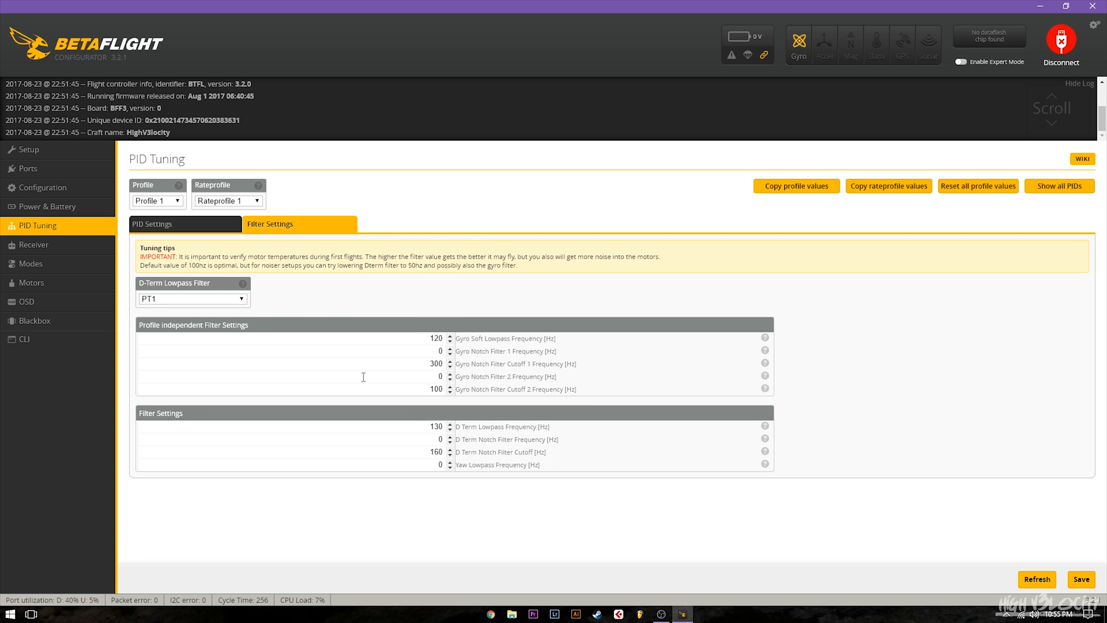
pyautogui.moveTo(385, 337)
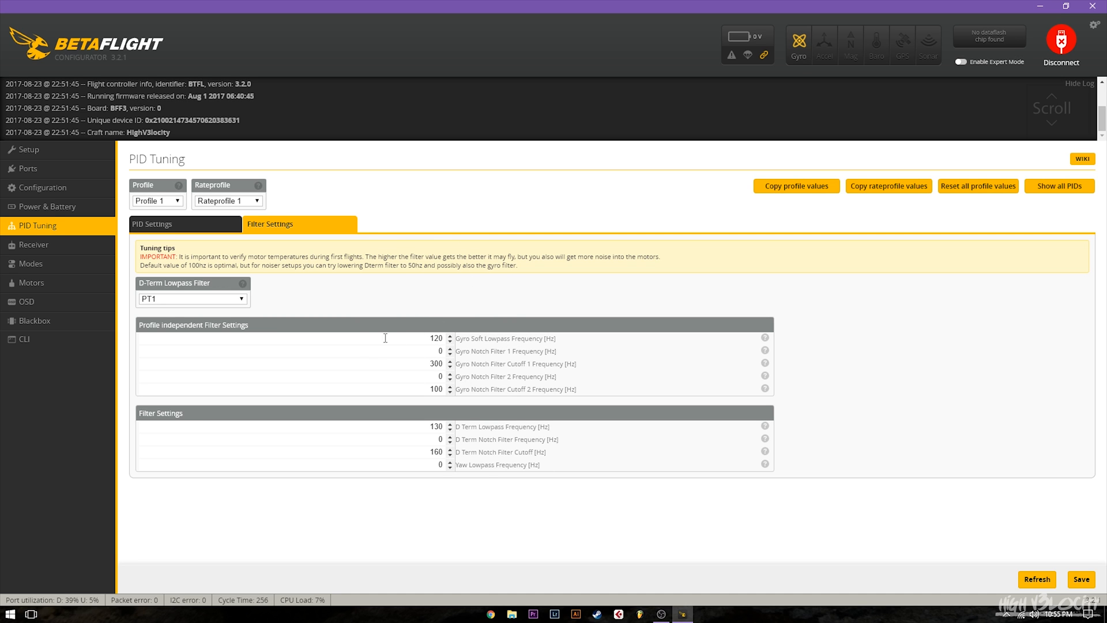
pyautogui.moveTo(406, 390)
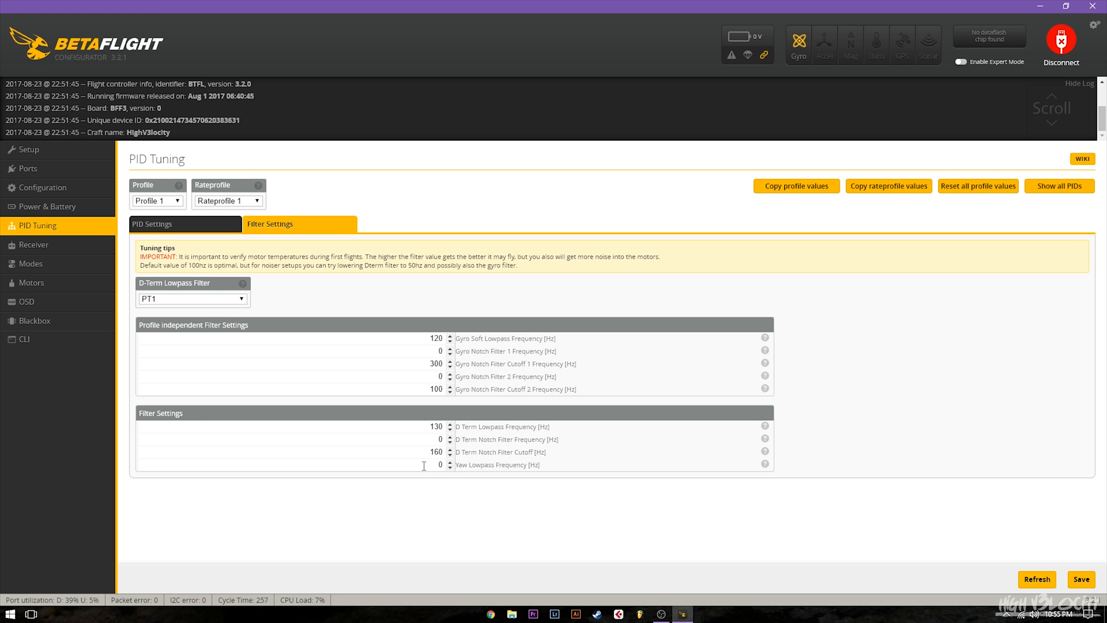
pyautogui.moveTo(437, 413)
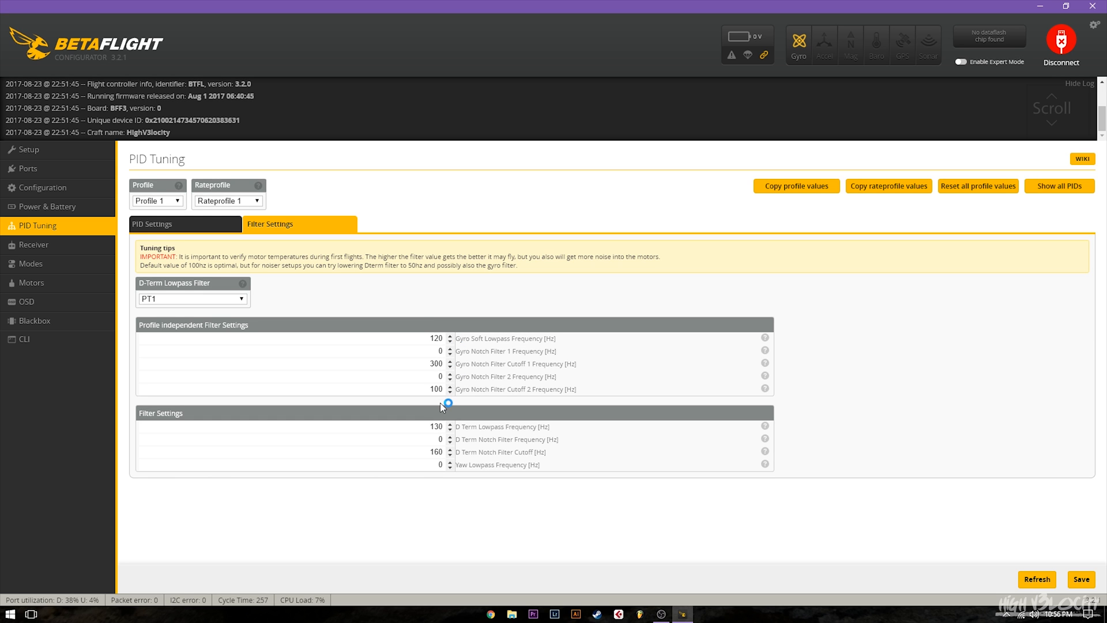
pyautogui.moveTo(437, 330)
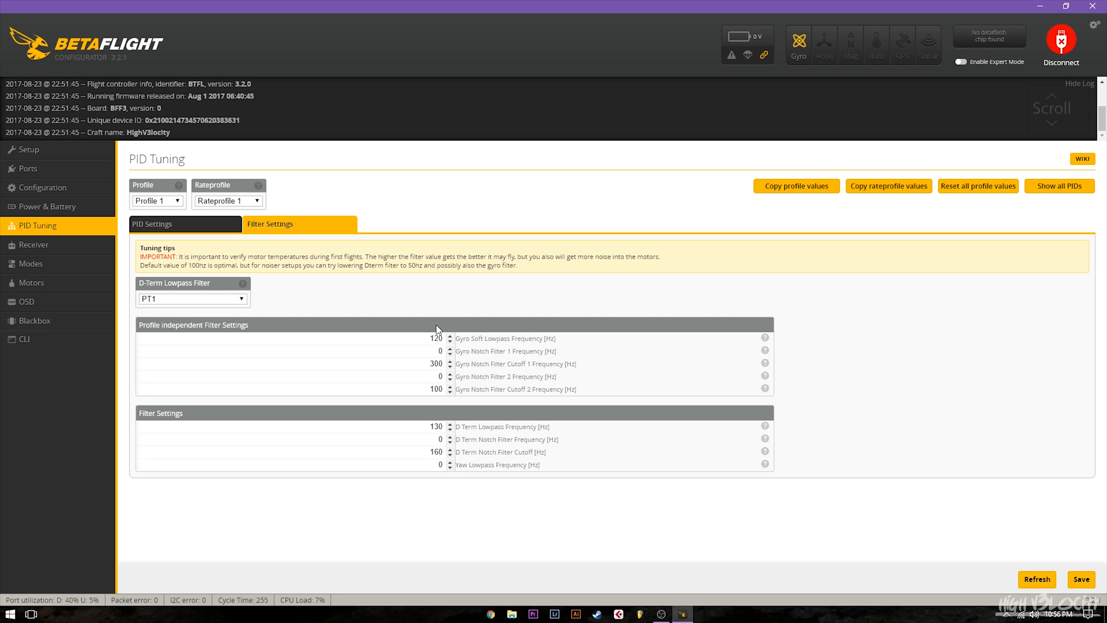
pyautogui.moveTo(254, 297)
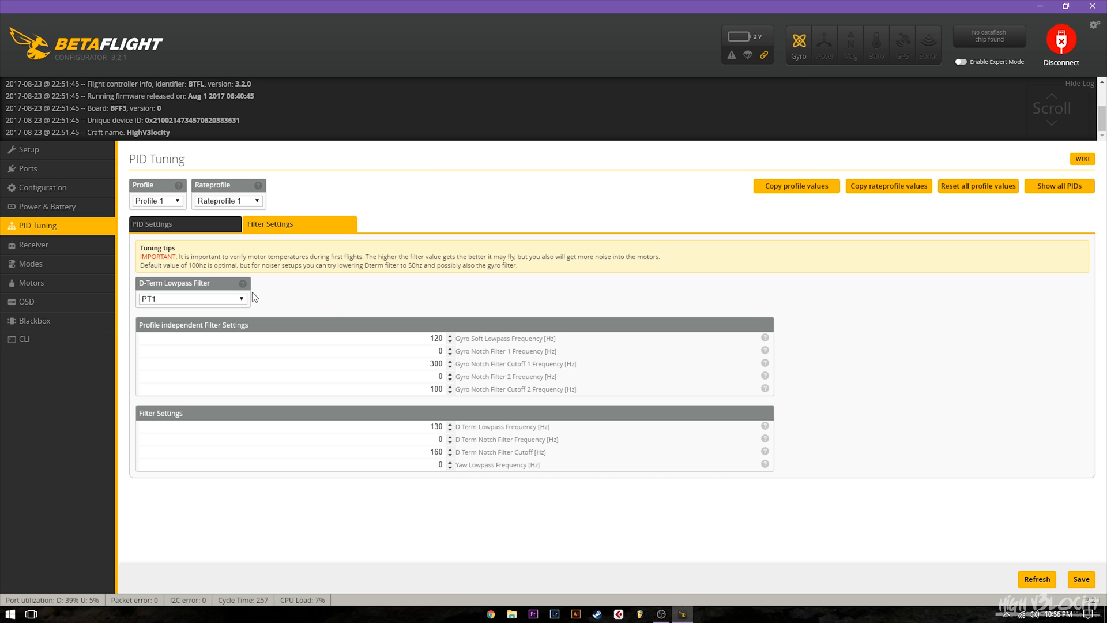
pyautogui.moveTo(460, 353)
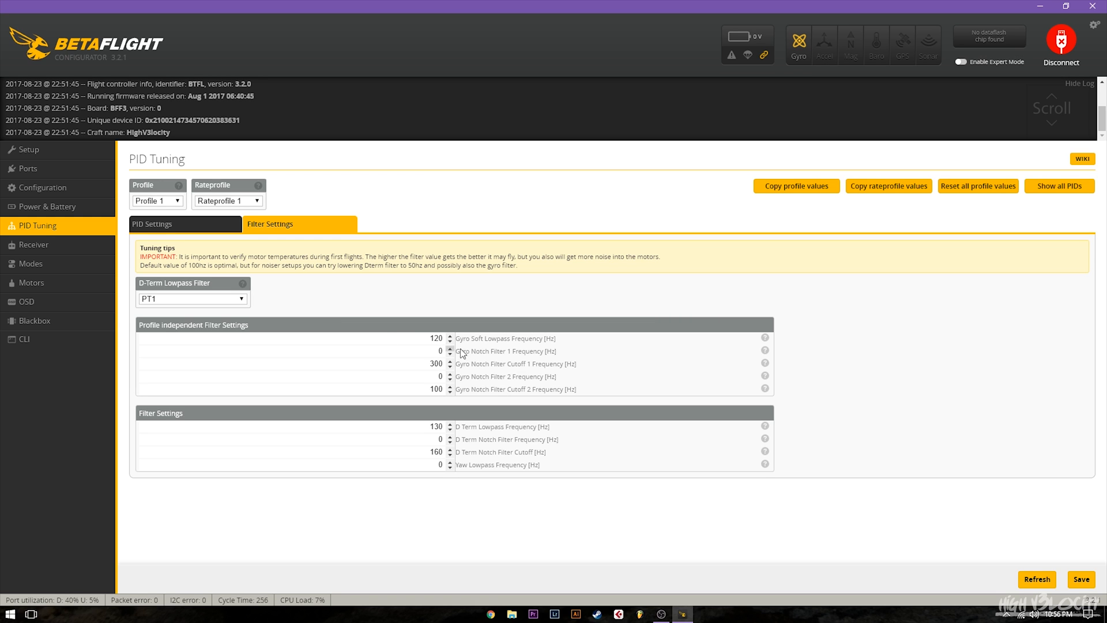
pyautogui.moveTo(309, 328)
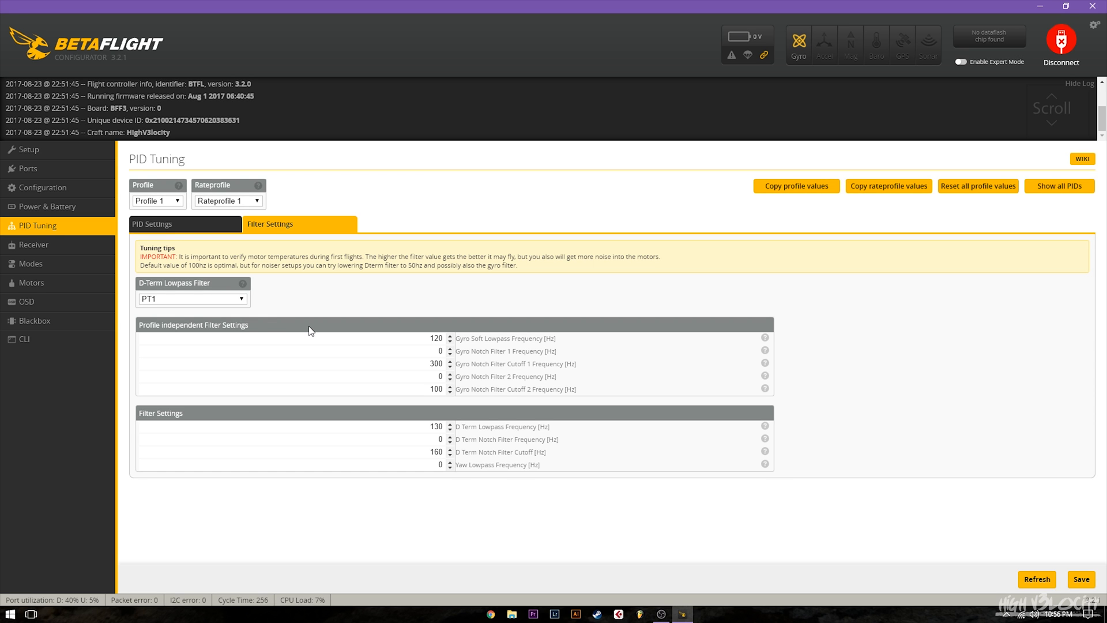
pyautogui.moveTo(420, 380)
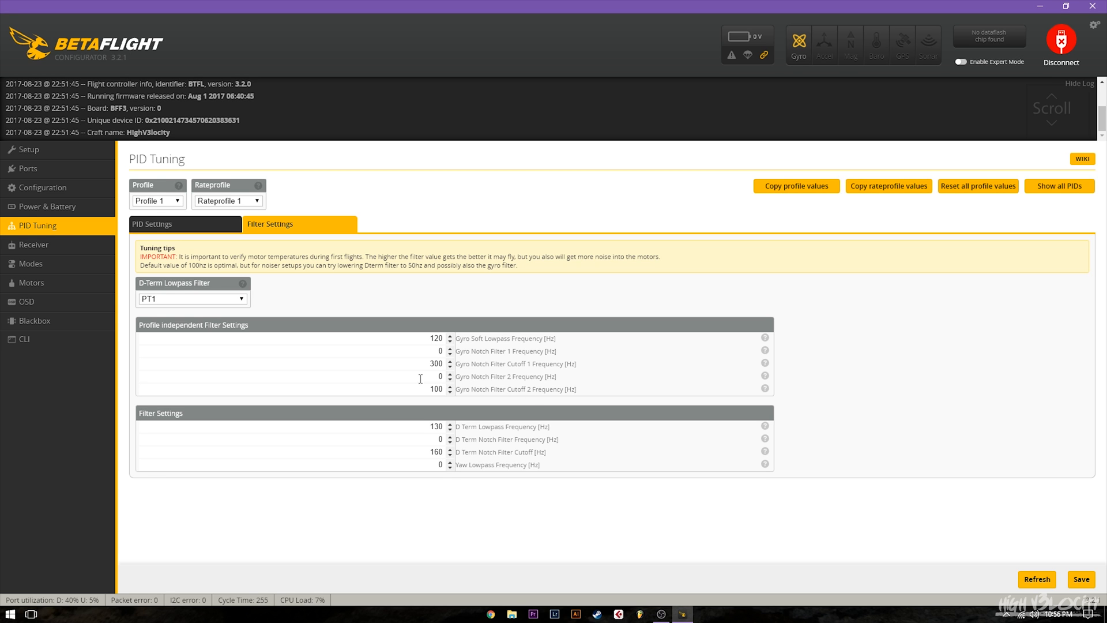
pyautogui.moveTo(442, 359)
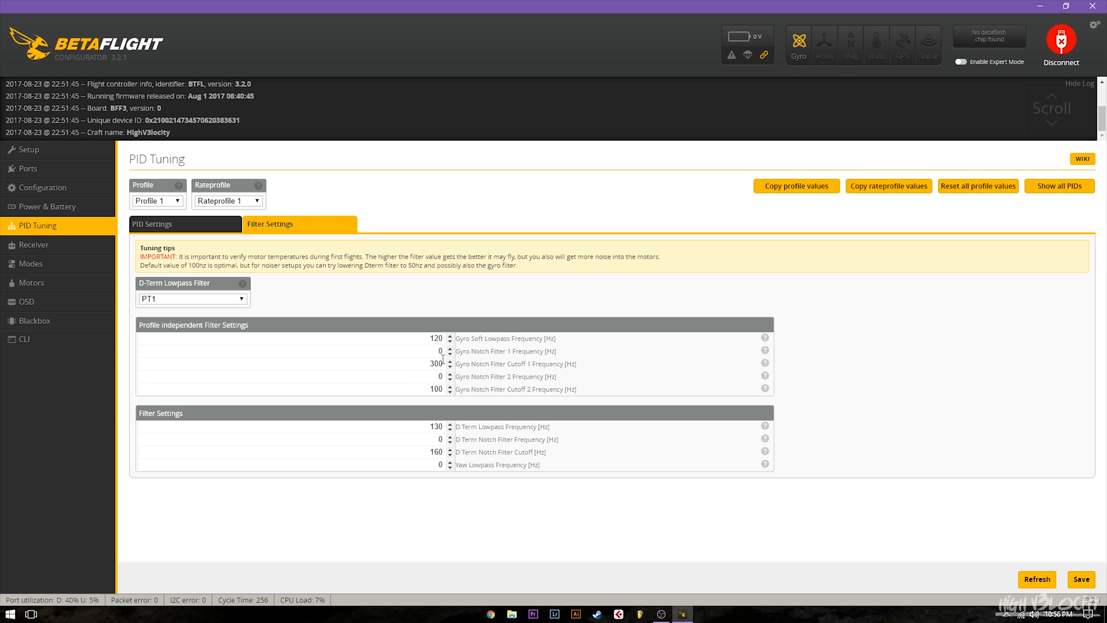
pyautogui.moveTo(424, 405)
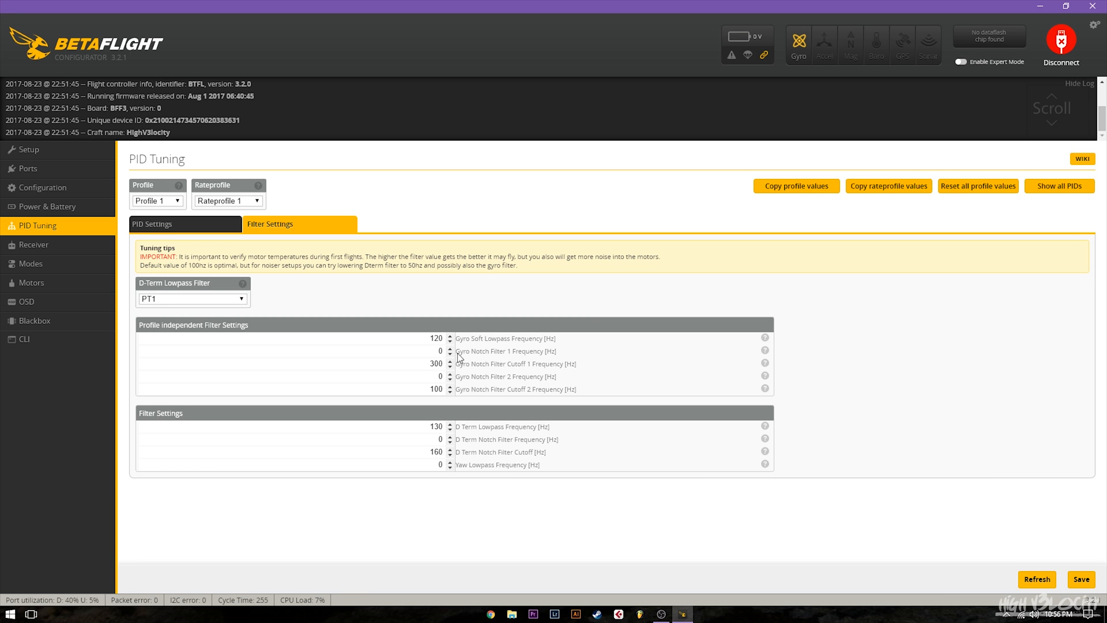
pyautogui.moveTo(445, 375)
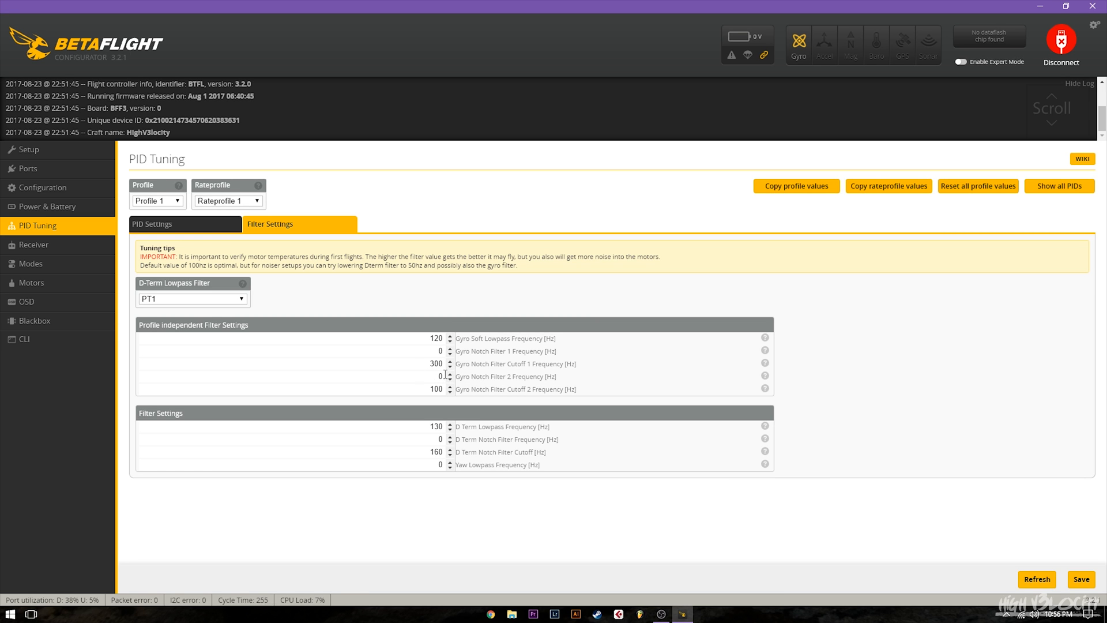
pyautogui.moveTo(459, 339)
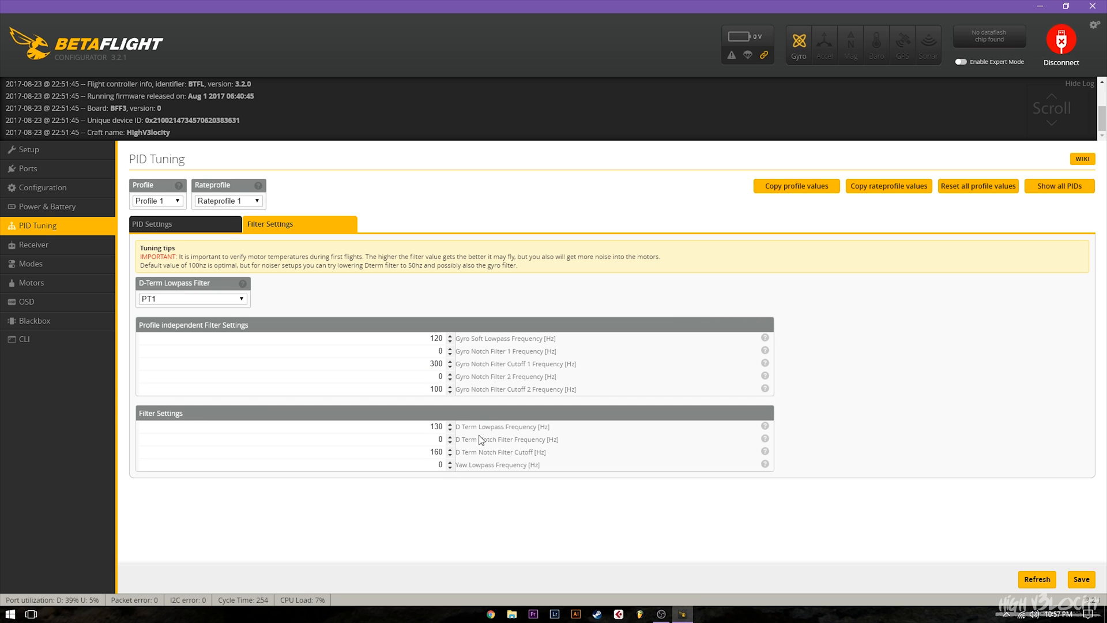
pyautogui.moveTo(452, 337)
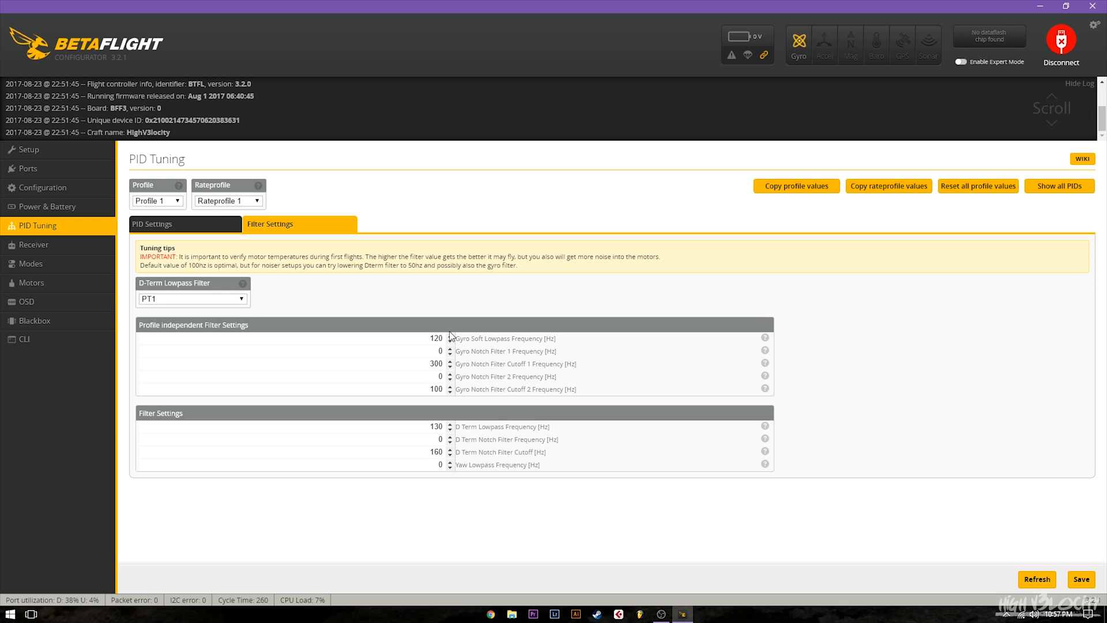
pyautogui.moveTo(192, 305)
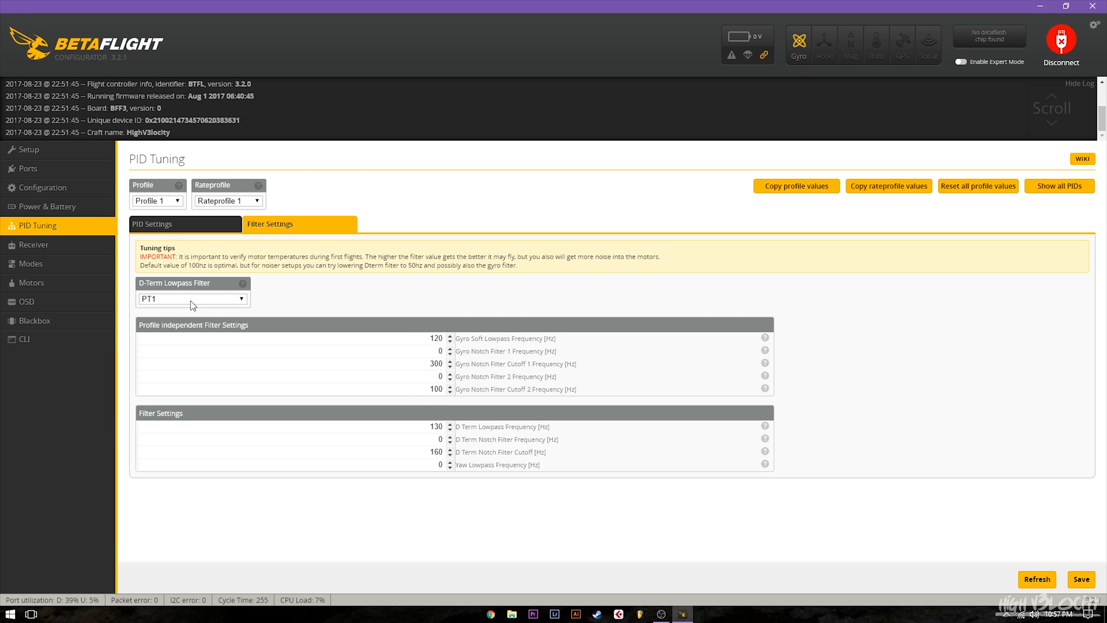
pyautogui.moveTo(377, 312)
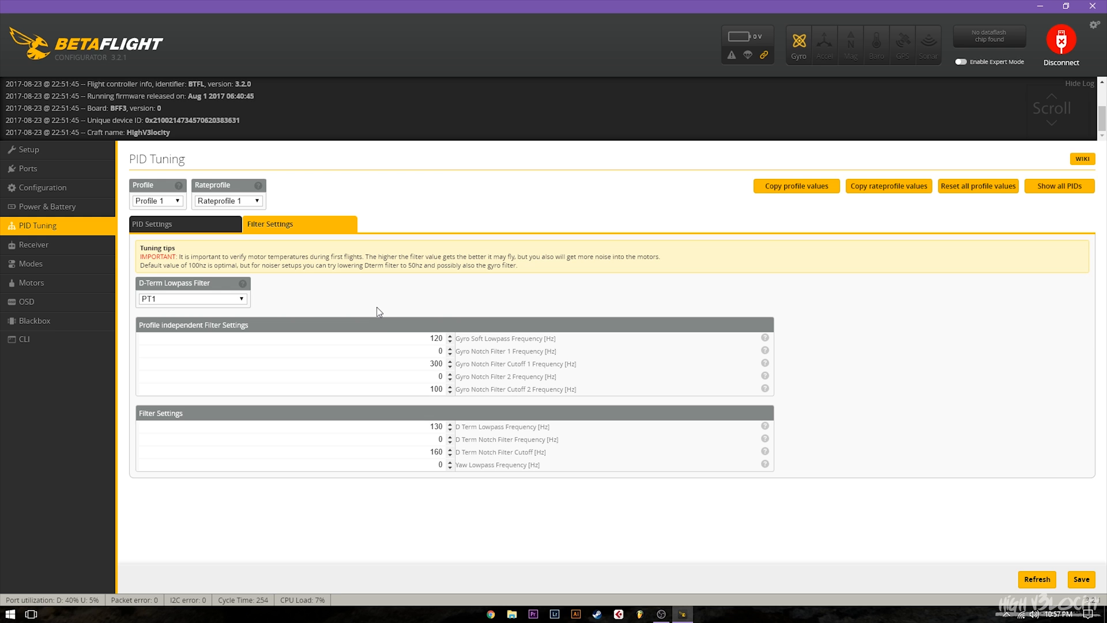
pyautogui.moveTo(449, 445)
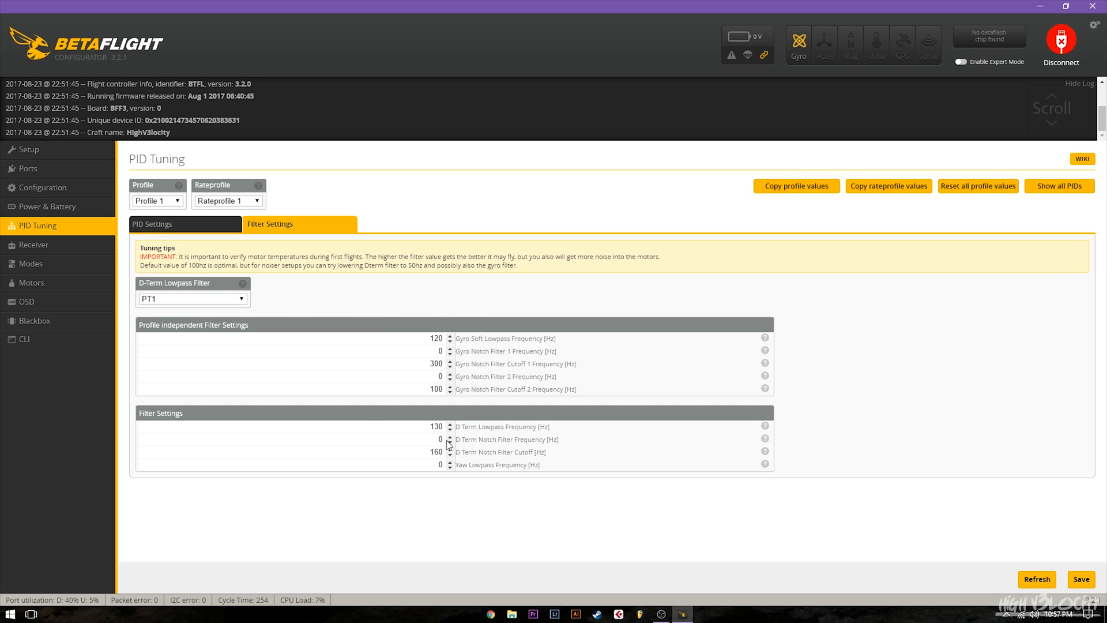
pyautogui.moveTo(151, 305)
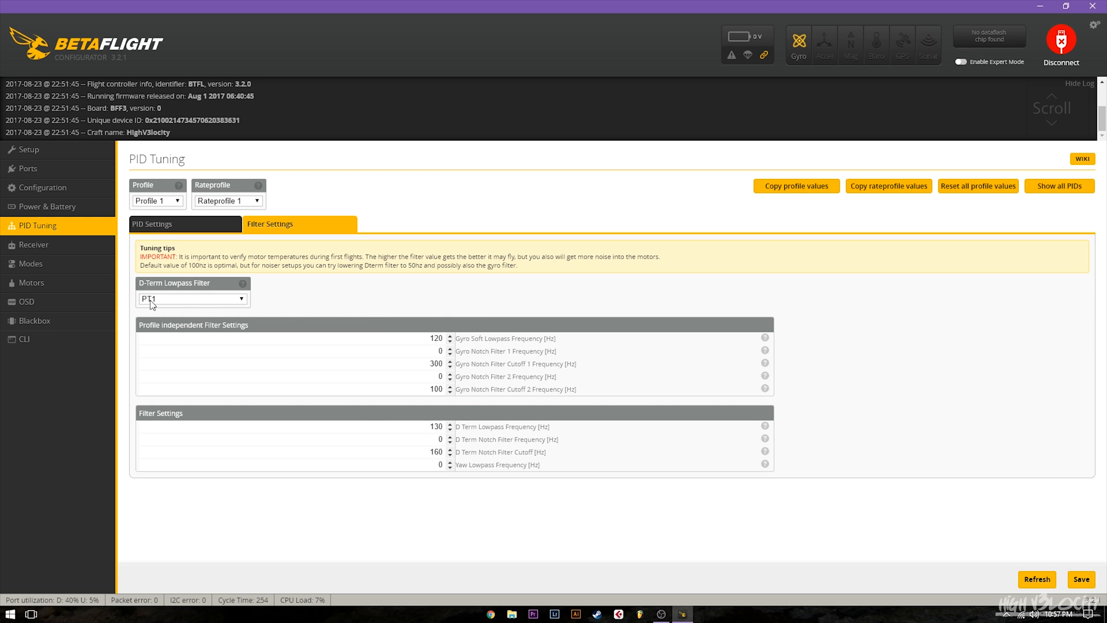
pyautogui.moveTo(534, 346)
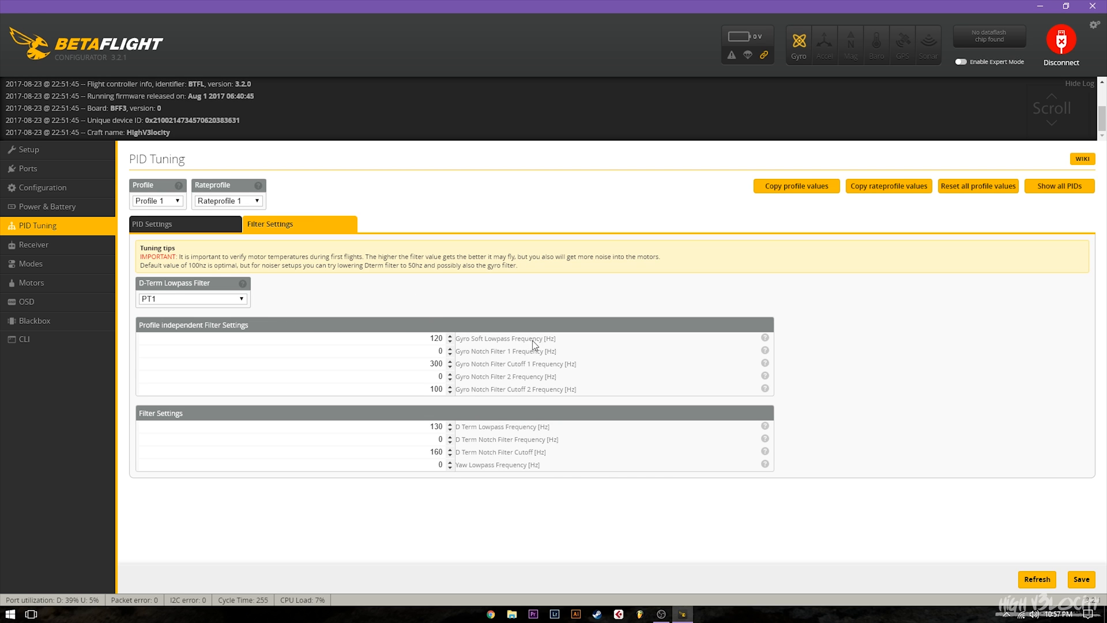
pyautogui.moveTo(360, 347)
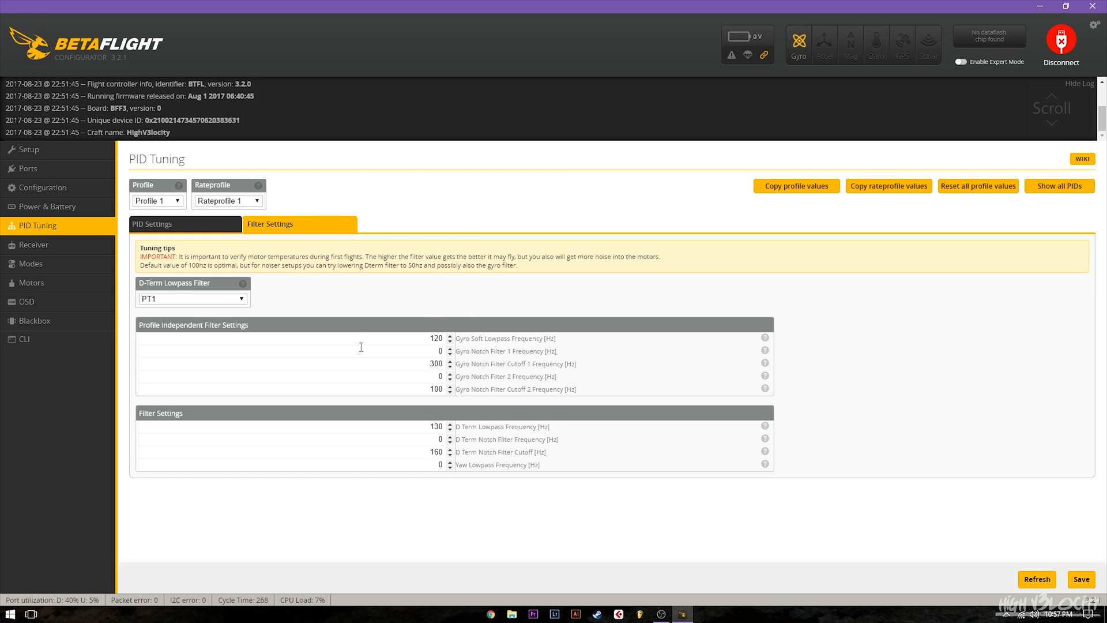
pyautogui.moveTo(466, 335)
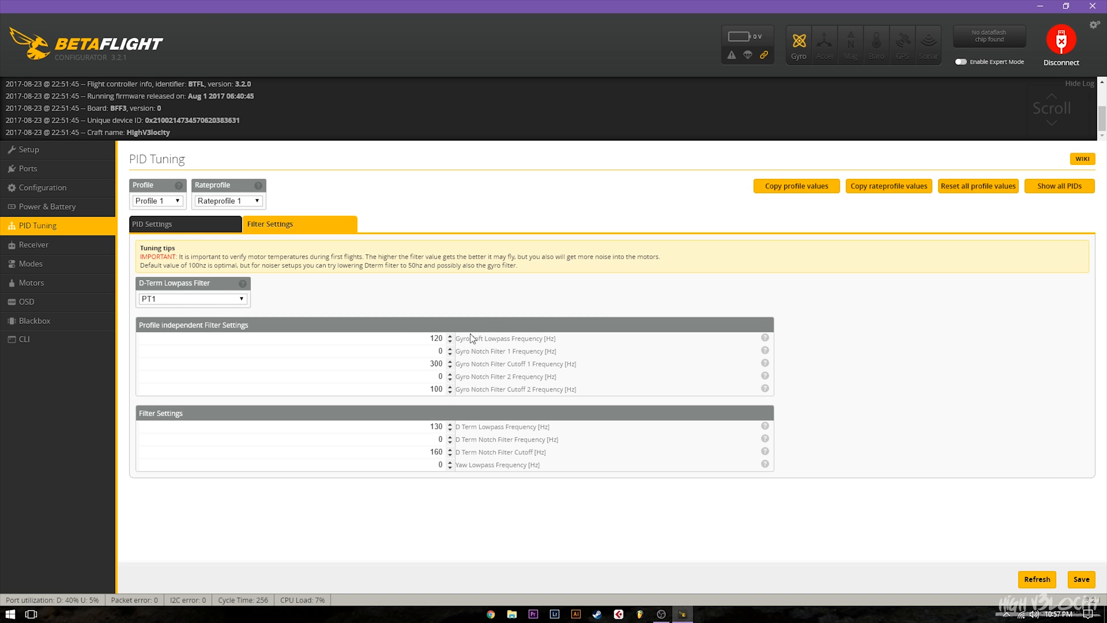
pyautogui.moveTo(500, 434)
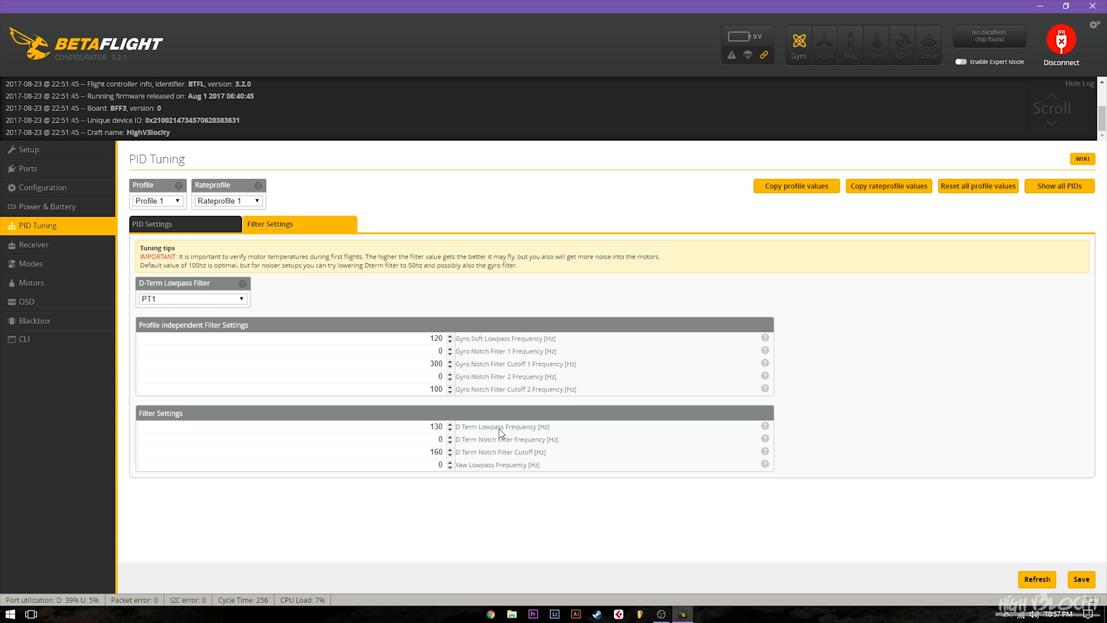
pyautogui.moveTo(421, 352)
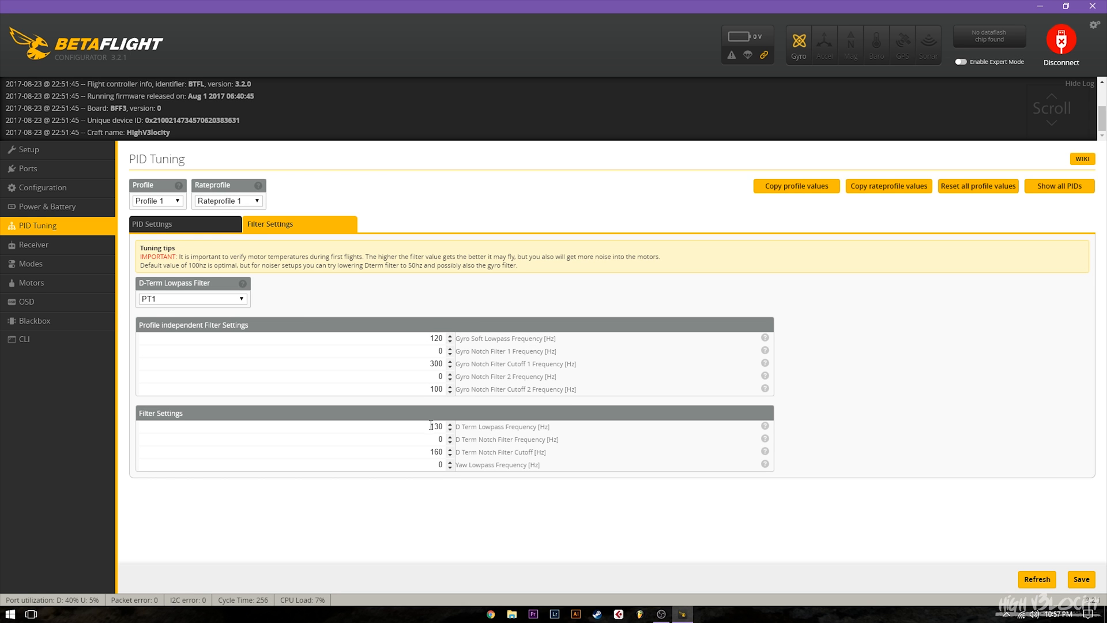
pyautogui.moveTo(415, 315)
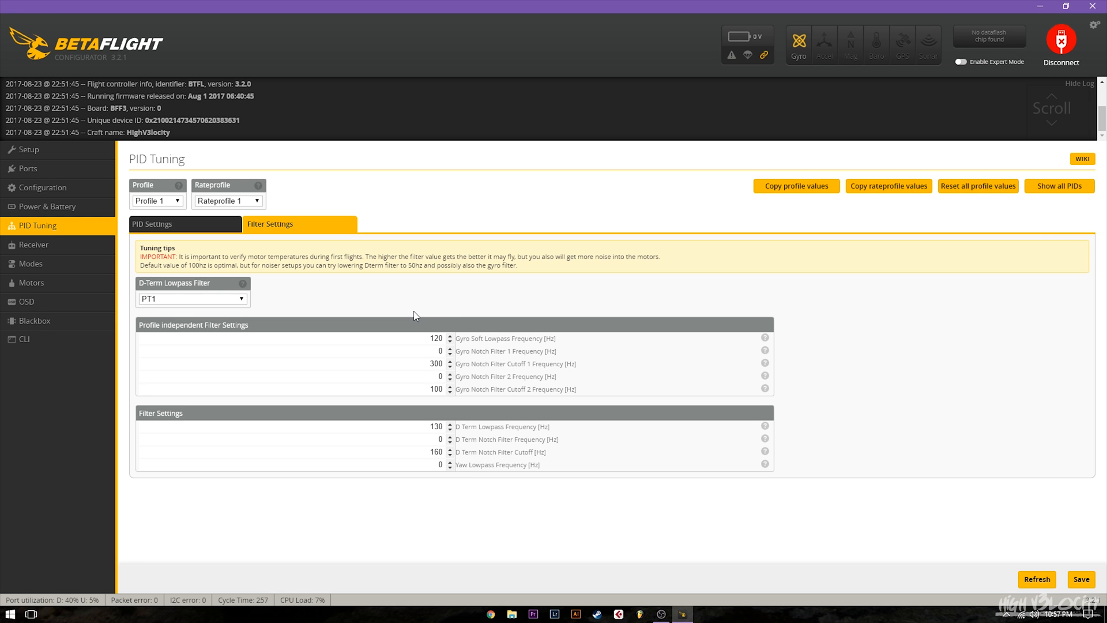
pyautogui.moveTo(388, 337)
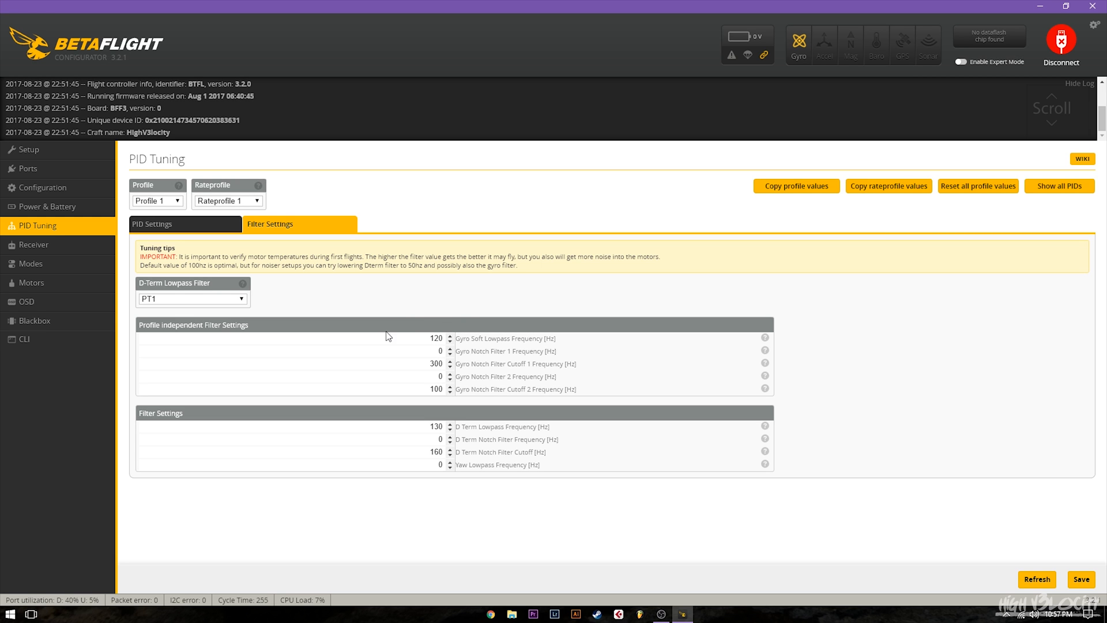
pyautogui.moveTo(353, 356)
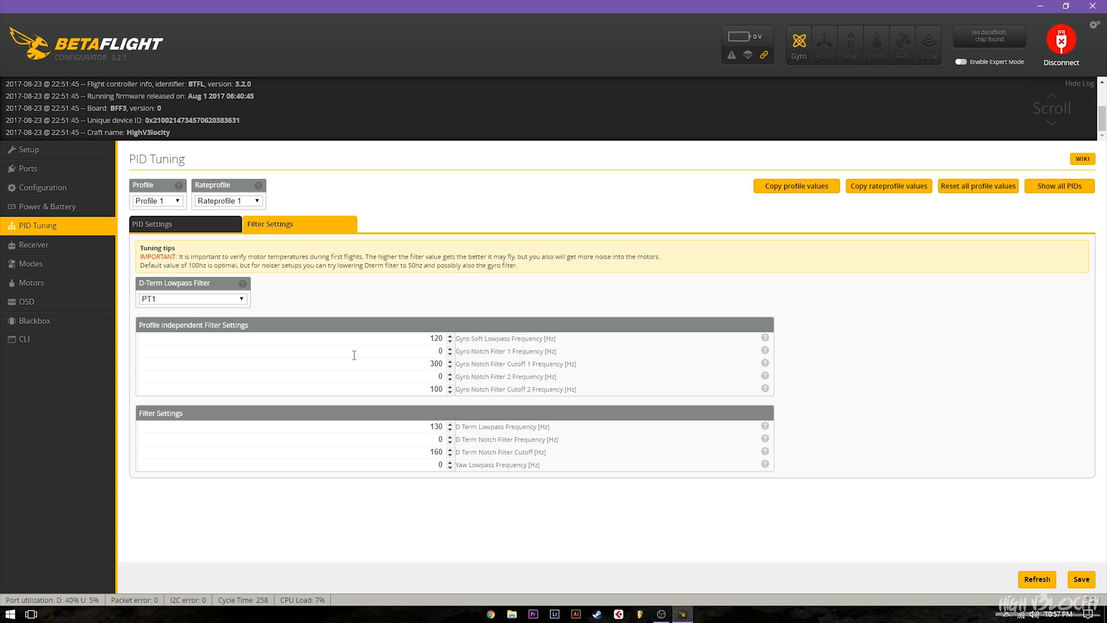
pyautogui.moveTo(434, 355)
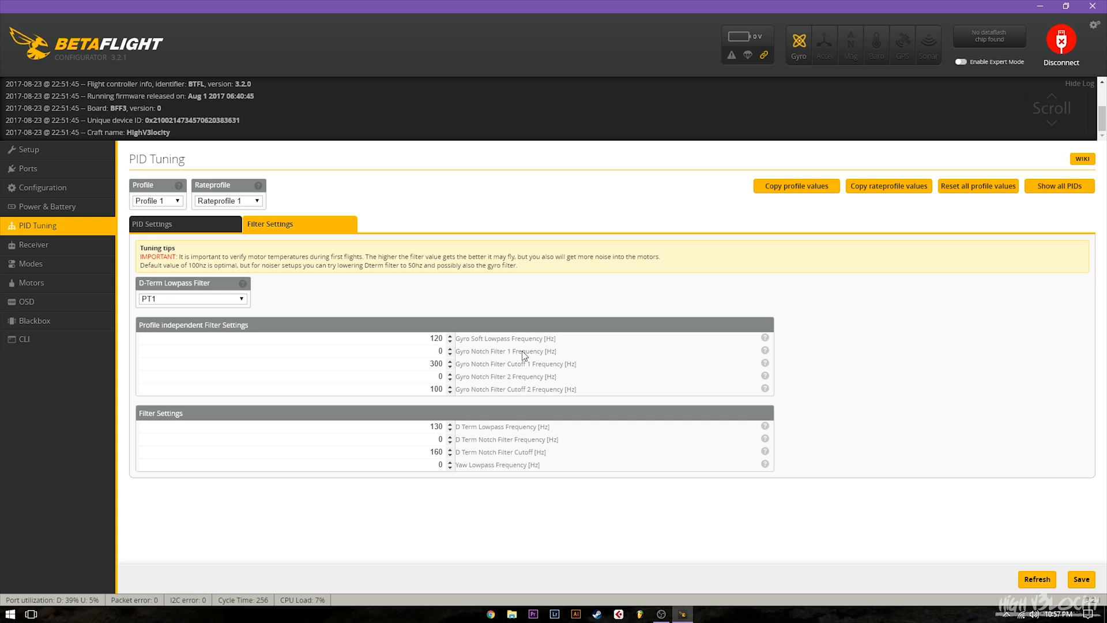
pyautogui.moveTo(340, 363)
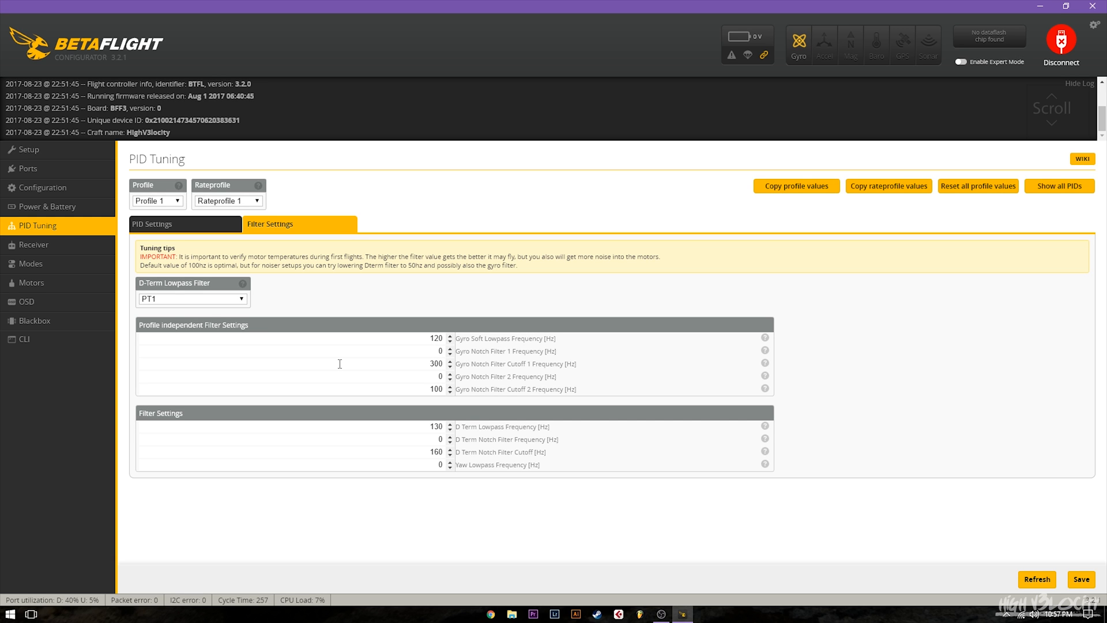
pyautogui.moveTo(348, 361)
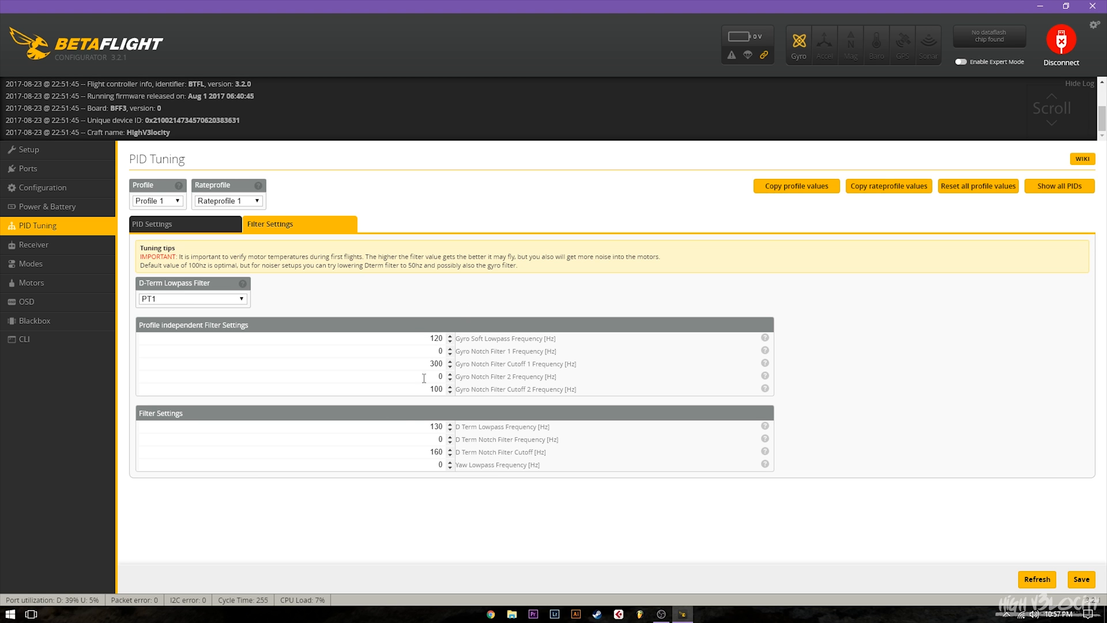
pyautogui.moveTo(432, 416)
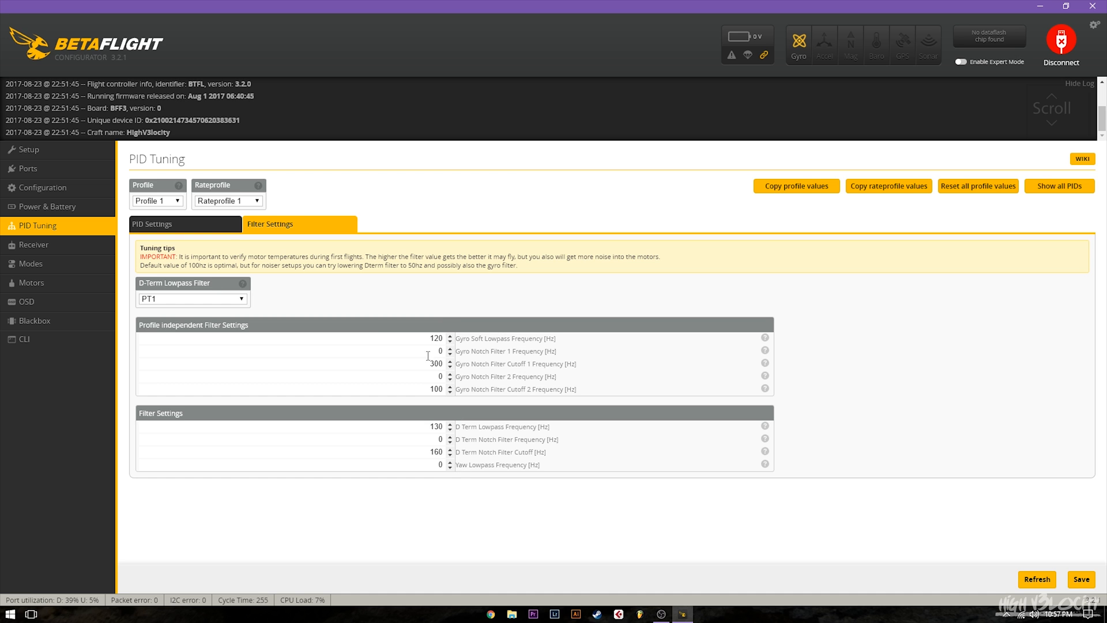
pyautogui.moveTo(415, 475)
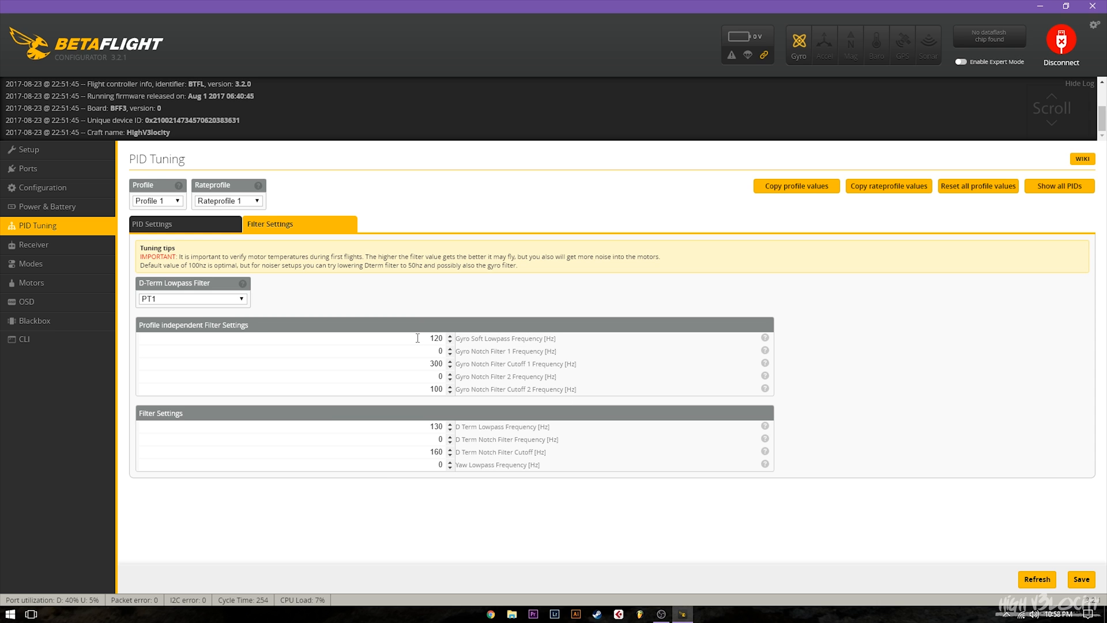
pyautogui.moveTo(513, 315)
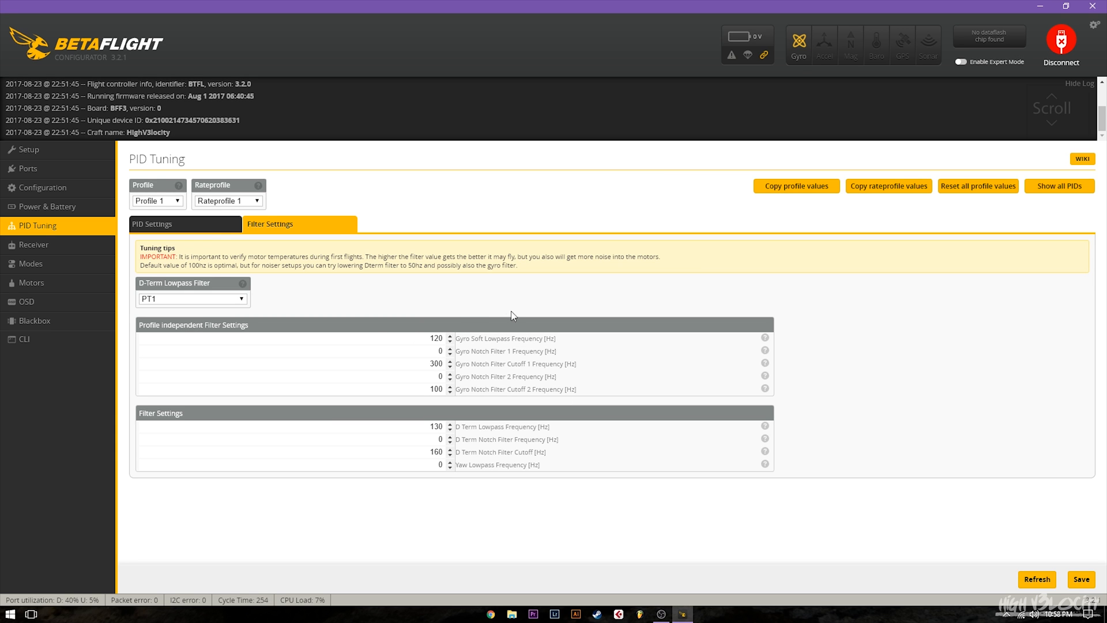
pyautogui.moveTo(375, 287)
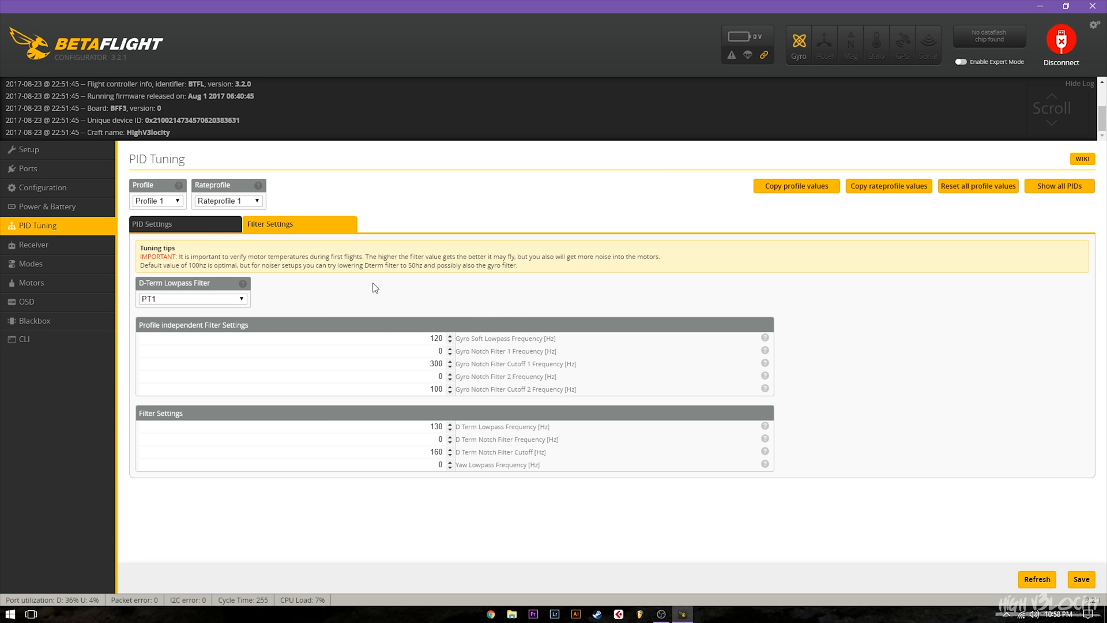
pyautogui.moveTo(307, 311)
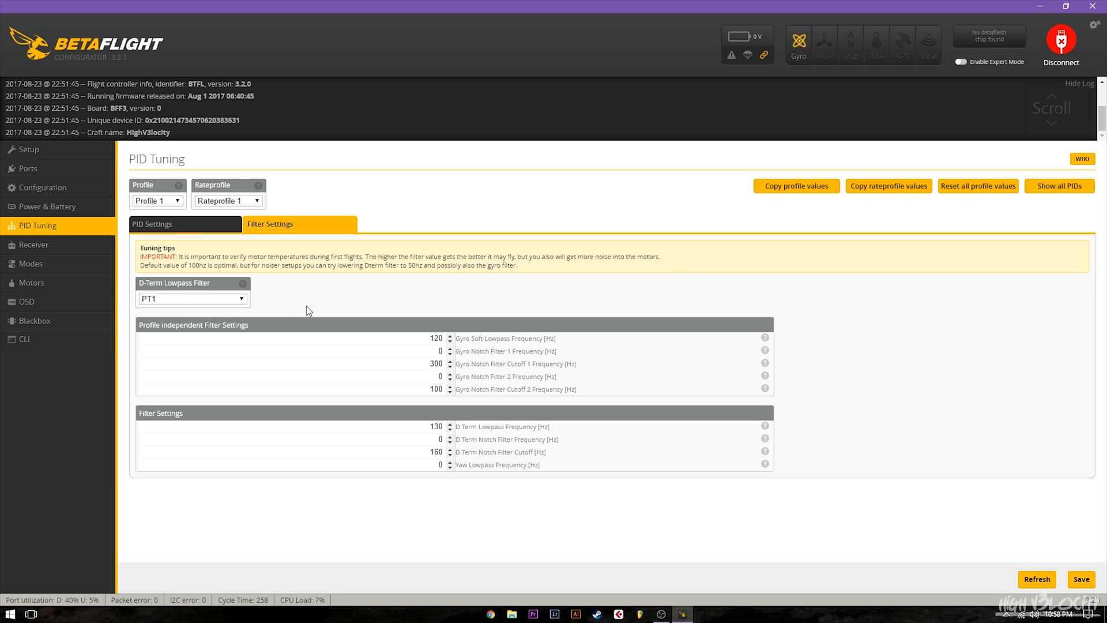
pyautogui.moveTo(384, 298)
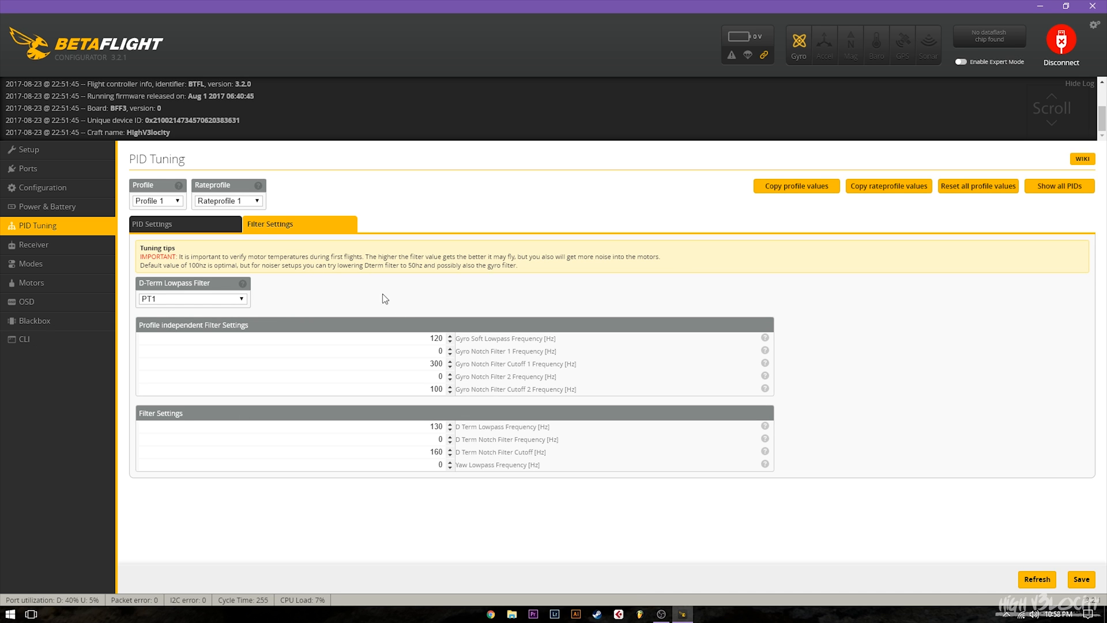
pyautogui.moveTo(452, 305)
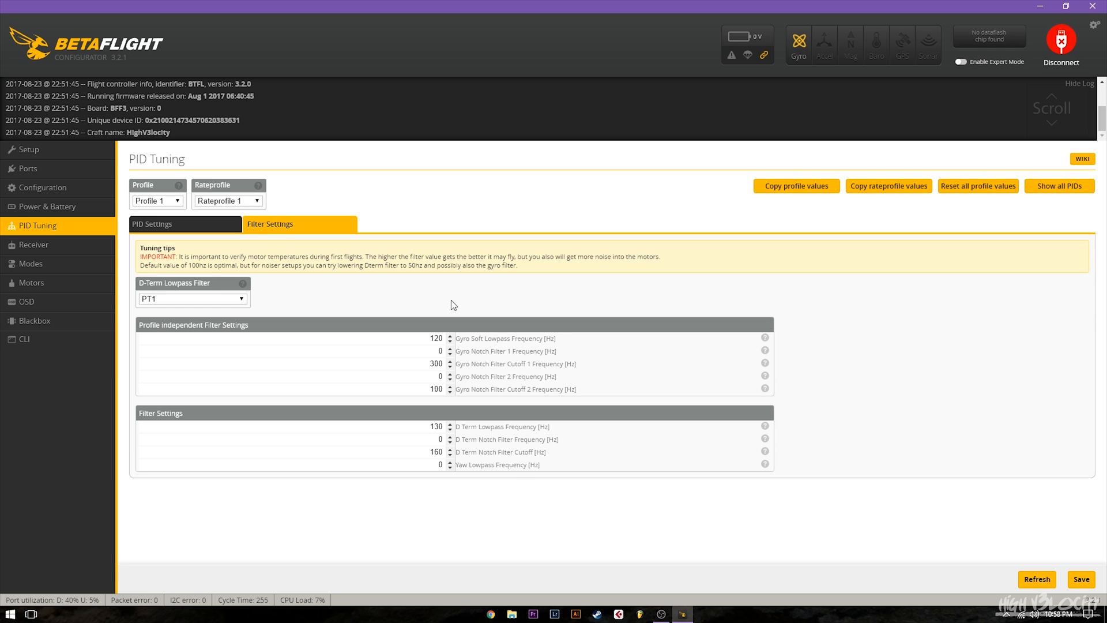